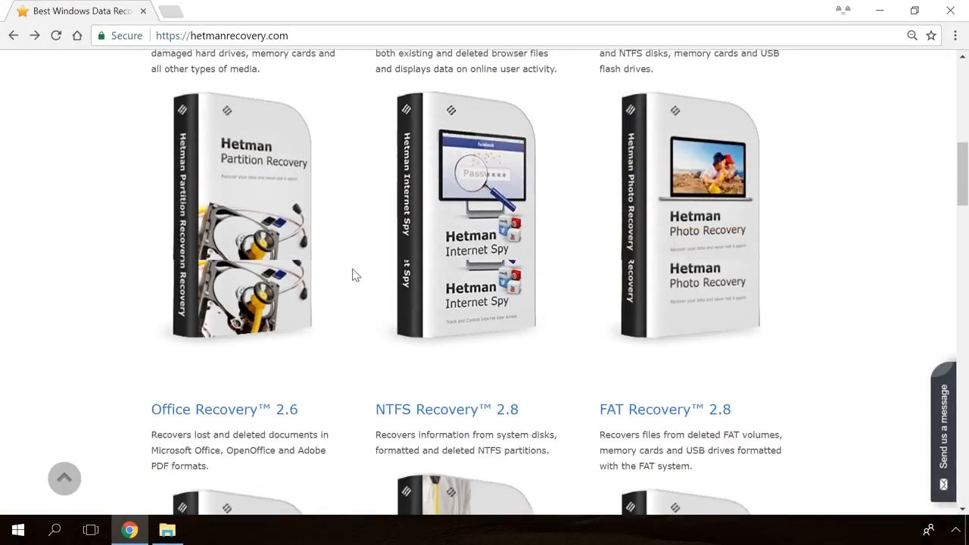
Step: Browse Hetman's product list into Partition Recovery and reach its Blog
{"action": "scroll", "scroll_direction": "down", "scroll_amount": 3}
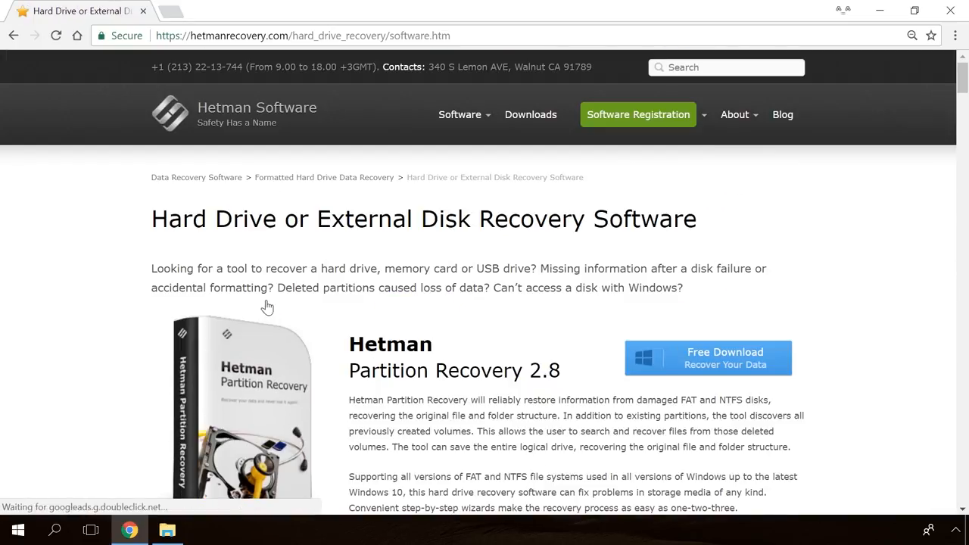
{"action": "mouse_move", "coordinate": [678, 348]}
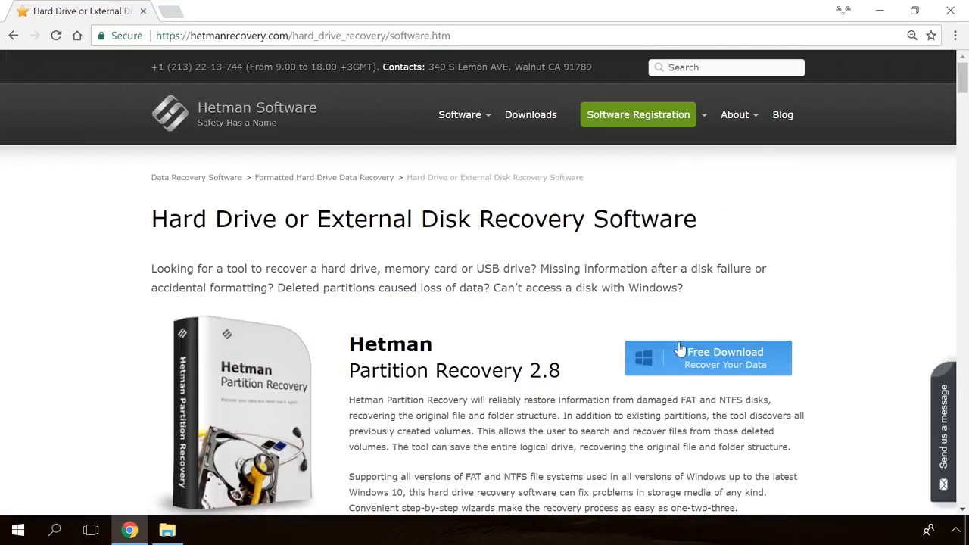
{"action": "left_click", "coordinate": [706, 357]}
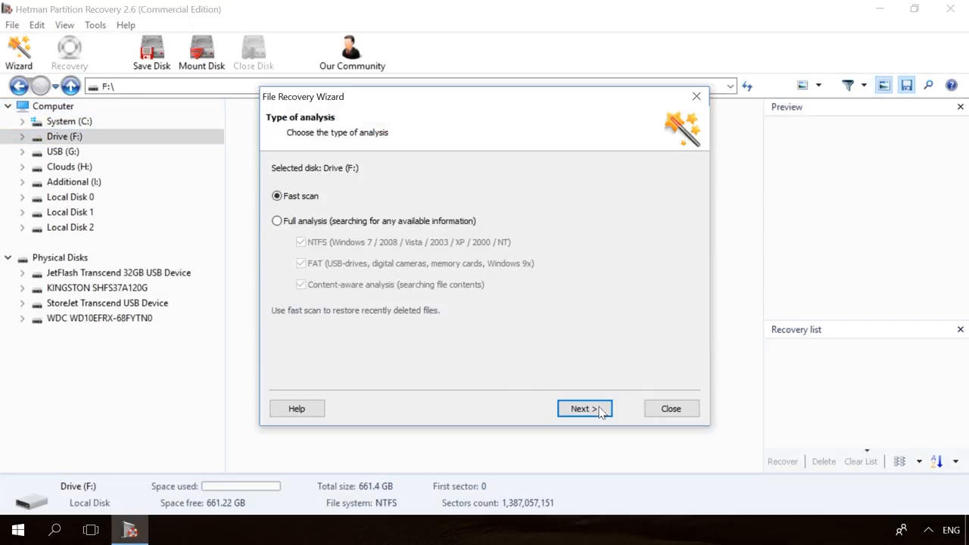
{"action": "left_click", "coordinate": [584, 409]}
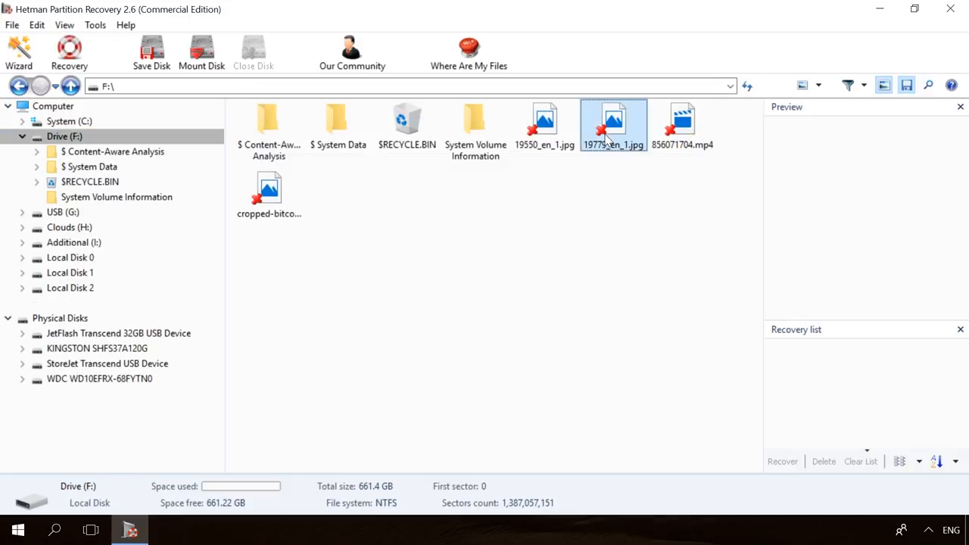
{"action": "left_click", "coordinate": [681, 125]}
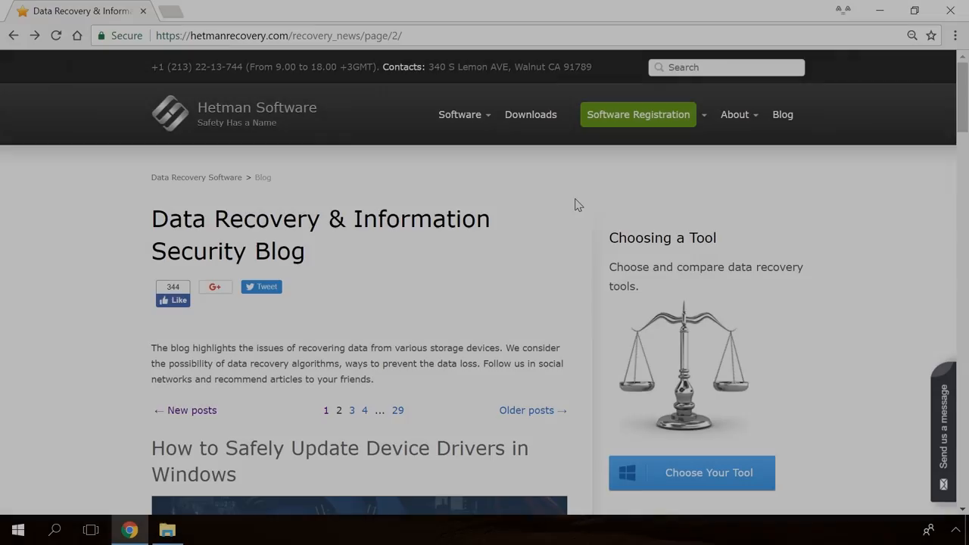
Step: Locate and open the 'Windows Detected a Hard Disk Problem' fix article
{"action": "scroll", "scroll_direction": "down", "scroll_amount": 3}
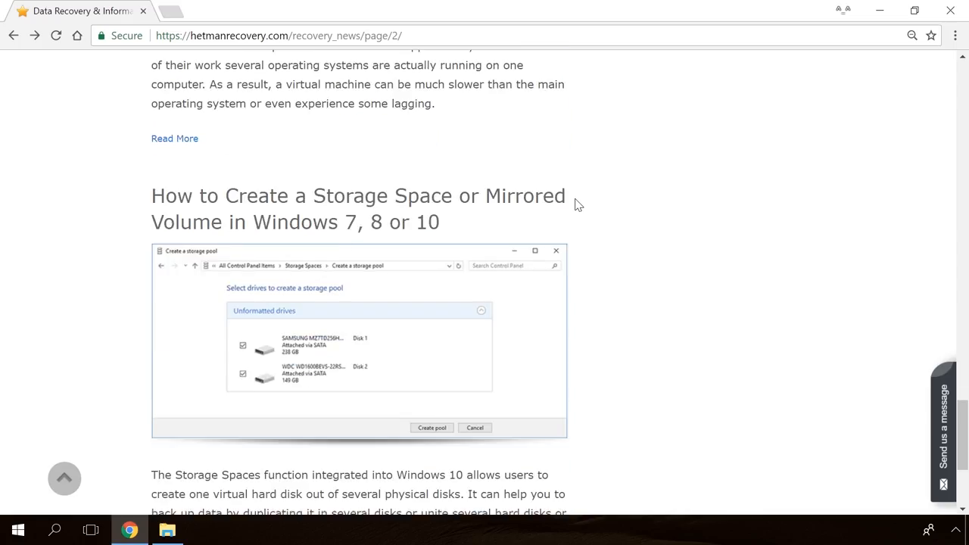
{"action": "scroll", "scroll_direction": "down", "scroll_amount": 3}
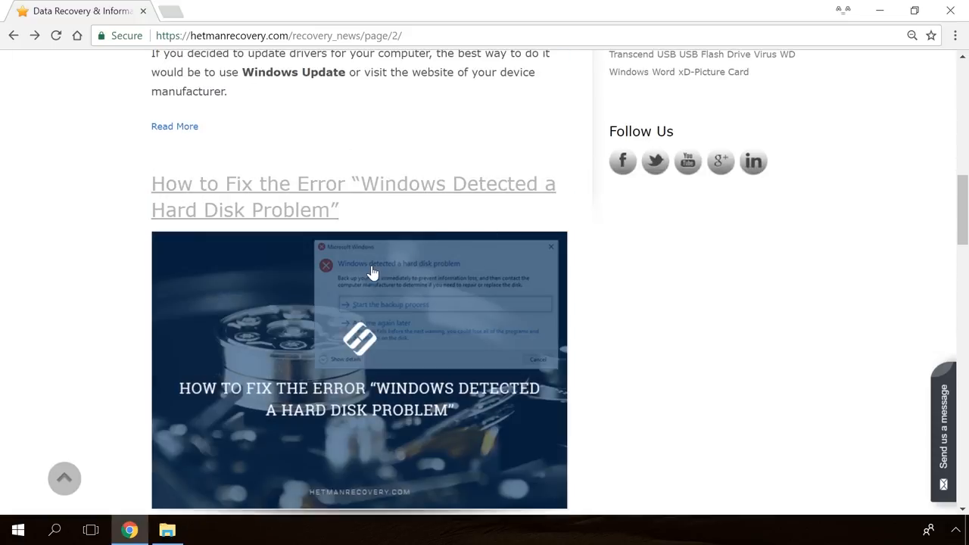
{"action": "left_click", "coordinate": [353, 197]}
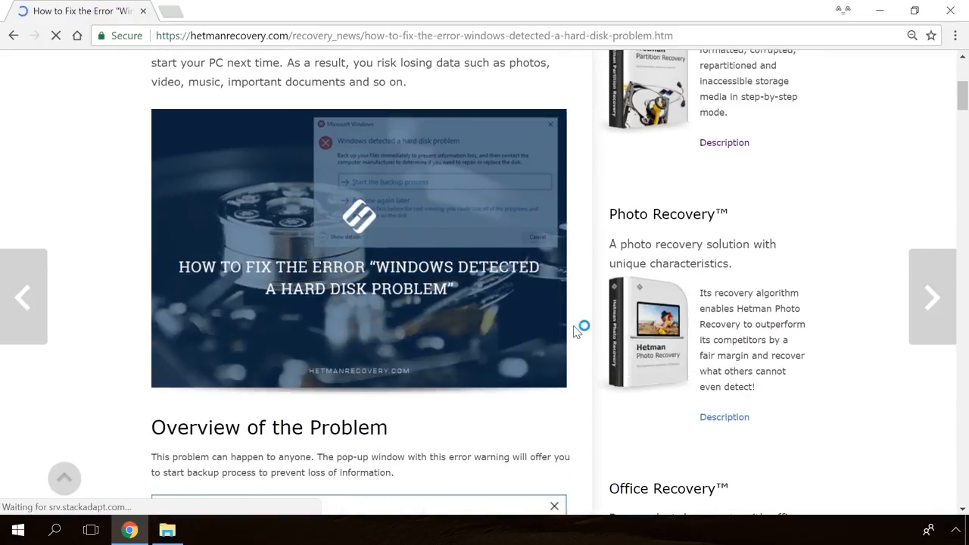
{"action": "scroll", "scroll_direction": "down", "scroll_amount": 3}
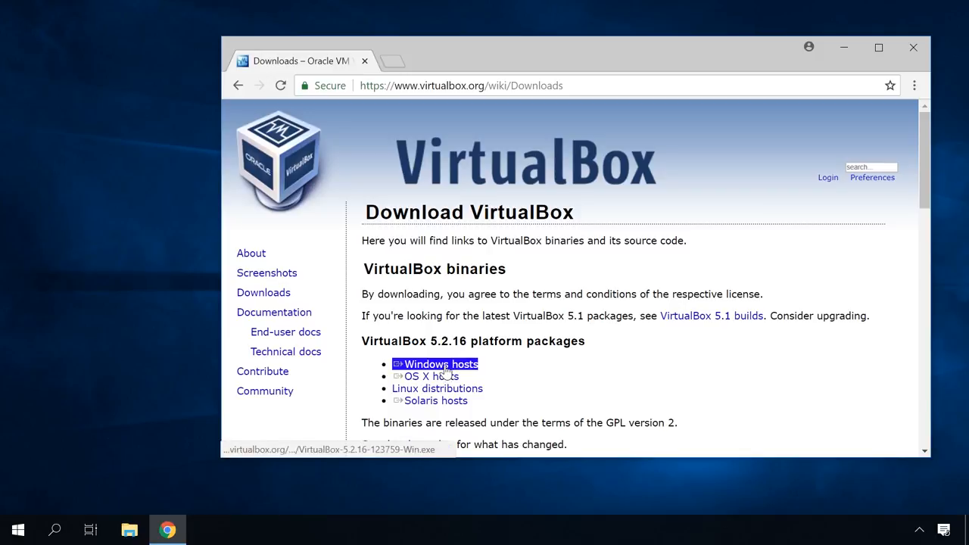
Step: Download the VirtualBox 5.2.16 package for Windows hosts
{"action": "left_click", "coordinate": [439, 363]}
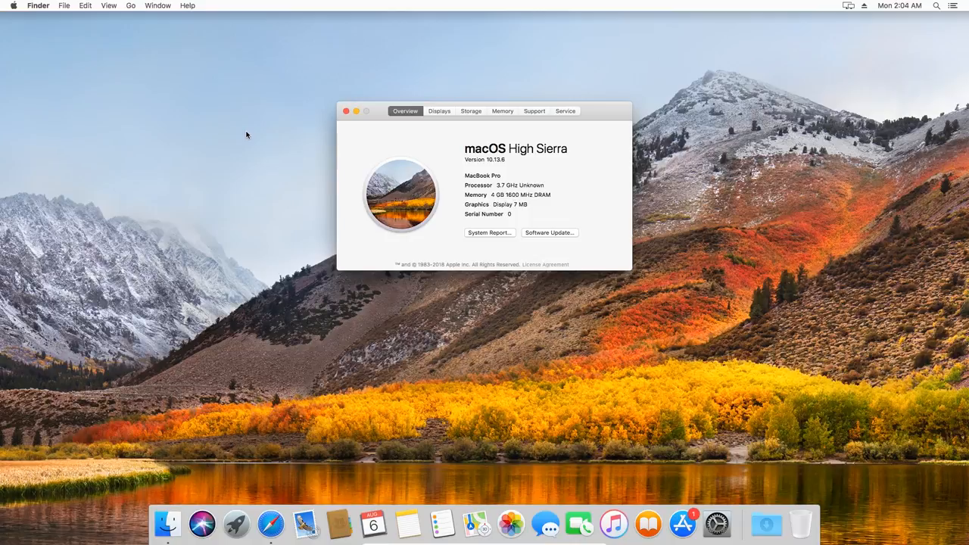
Step: Search the App Store for 'high sierra' and open the macOS High Sierra listing
{"action": "left_click", "coordinate": [347, 111]}
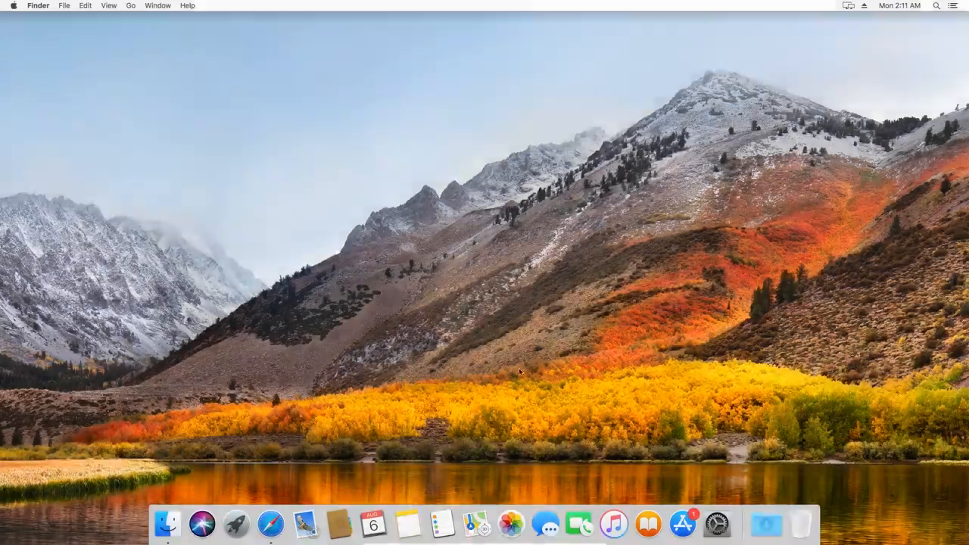
{"action": "mouse_move", "coordinate": [681, 523]}
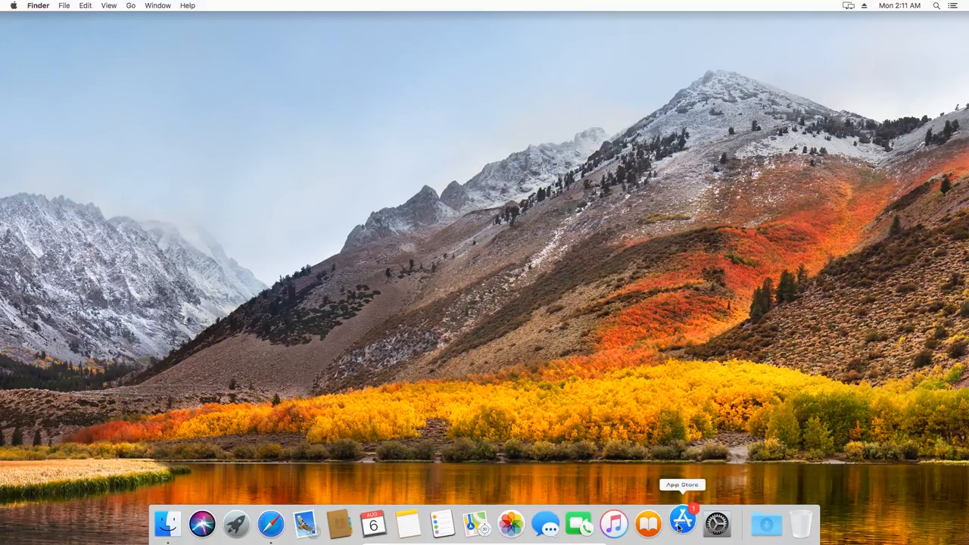
{"action": "left_click", "coordinate": [681, 524]}
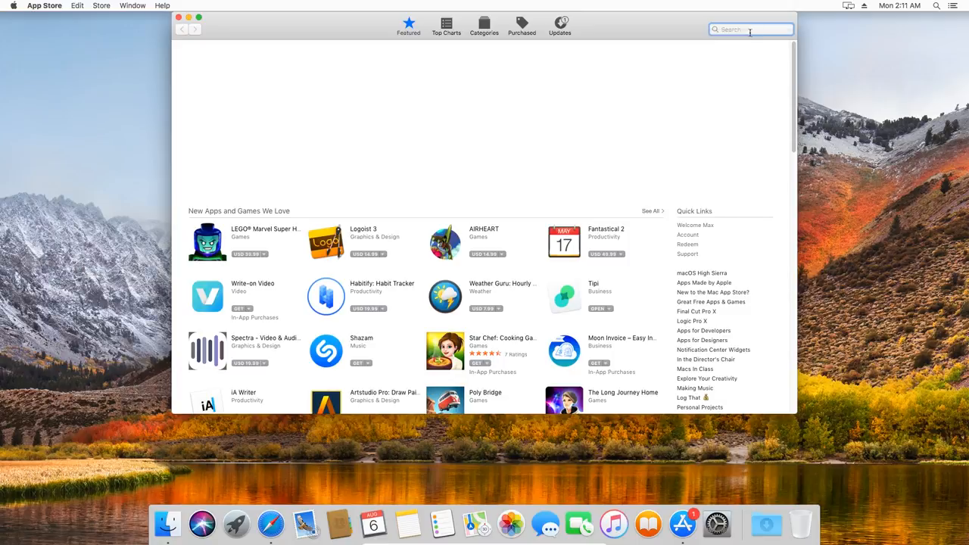
{"action": "type", "text": "high sierra"}
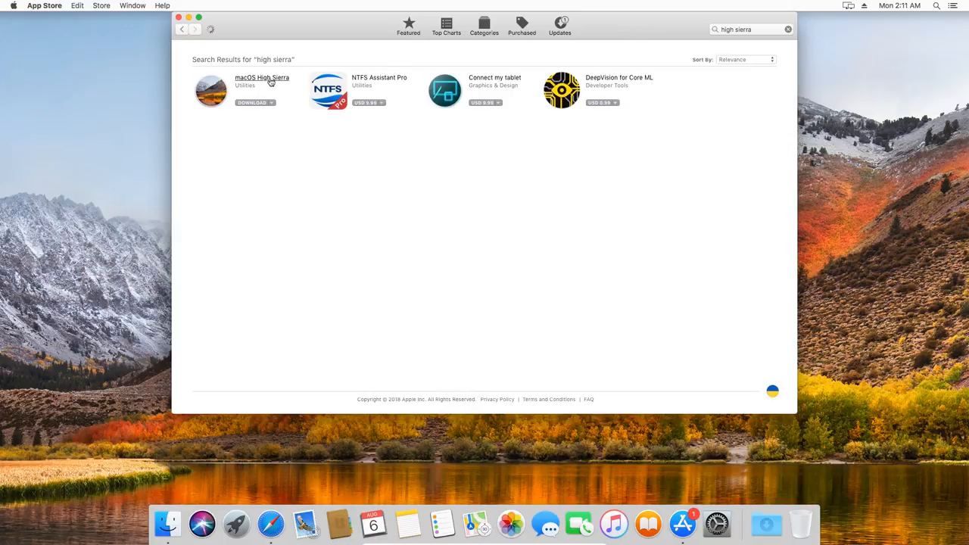
{"action": "left_click", "coordinate": [261, 77]}
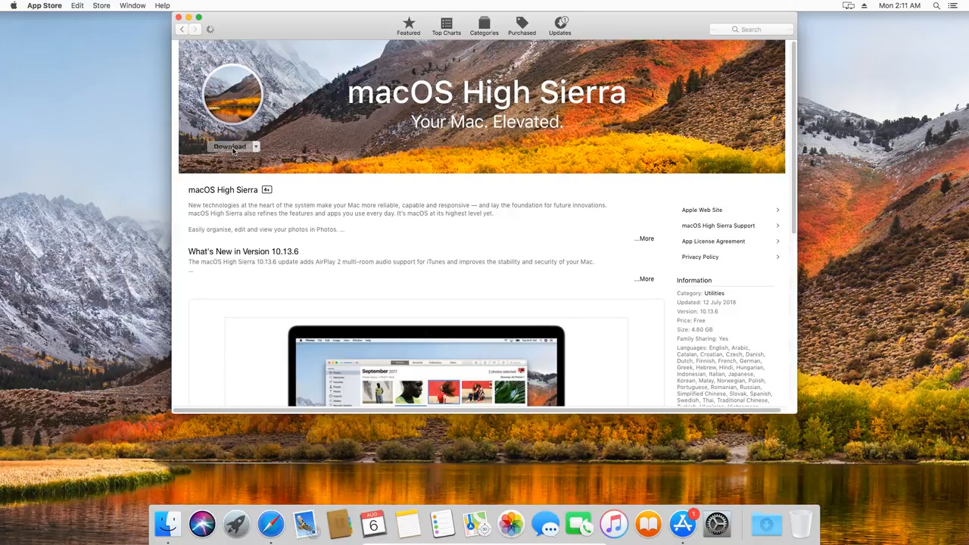
Step: Get the macOS High Sierra installer, then quit Install macOS when it launches
{"action": "left_click", "coordinate": [230, 145]}
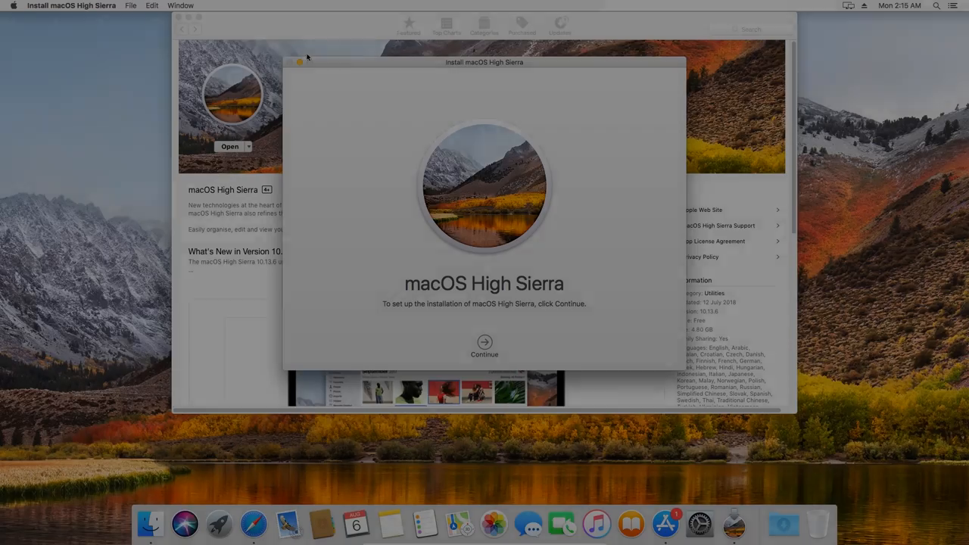
{"action": "left_click", "coordinate": [71, 6]}
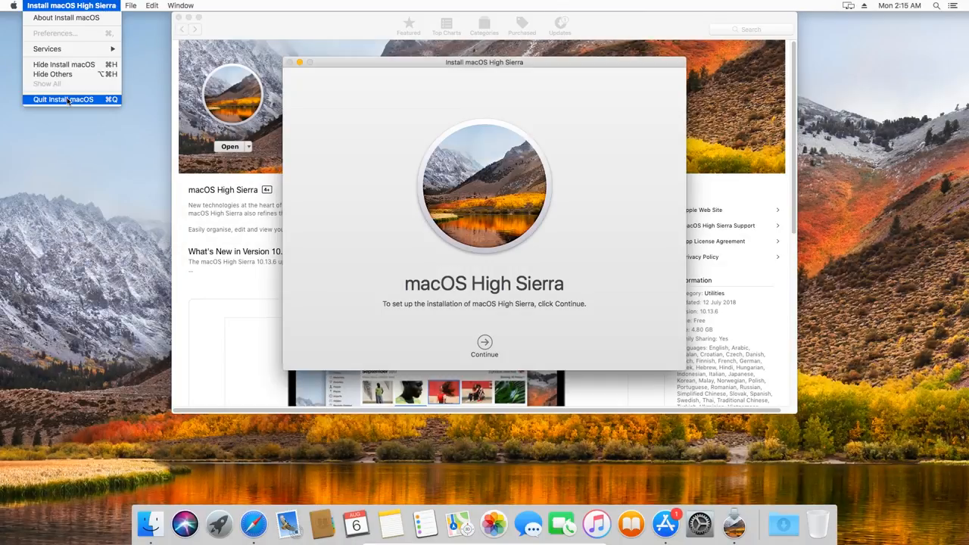
{"action": "left_click", "coordinate": [64, 100]}
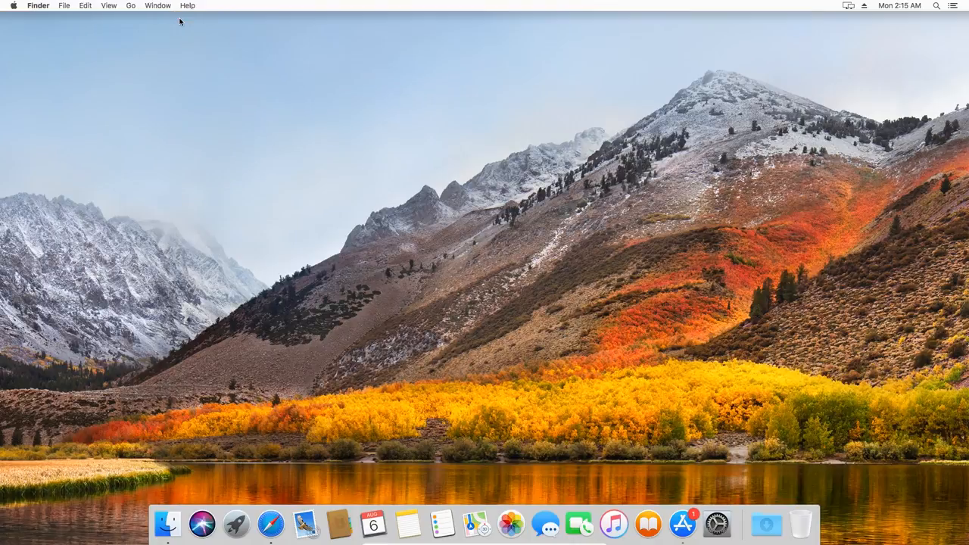
Step: Show the Applications folder in Finder as a detailed list
{"action": "left_click", "coordinate": [166, 523]}
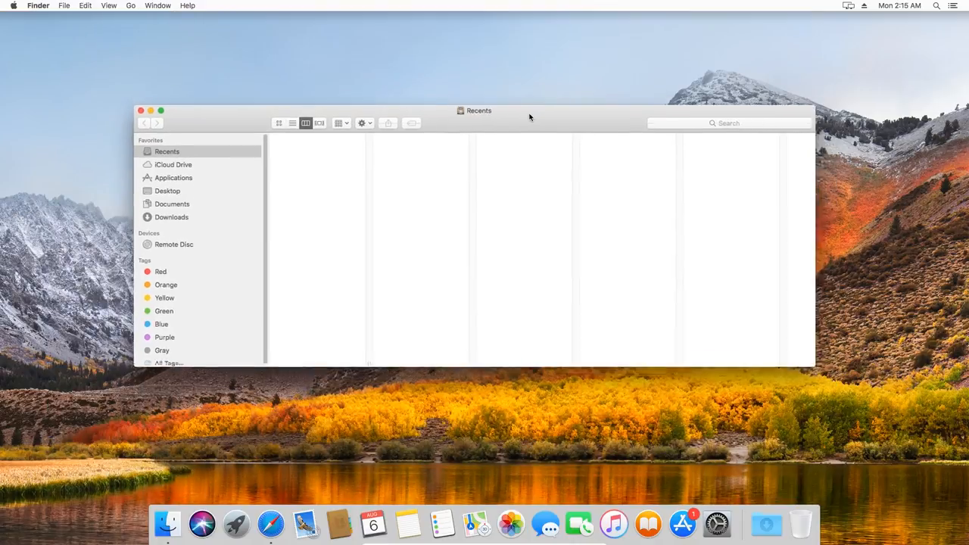
{"action": "left_click", "coordinate": [173, 218]}
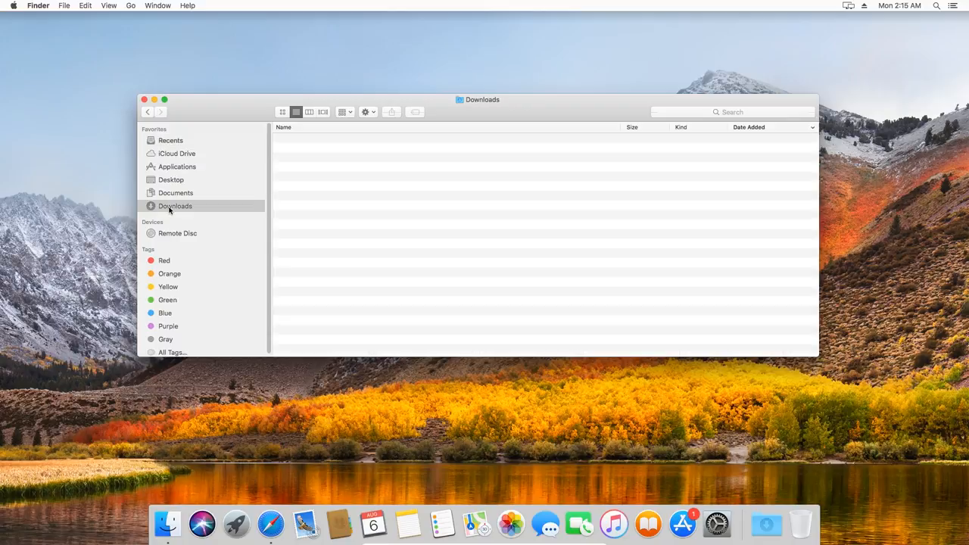
{"action": "mouse_move", "coordinate": [175, 167]}
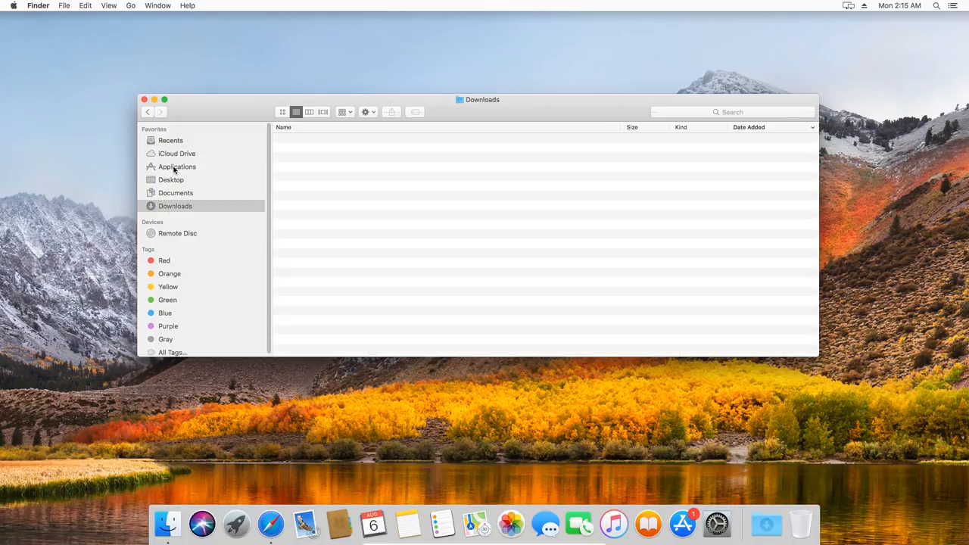
{"action": "left_click", "coordinate": [175, 167]}
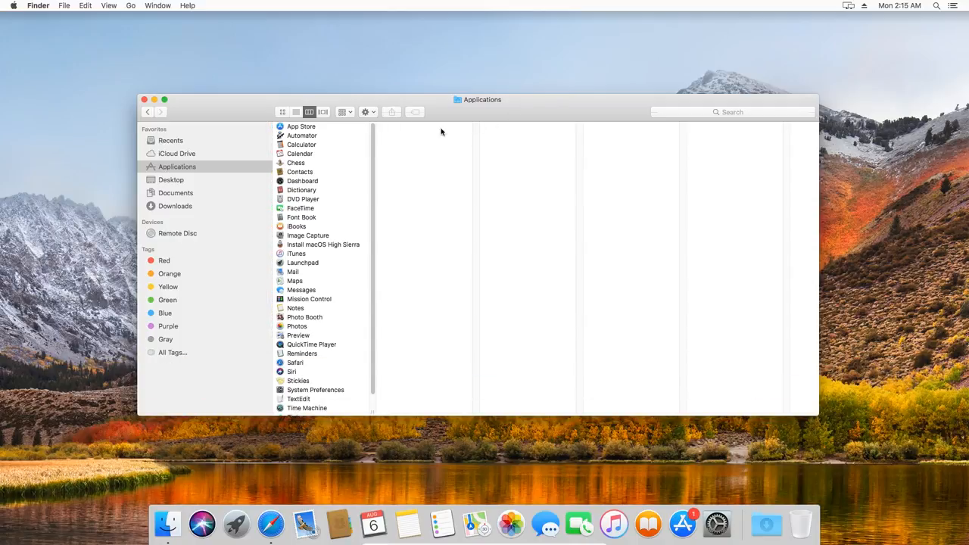
{"action": "left_click", "coordinate": [295, 112]}
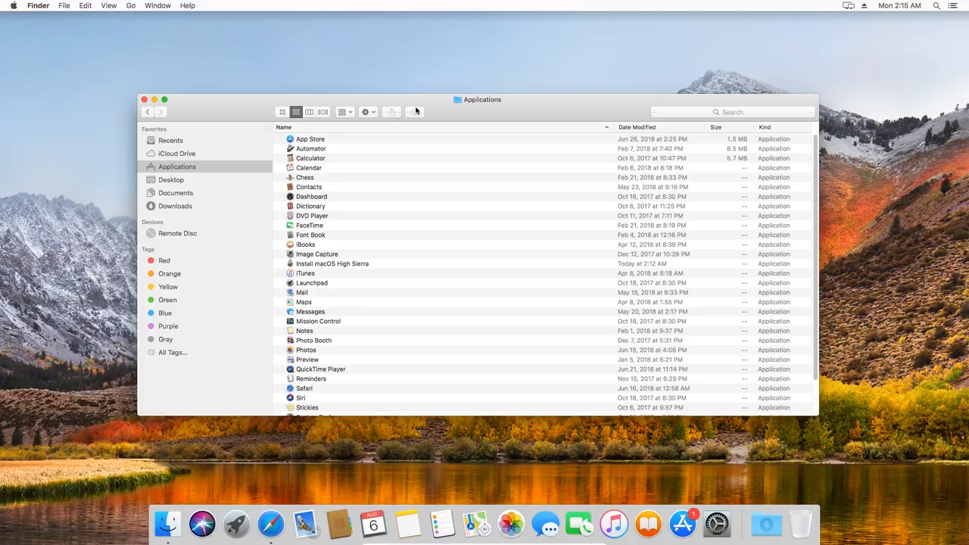
{"action": "left_click_drag", "start_coordinate": [481, 100], "coordinate": [496, 79]}
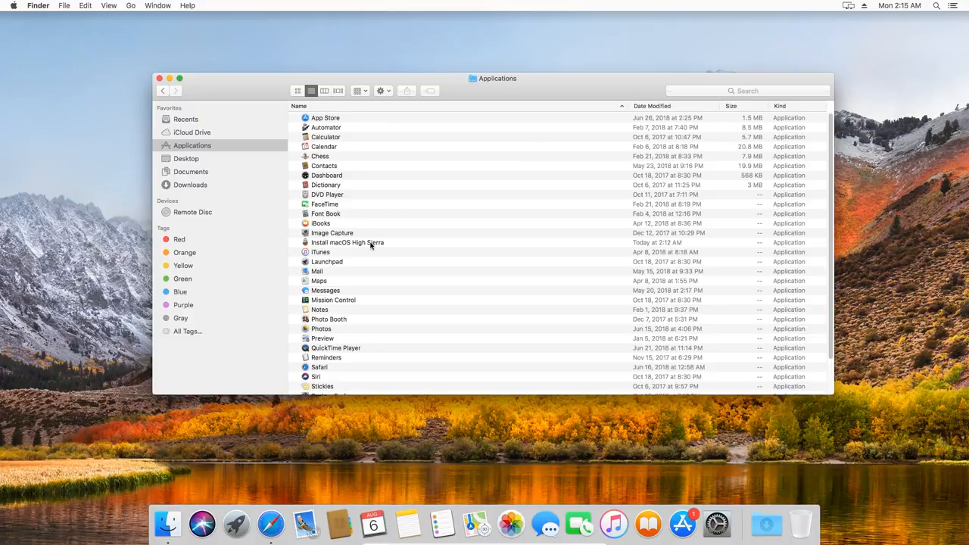
Step: Move Install macOS High Sierra to the Trash, confirming with the password
{"action": "left_click", "coordinate": [349, 242]}
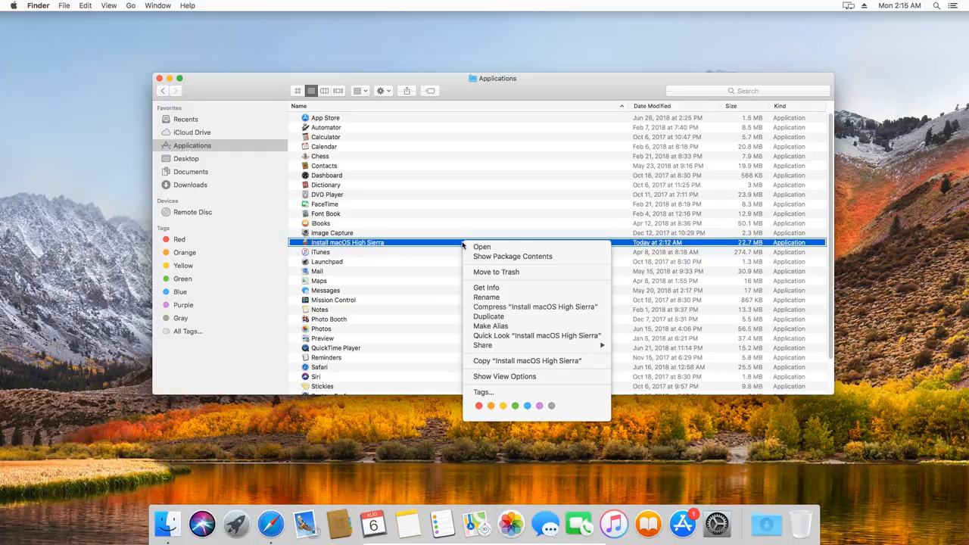
{"action": "left_click", "coordinate": [497, 273]}
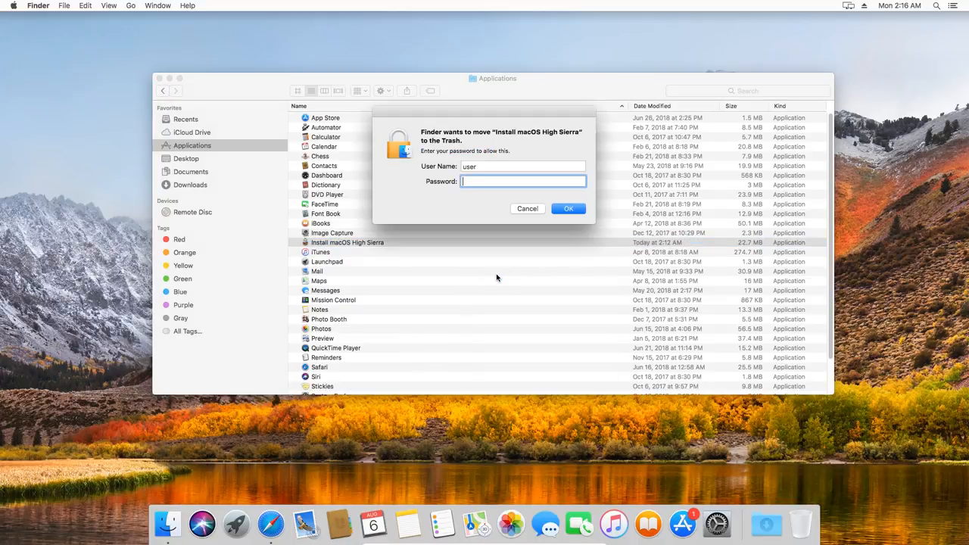
{"action": "type", "text": "••••"}
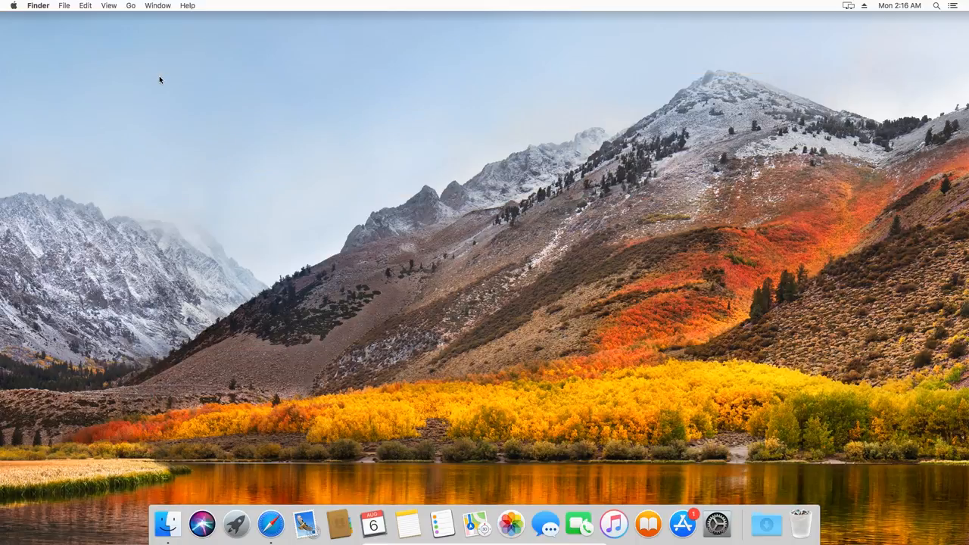
Step: Download the macOS High Sierra Patcher dmg from dosdude1.com in Safari, then close the browser
{"action": "left_click", "coordinate": [269, 524]}
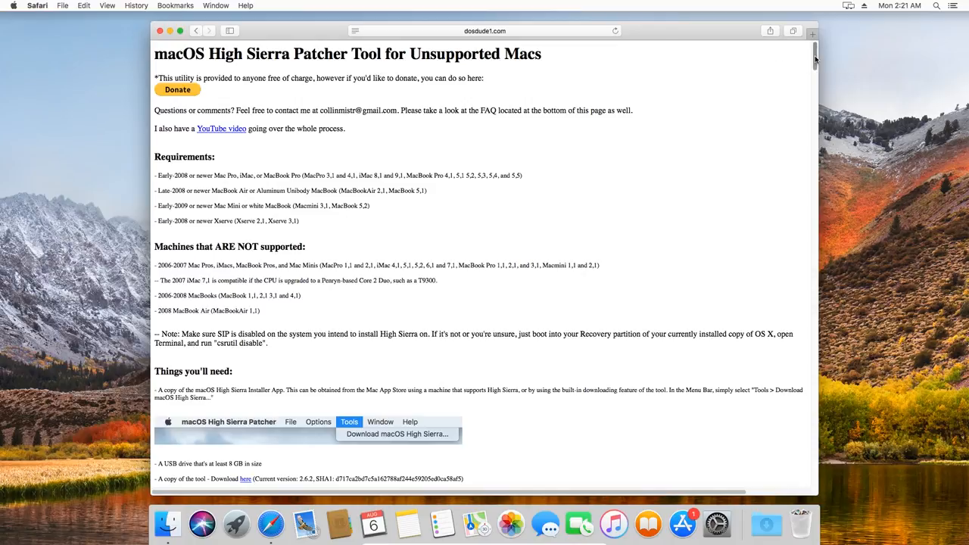
{"action": "scroll", "scroll_direction": "down", "scroll_amount": 3}
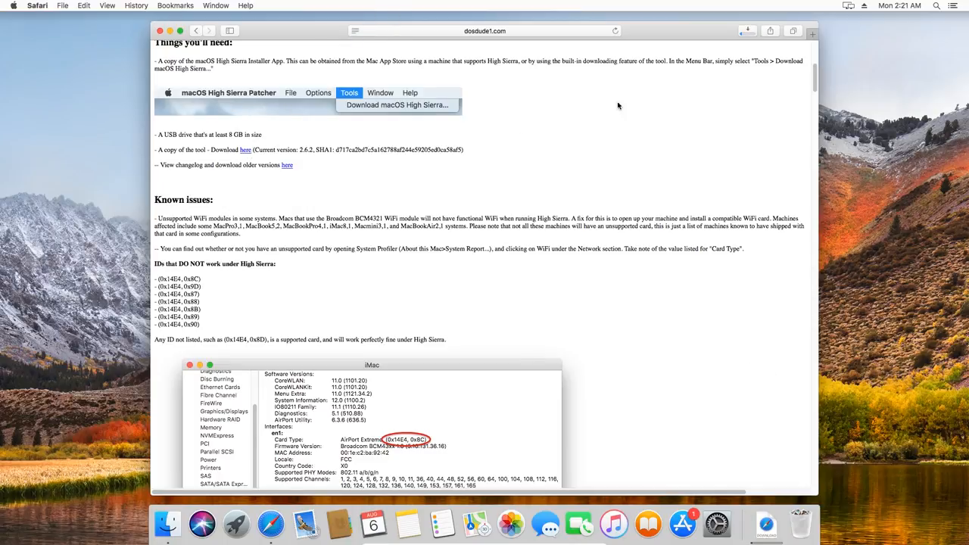
{"action": "left_click", "coordinate": [744, 30]}
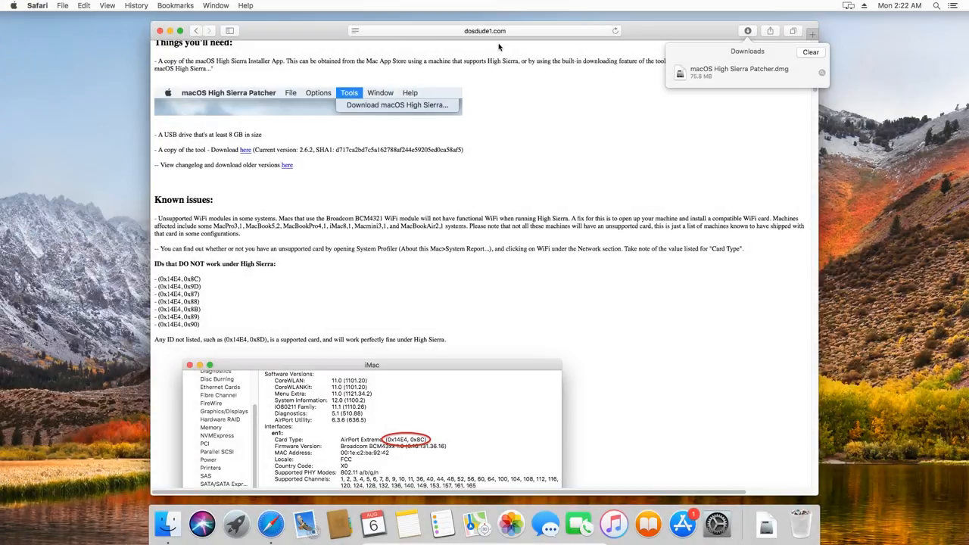
{"action": "left_click", "coordinate": [160, 30]}
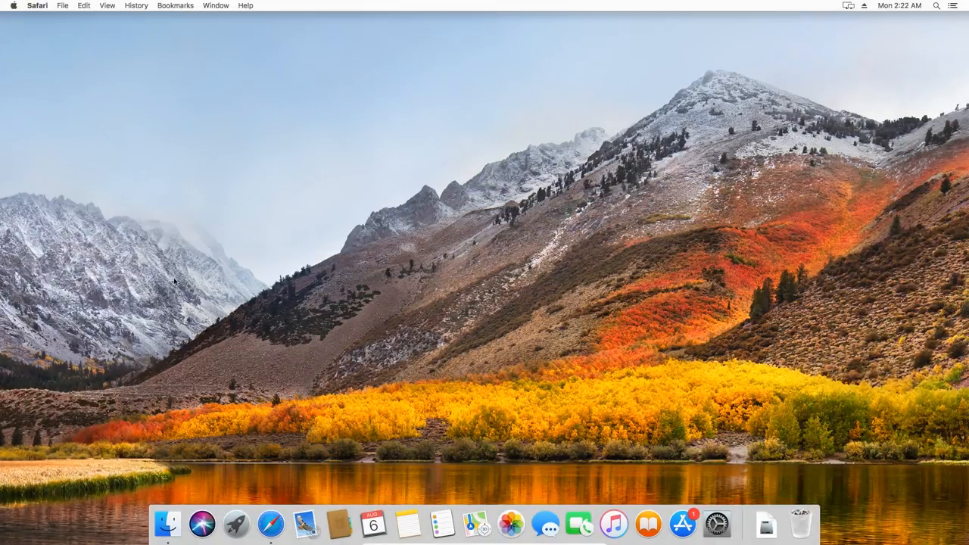
Step: Mount macOS High Sierra Patcher.dmg from Downloads and copy the patcher app into Applications
{"action": "left_click", "coordinate": [167, 522]}
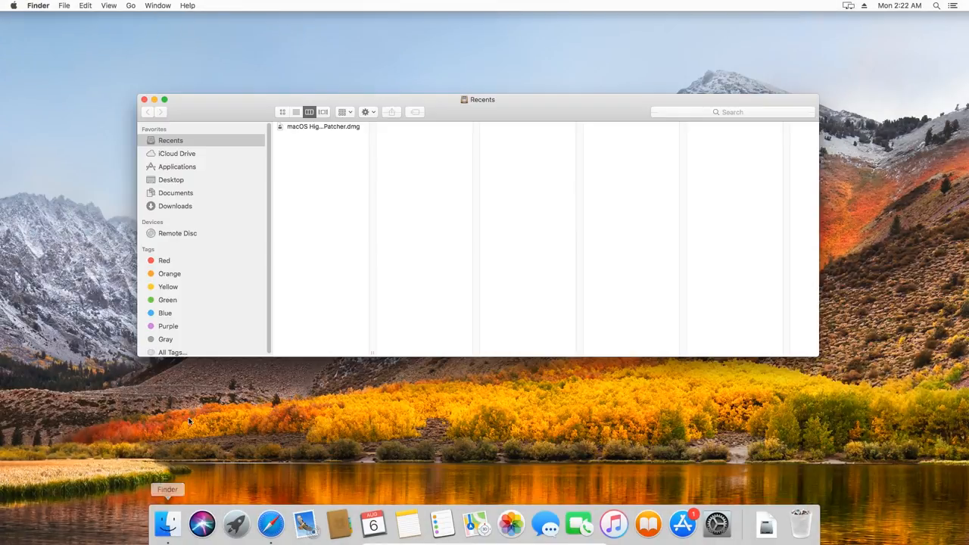
{"action": "left_click", "coordinate": [176, 206]}
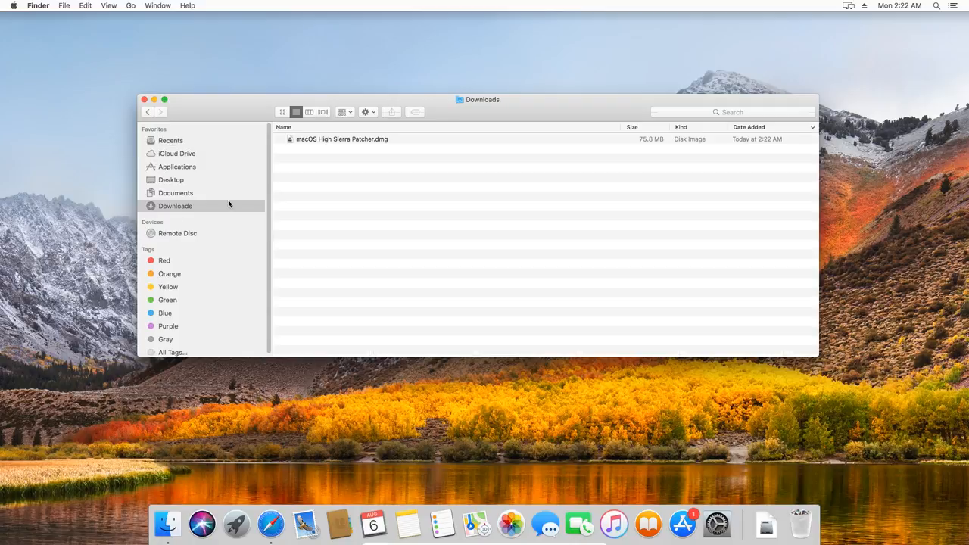
{"action": "left_click", "coordinate": [342, 139]}
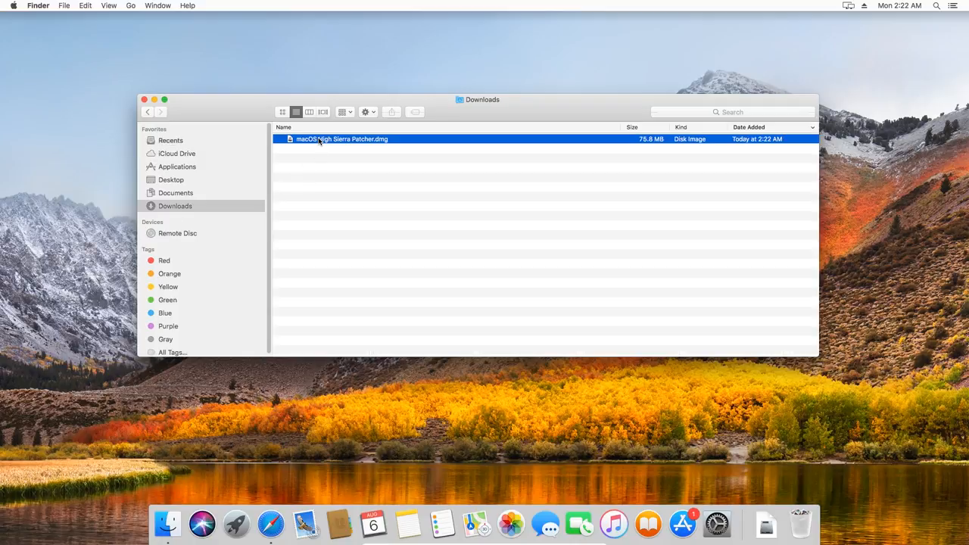
{"action": "double_click", "coordinate": [342, 139]}
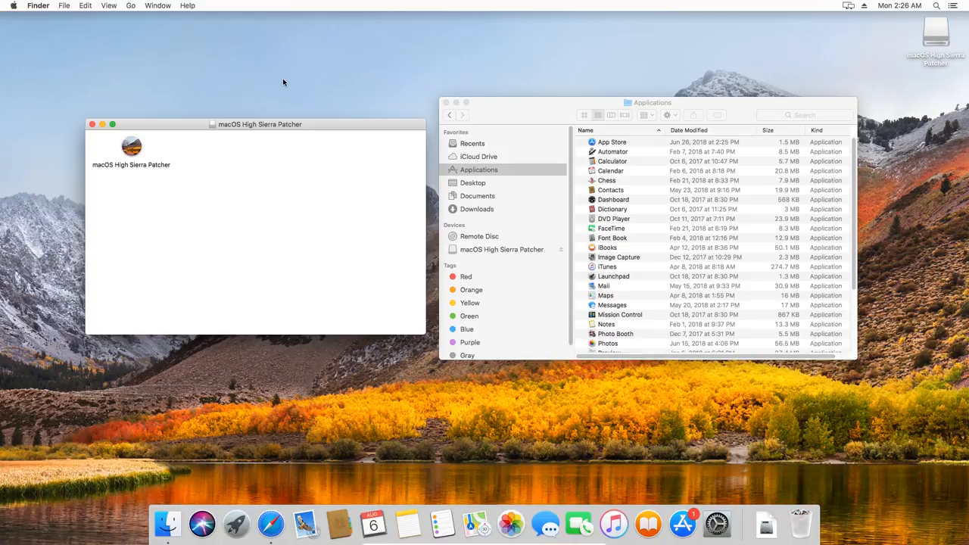
{"action": "left_click", "coordinate": [130, 148]}
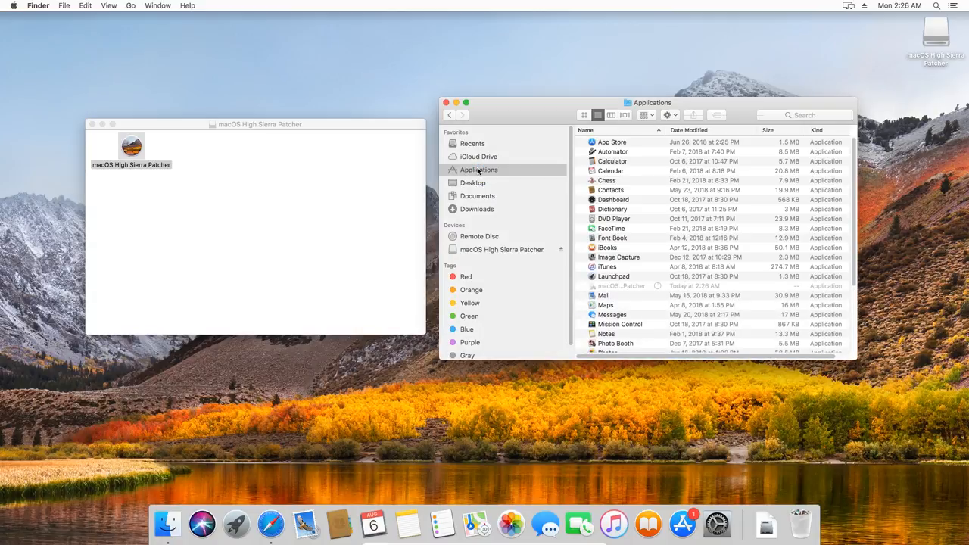
{"action": "left_click_drag", "start_coordinate": [130, 146], "coordinate": [478, 169]}
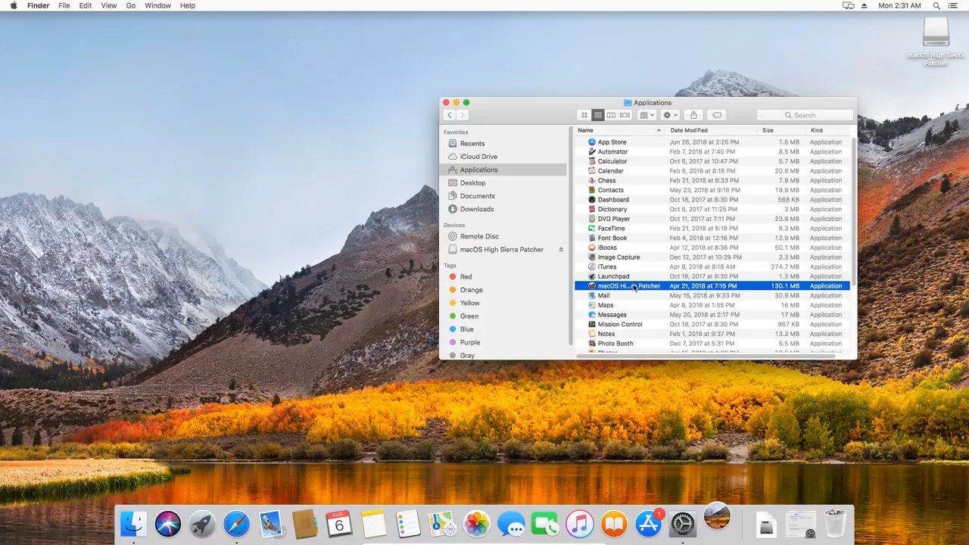
Step: Launch the blocked patcher via Open Anyway and dismiss the natively supported machine notice
{"action": "double_click", "coordinate": [628, 285]}
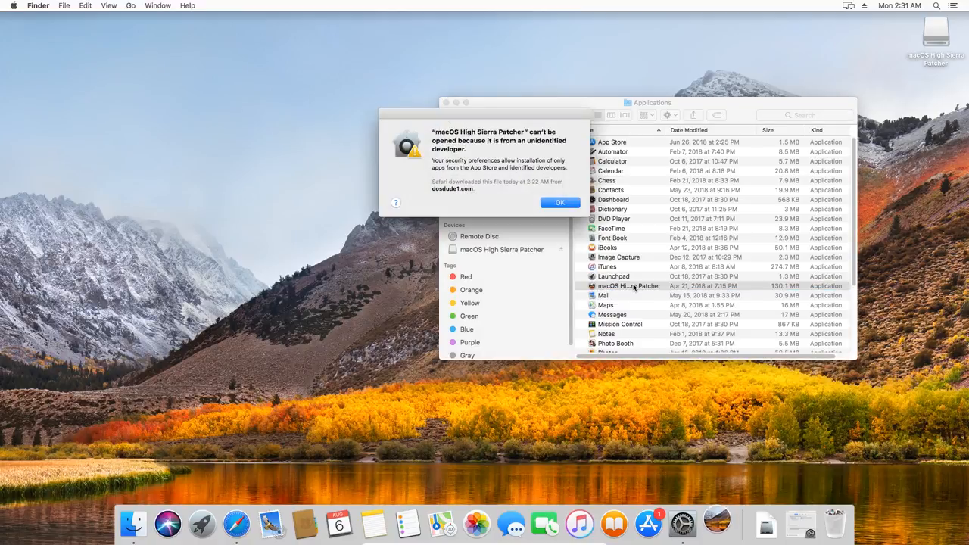
{"action": "left_click", "coordinate": [560, 203]}
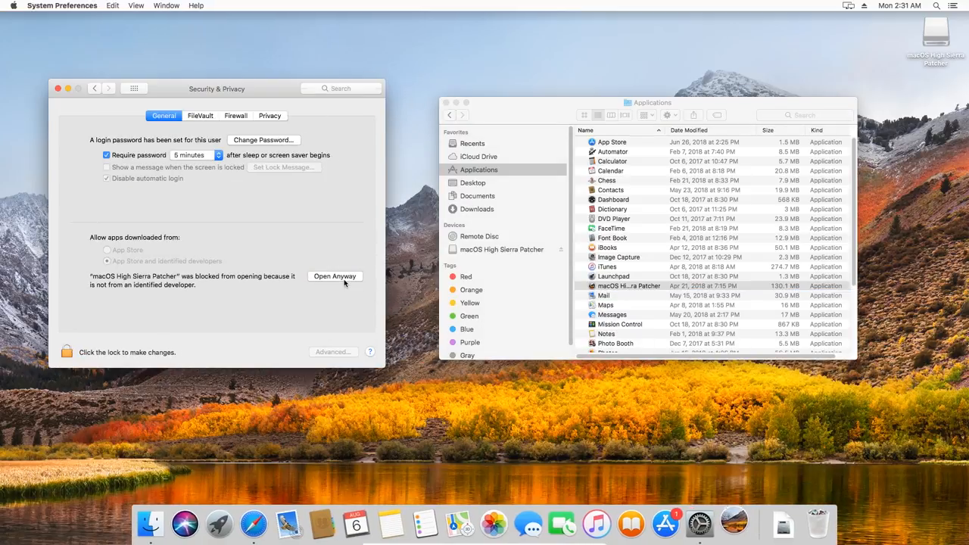
{"action": "left_click", "coordinate": [335, 276]}
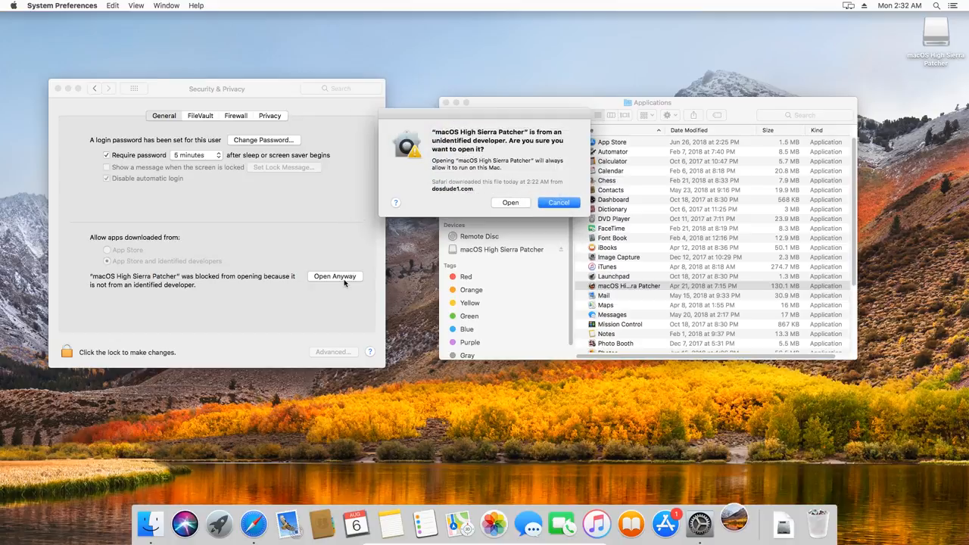
{"action": "left_click", "coordinate": [558, 203]}
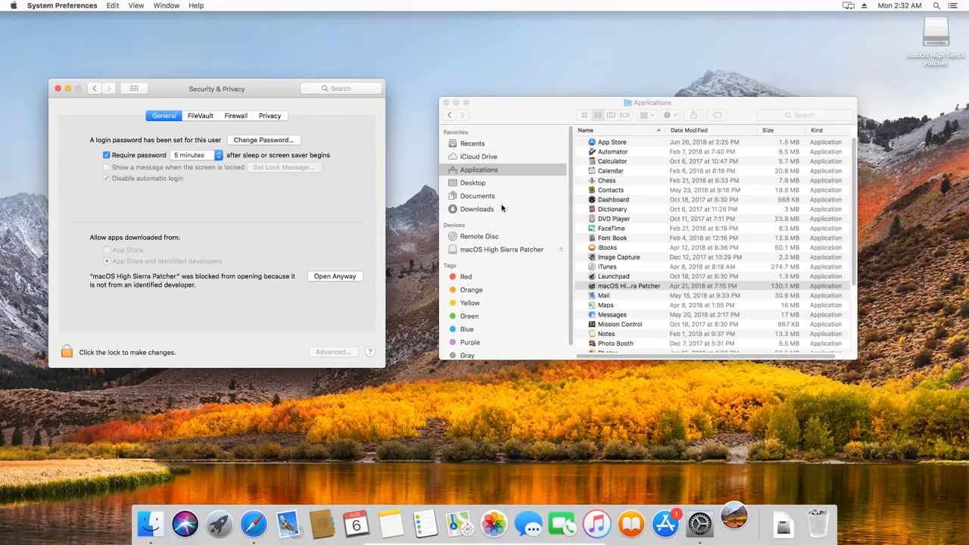
{"action": "left_click", "coordinate": [334, 276]}
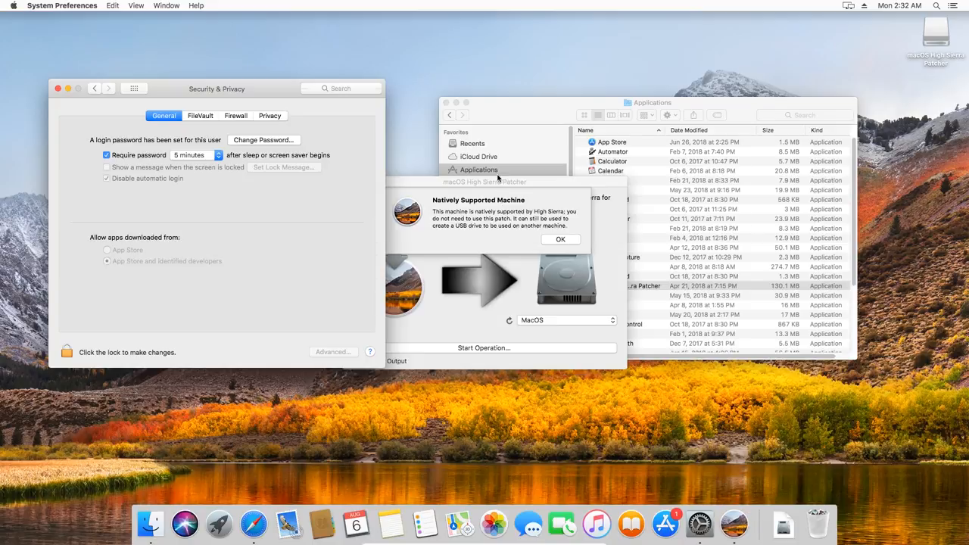
{"action": "left_click", "coordinate": [496, 176]}
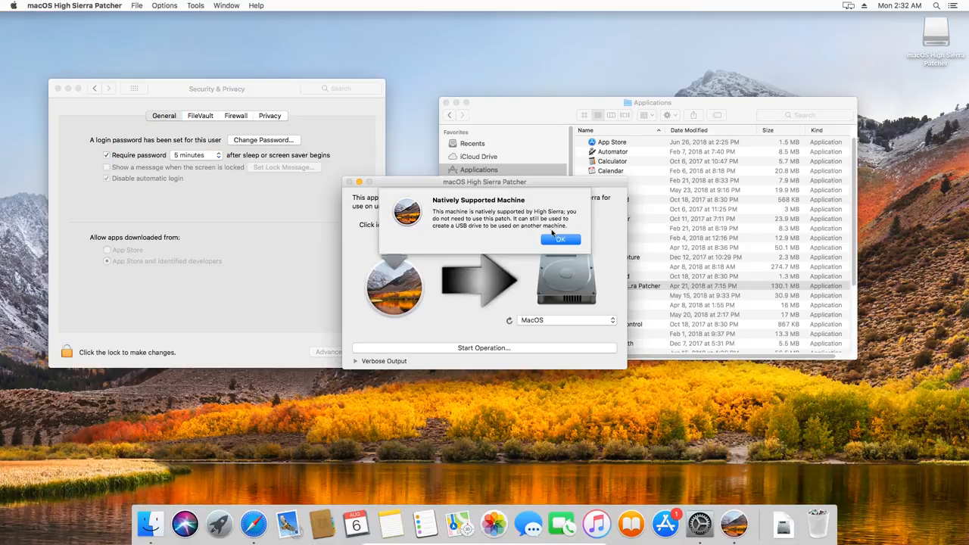
{"action": "left_click", "coordinate": [560, 239]}
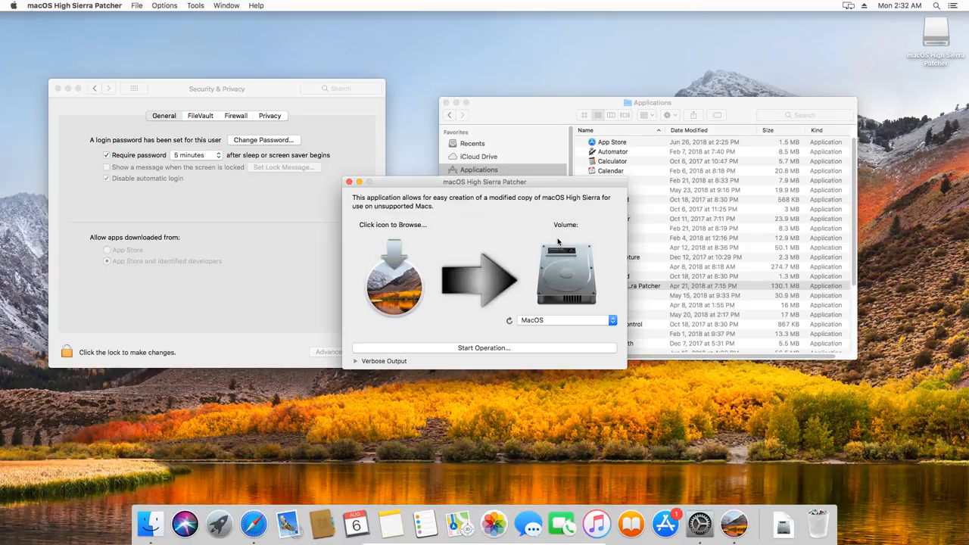
{"action": "mouse_move", "coordinate": [511, 224]}
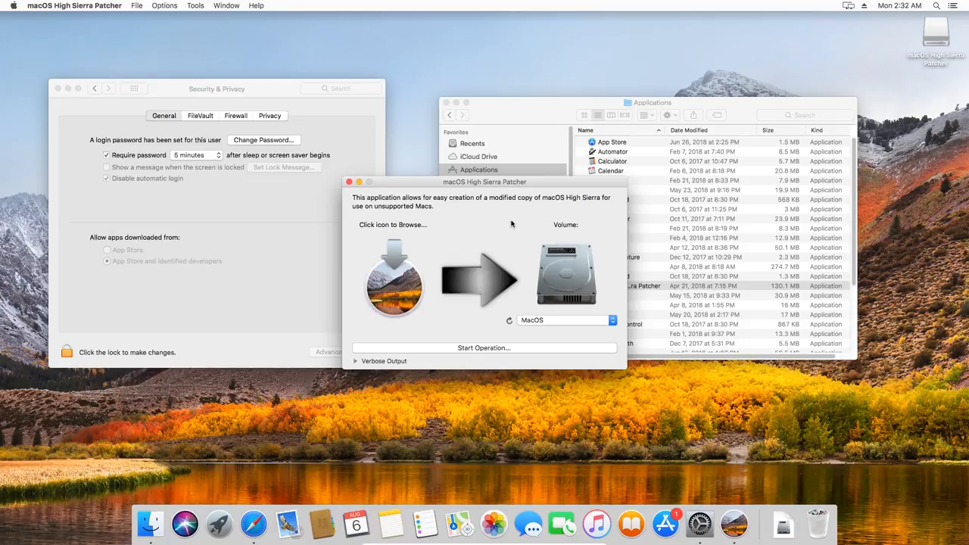
{"action": "mouse_move", "coordinate": [48, 6]}
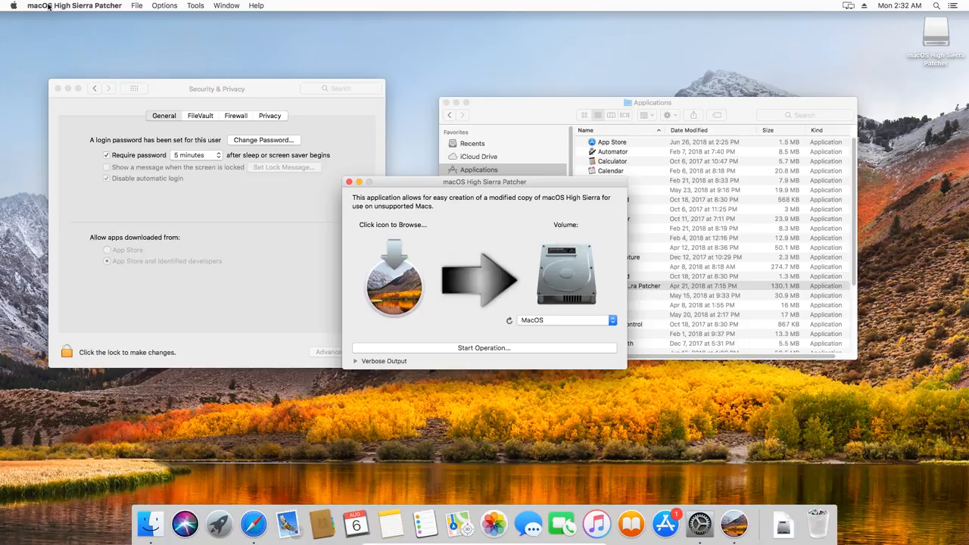
Step: Start Tools > Download macOS High Sierra (5GB) with Applications as the save location
{"action": "left_click", "coordinate": [195, 6]}
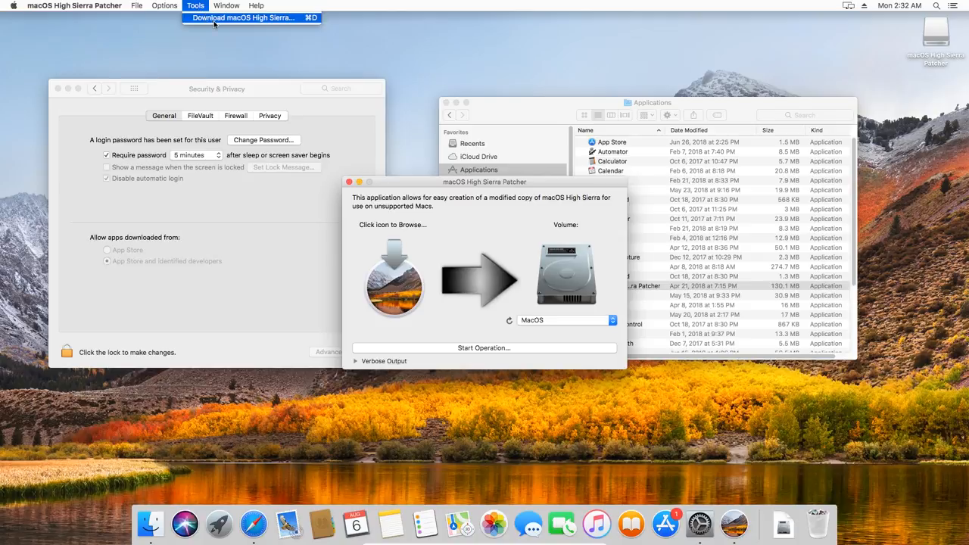
{"action": "left_click", "coordinate": [242, 19]}
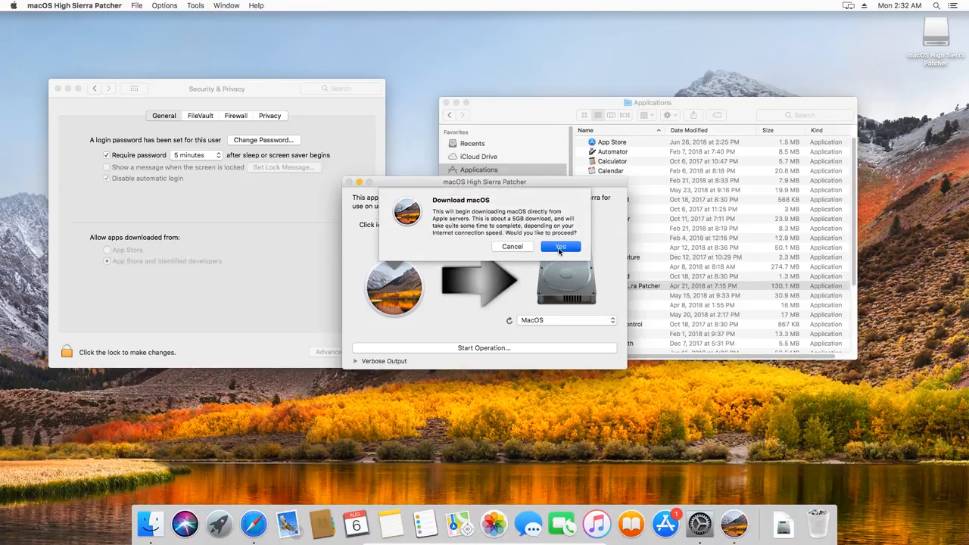
{"action": "left_click", "coordinate": [560, 245]}
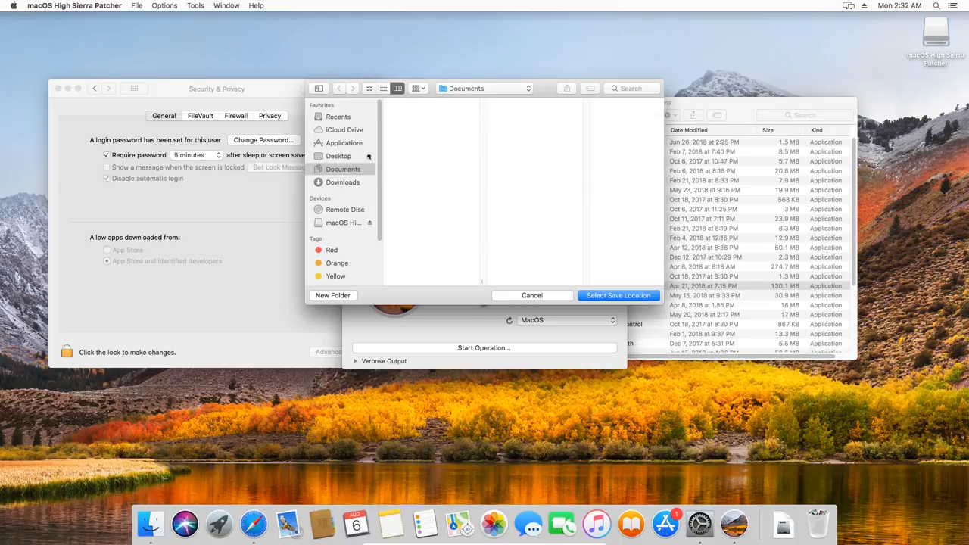
{"action": "left_click", "coordinate": [342, 142]}
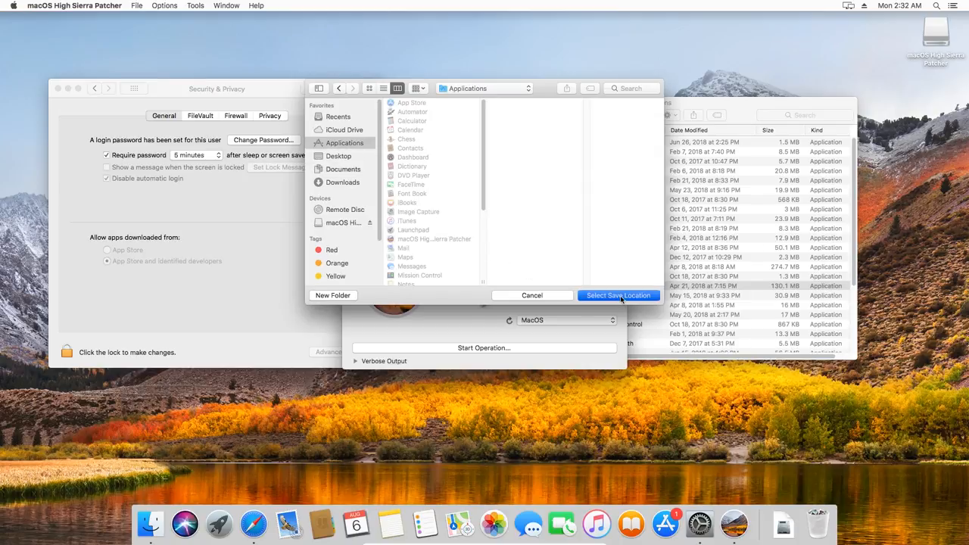
{"action": "left_click", "coordinate": [618, 295]}
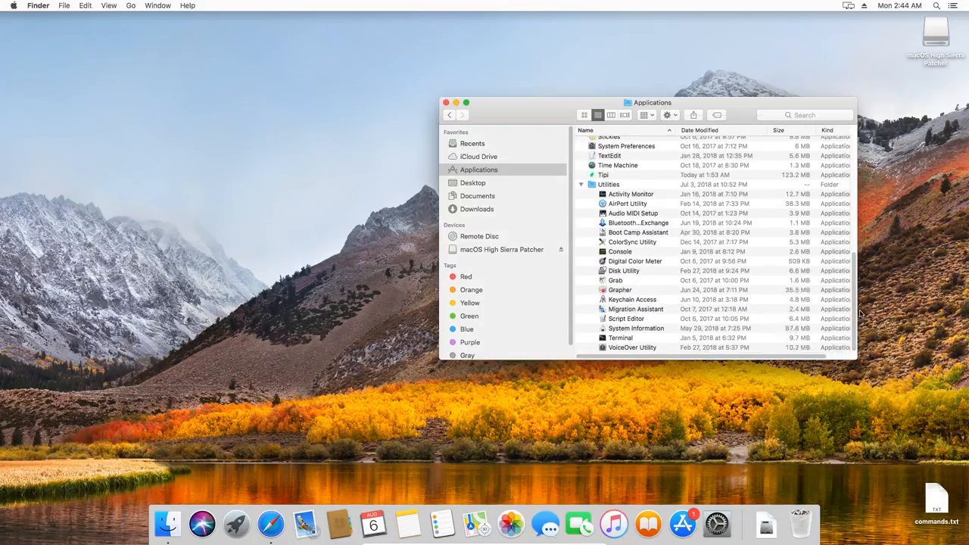
Step: Launch Terminal from Utilities and focus its new window
{"action": "left_click", "coordinate": [621, 338]}
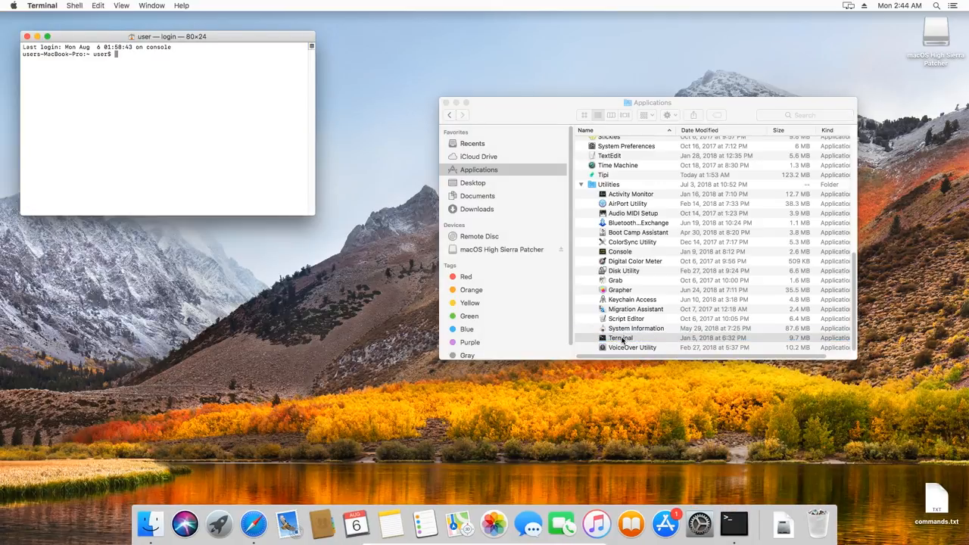
{"action": "left_click", "coordinate": [936, 500]}
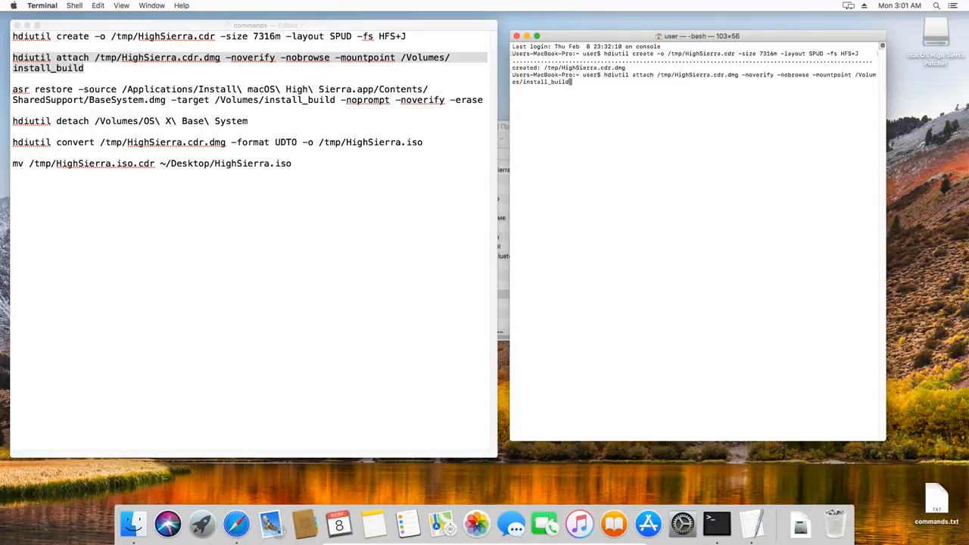
Step: Run the hdiutil attach and asr restore of BaseSystem, then the detach command
{"action": "key", "text": "Return"}
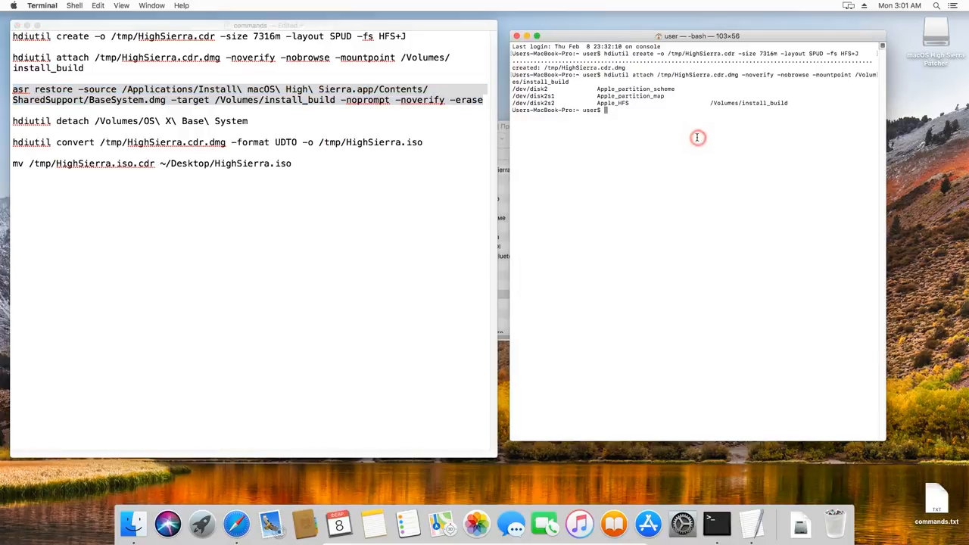
{"action": "key", "text": "Return"}
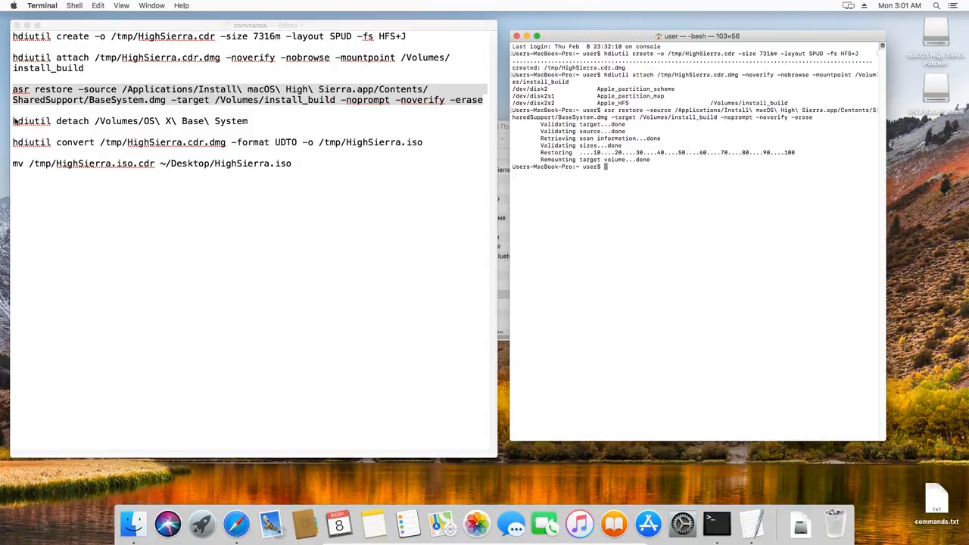
{"action": "triple_click", "coordinate": [129, 121]}
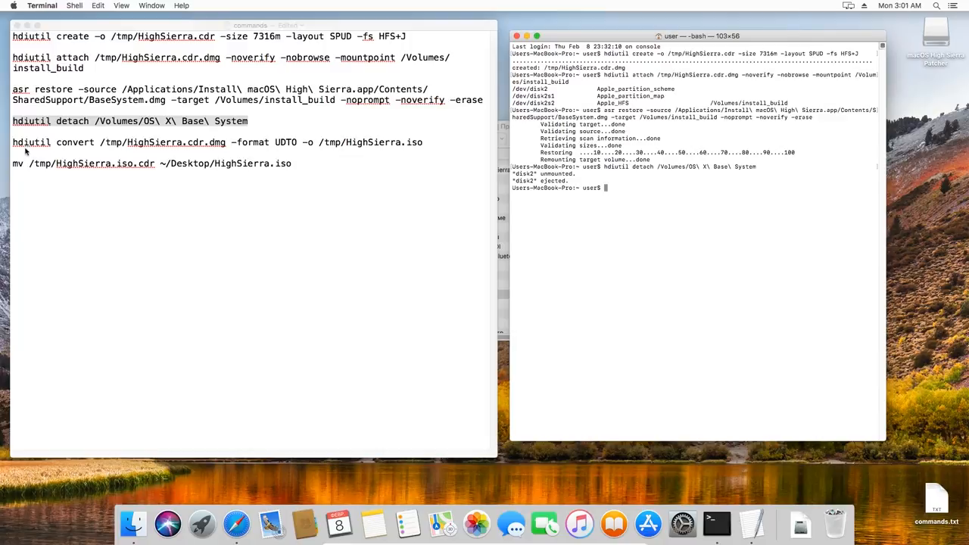
Step: Convert HighSierra.cdr.dmg to UDTO HighSierra.iso and move it to the Desktop
{"action": "triple_click", "coordinate": [218, 143]}
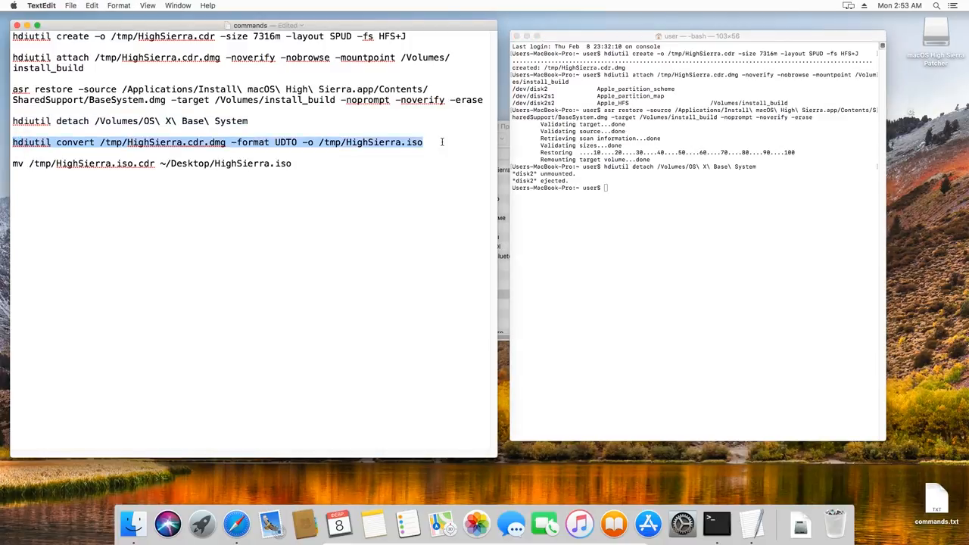
{"action": "type", "text": "hdiutil convert /tmp/HighSierra.cdr.dmg -format UDTO -o /tmp/HighSierra.iso"}
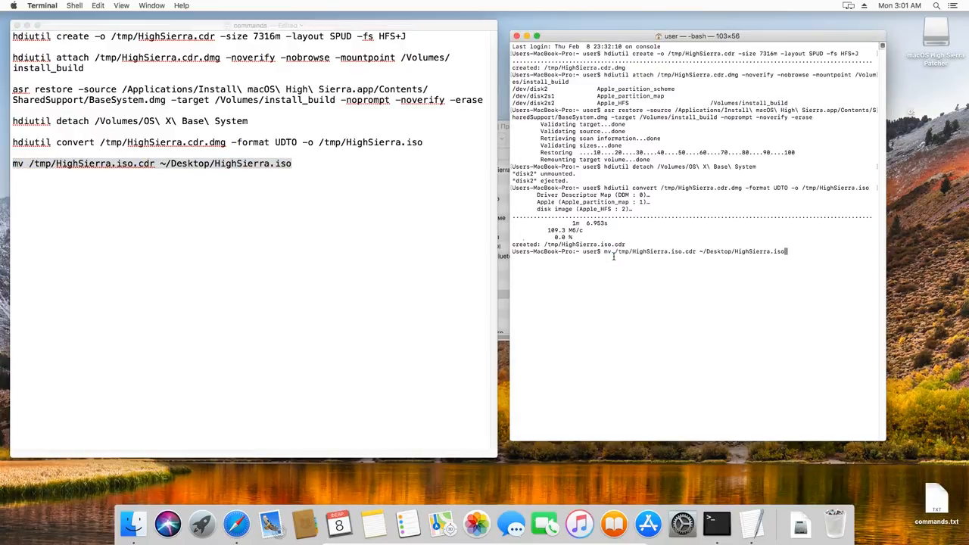
{"action": "key", "text": "Return"}
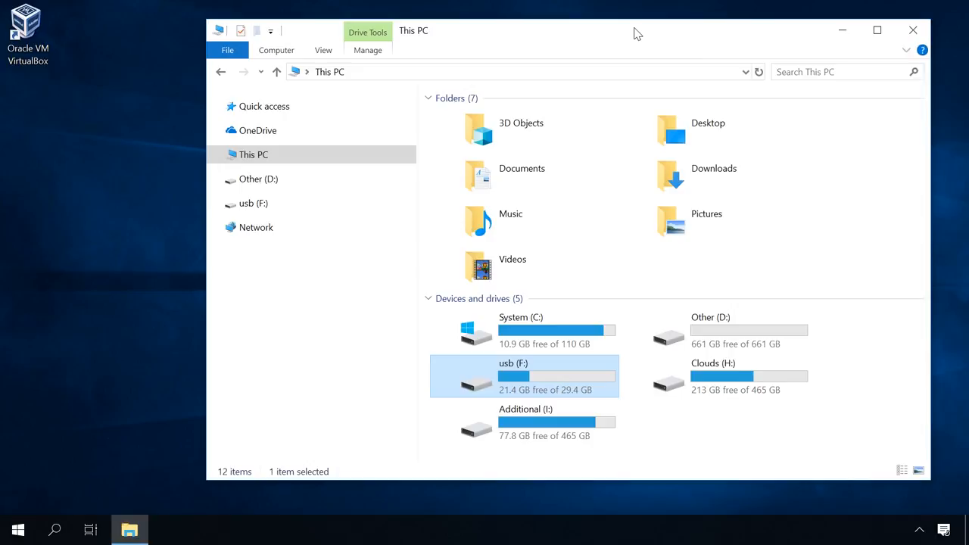
{"action": "mouse_move", "coordinate": [545, 371]}
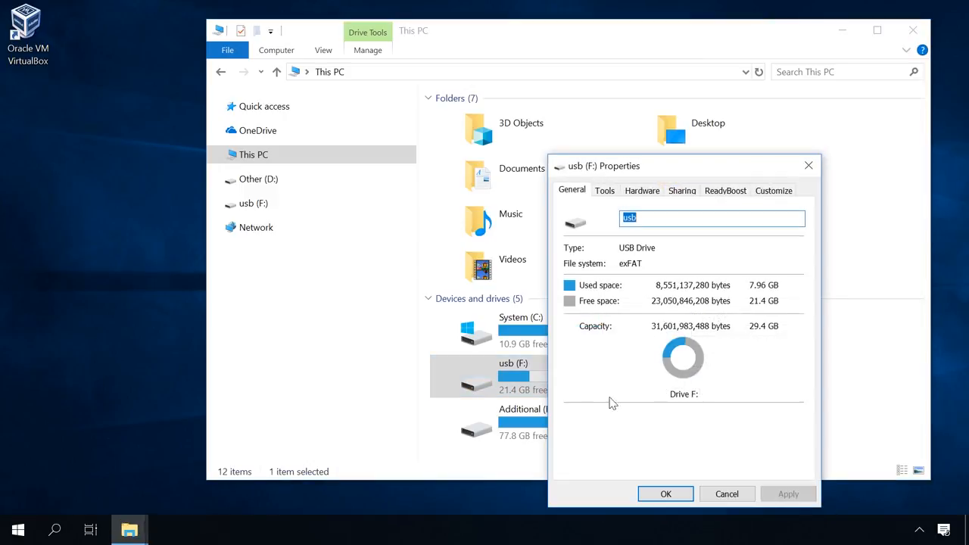
{"action": "mouse_move", "coordinate": [614, 265]}
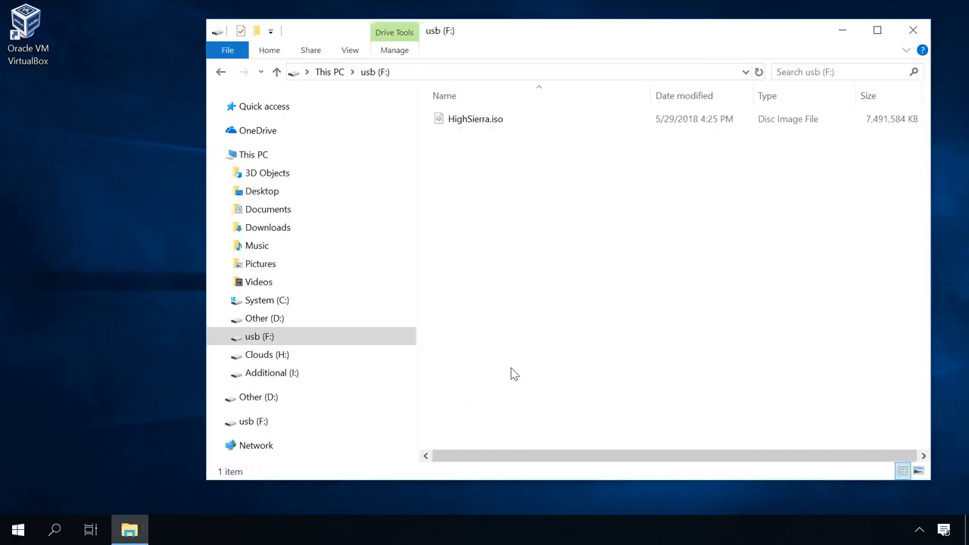
Step: Drag HighSierra.iso from the usb (F:) drive onto the Windows desktop
{"action": "left_click_drag", "start_coordinate": [475, 118], "coordinate": [64, 139]}
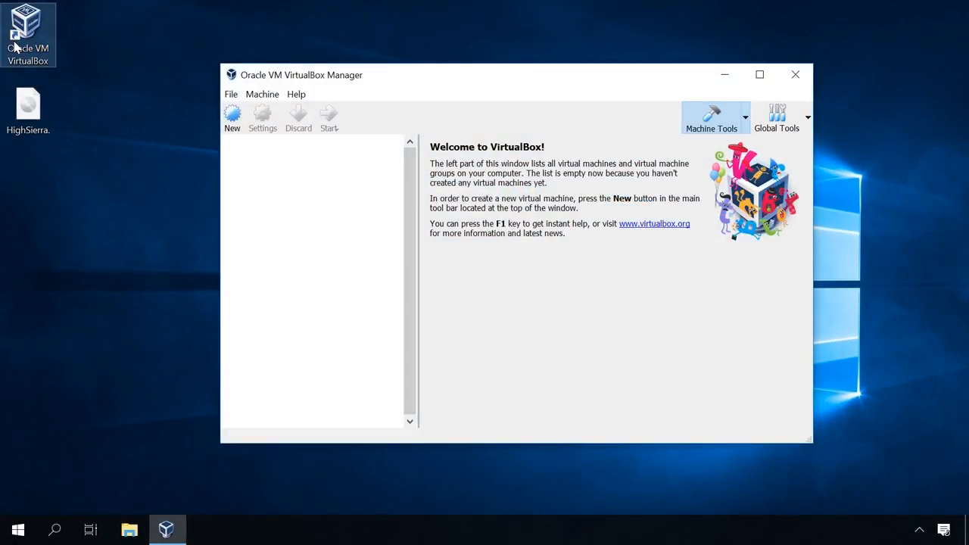
Step: Start a new machine in Expert Mode named MacOS, type Mac OS X, version macOS 10.13 High Sierra (64-bit)
{"action": "left_click", "coordinate": [231, 118]}
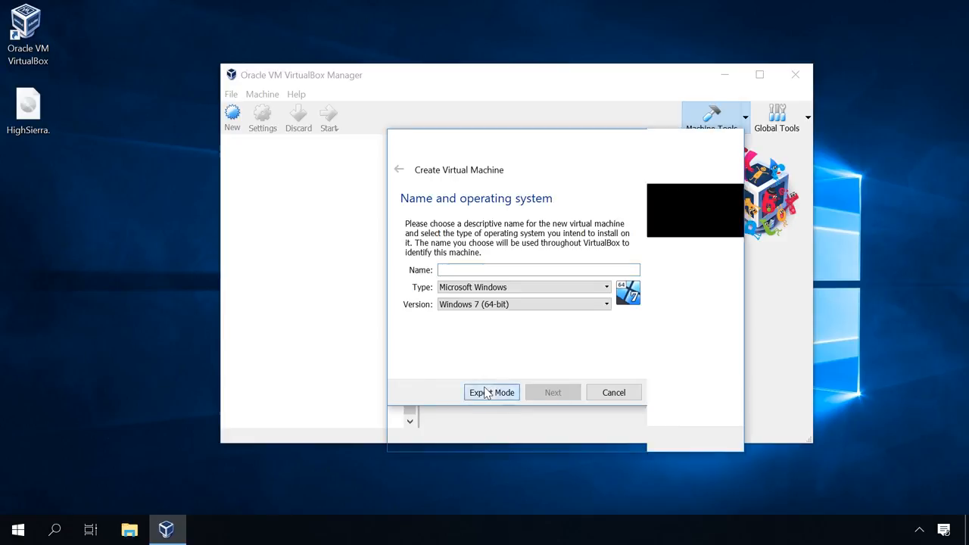
{"action": "left_click", "coordinate": [491, 392]}
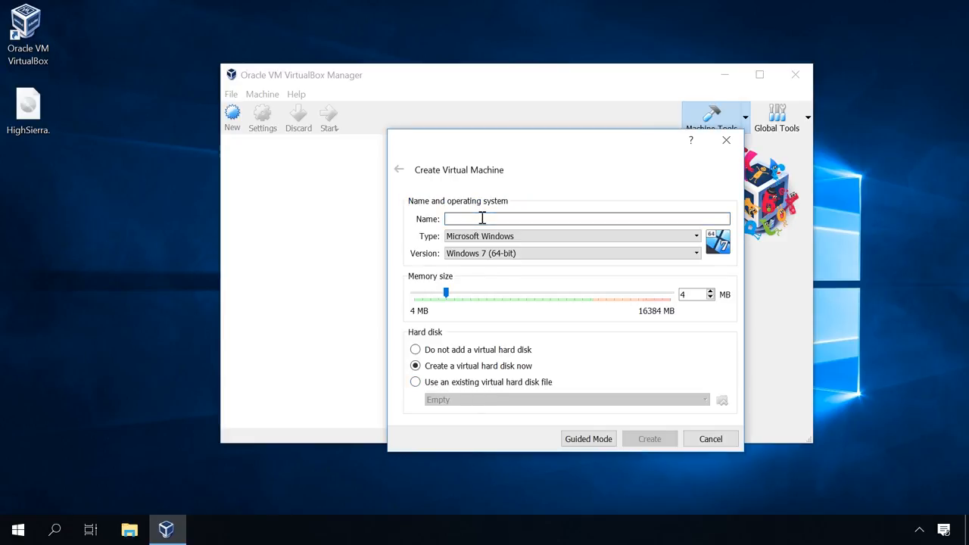
{"action": "type", "text": "MacOS"}
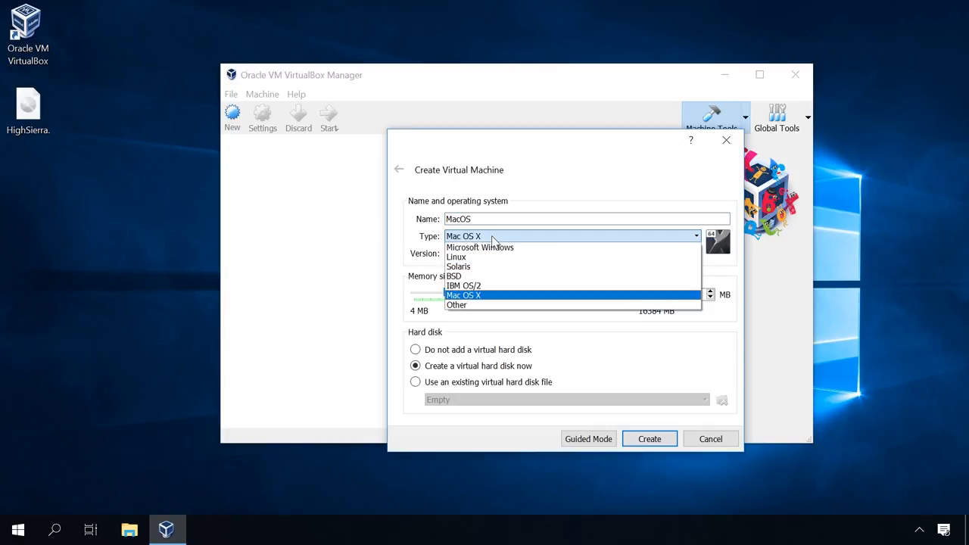
{"action": "left_click", "coordinate": [464, 293]}
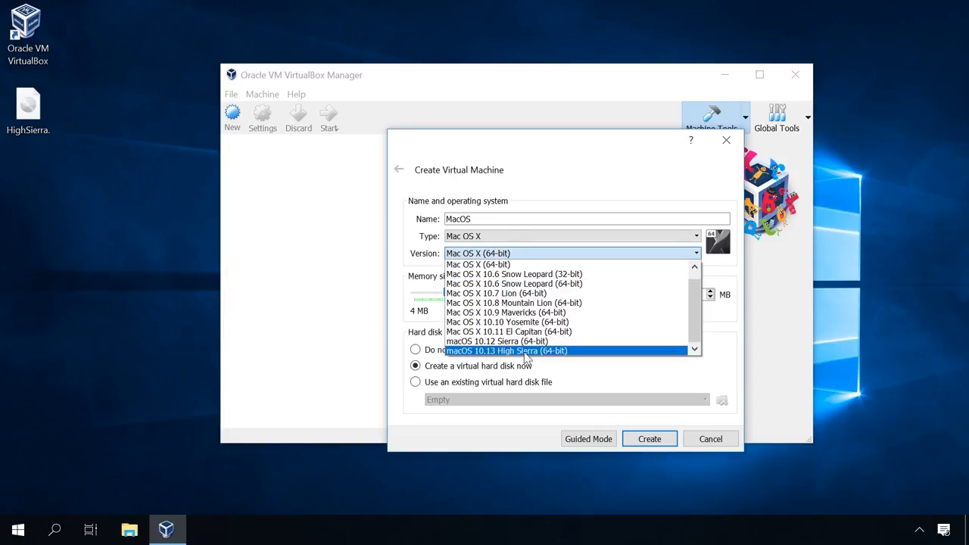
{"action": "left_click", "coordinate": [506, 351]}
{"action": "type", "text": "4096"}
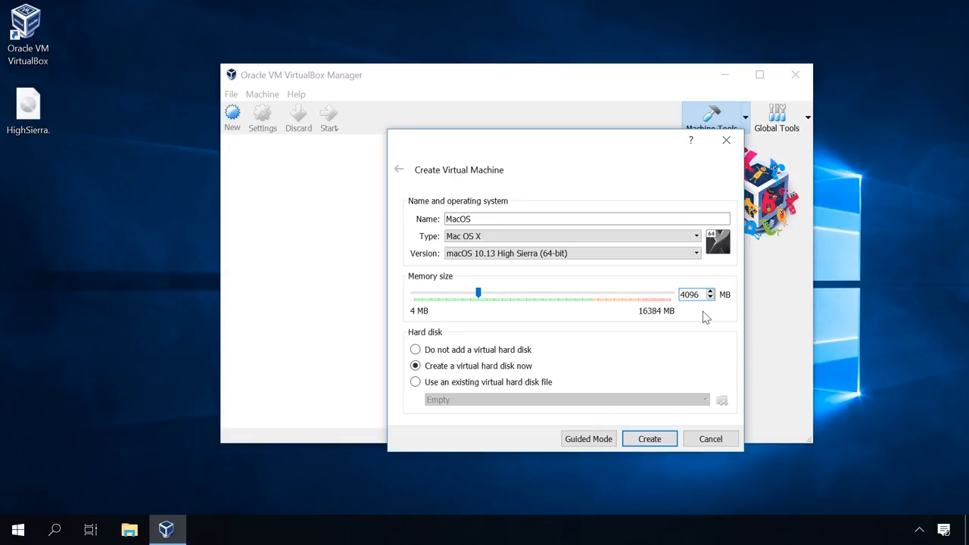
{"action": "mouse_move", "coordinate": [633, 387]}
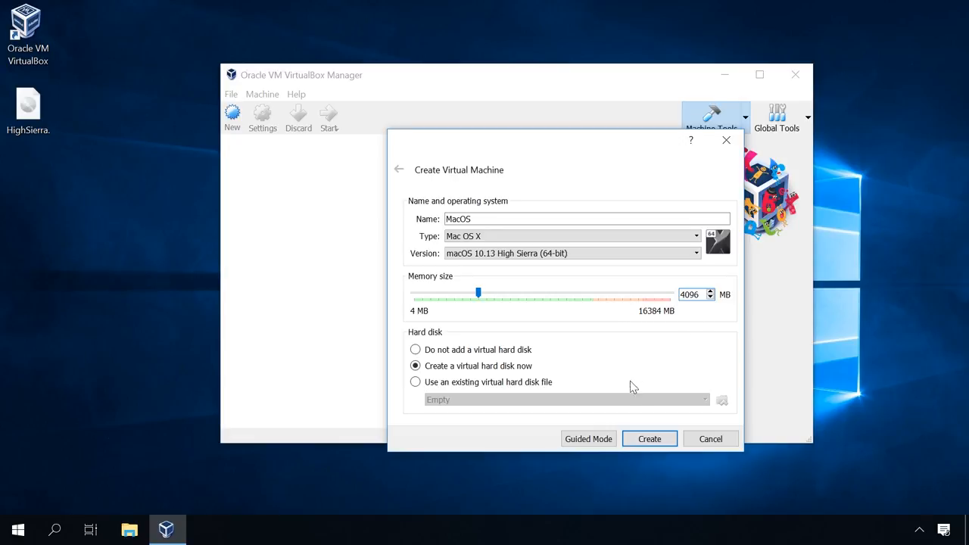
Step: Create the machine with 4096 MB memory and a 30 GB VDI disk
{"action": "left_click", "coordinate": [648, 439]}
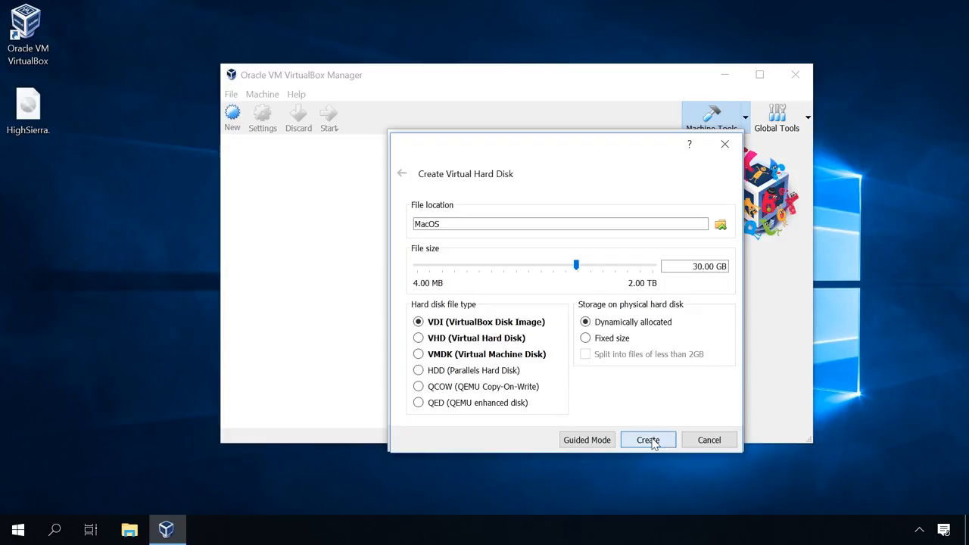
{"action": "left_click", "coordinate": [648, 439]}
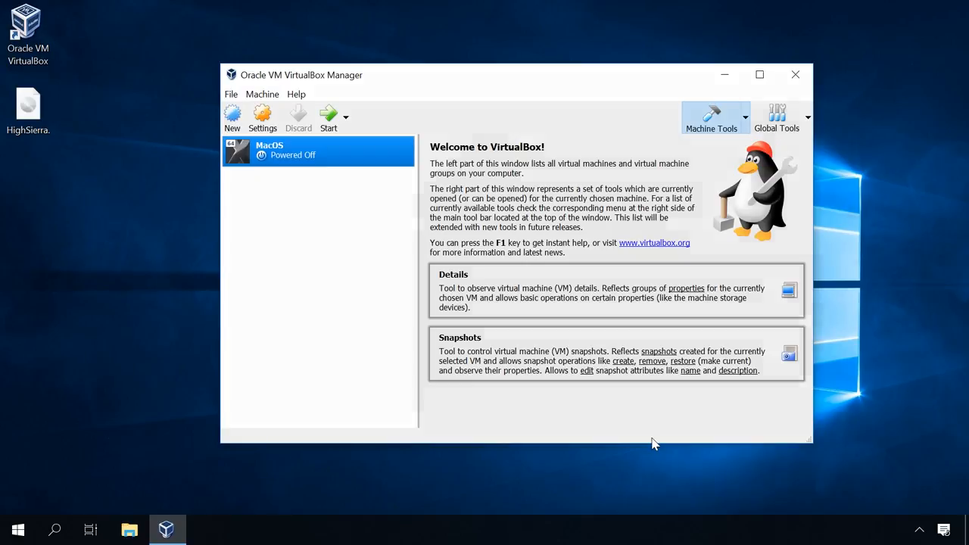
{"action": "mouse_move", "coordinate": [318, 152]}
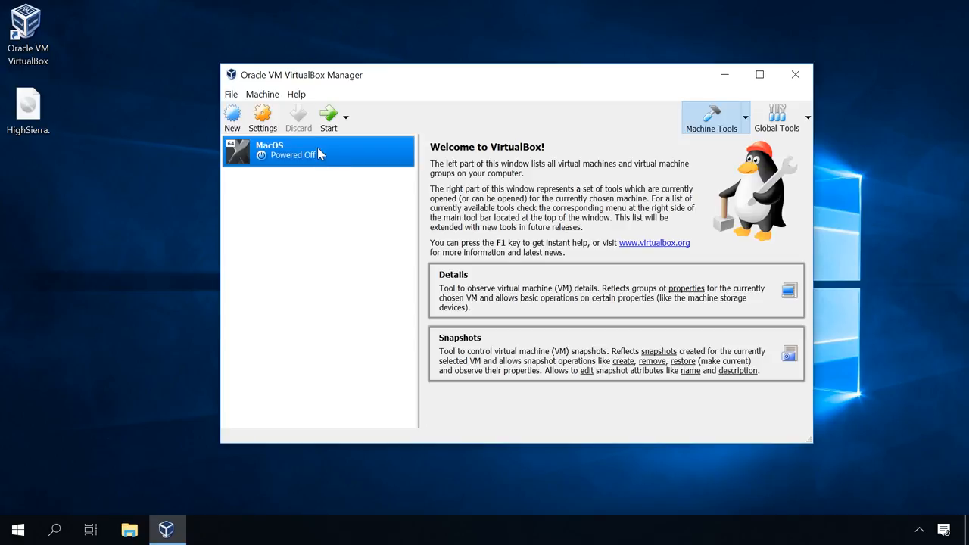
Step: In the MacOS machine's System settings, uncheck Floppy and move it below Hard Disk in the boot order
{"action": "left_click", "coordinate": [262, 118]}
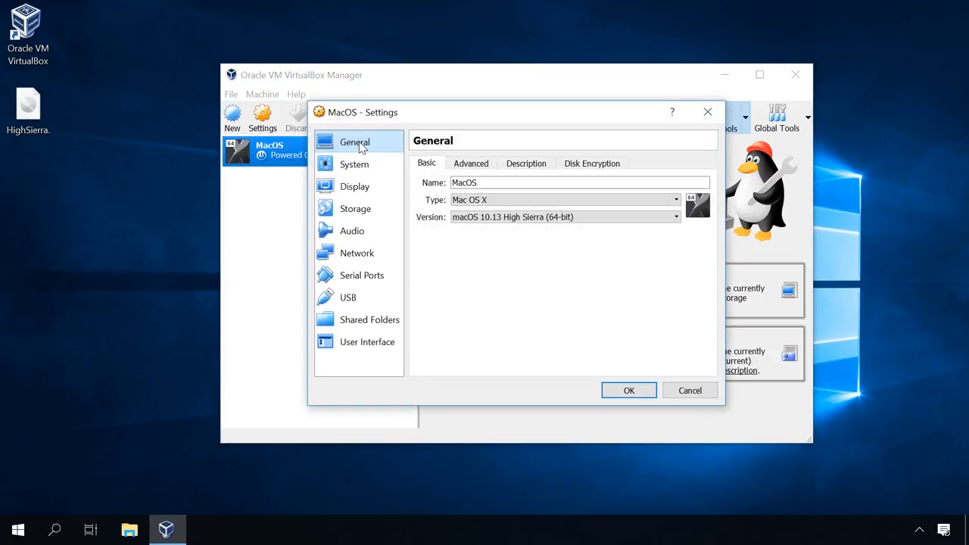
{"action": "left_click", "coordinate": [469, 163]}
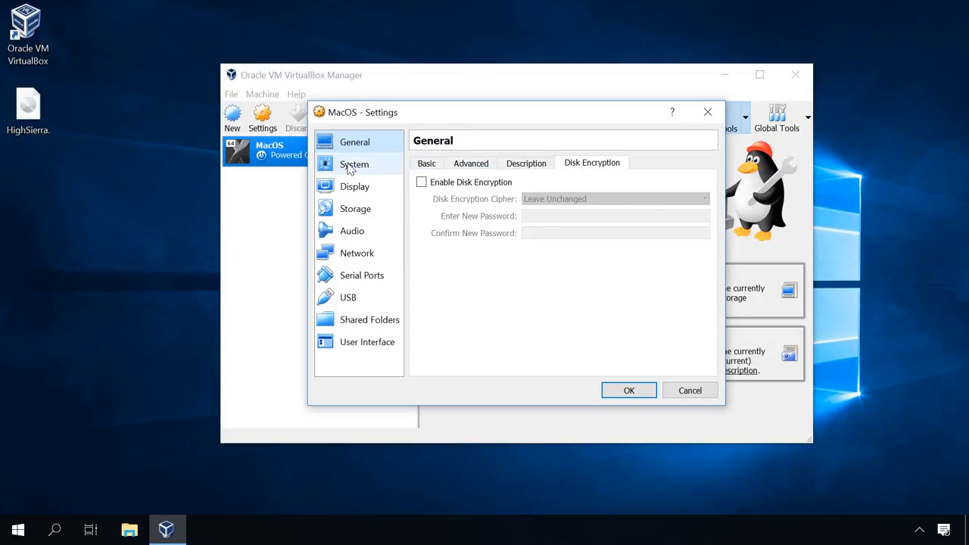
{"action": "left_click", "coordinate": [355, 163]}
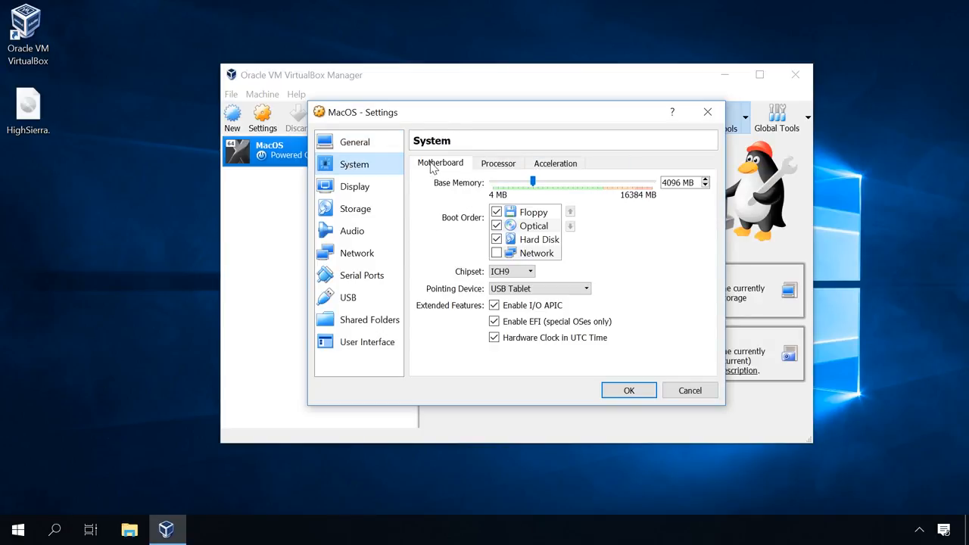
{"action": "left_click", "coordinate": [533, 212]}
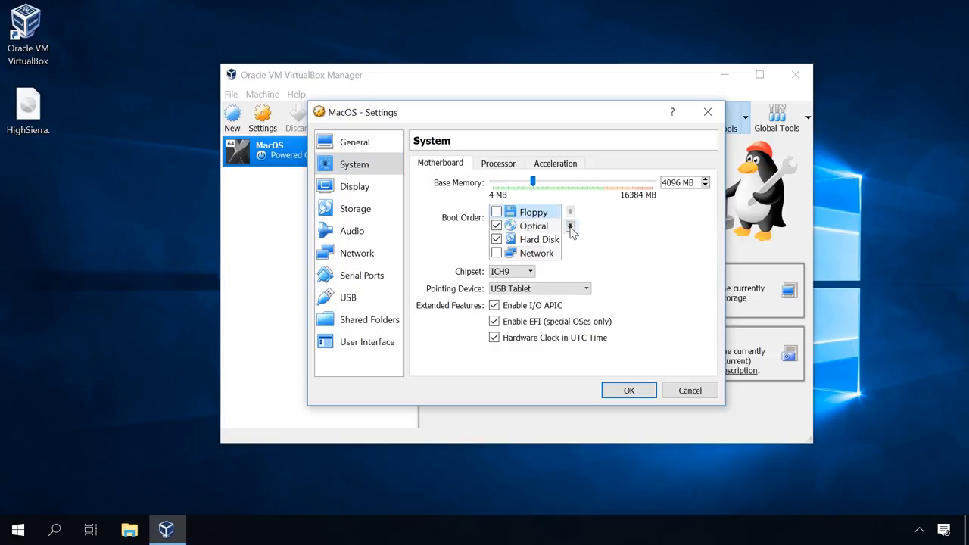
{"action": "left_click", "coordinate": [570, 230]}
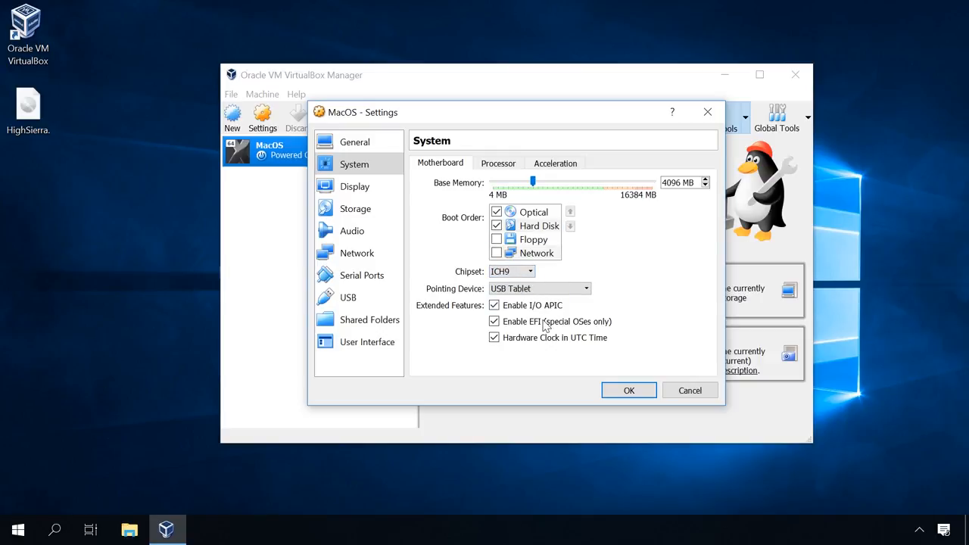
{"action": "left_click", "coordinate": [494, 321]}
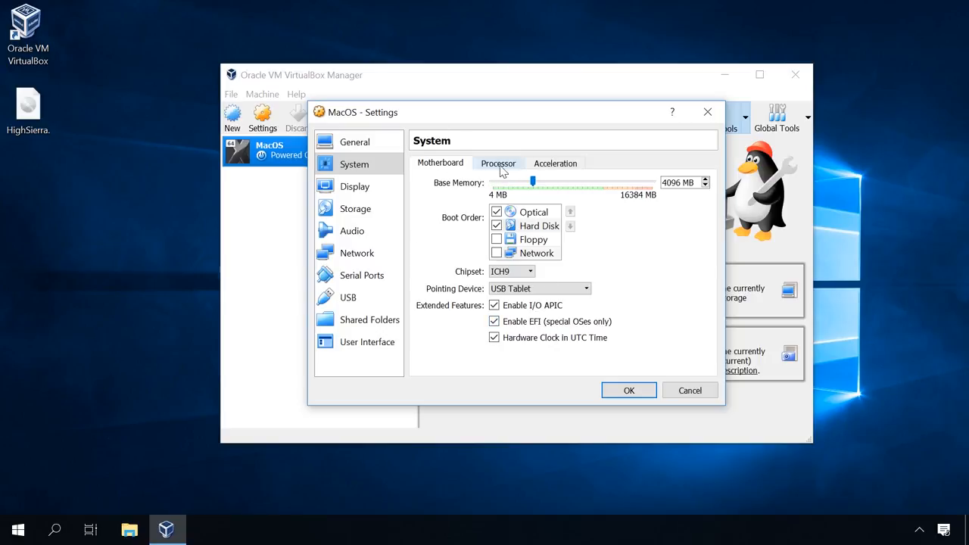
Step: Review the Processor and Acceleration settings, then move to Display
{"action": "left_click", "coordinate": [496, 163]}
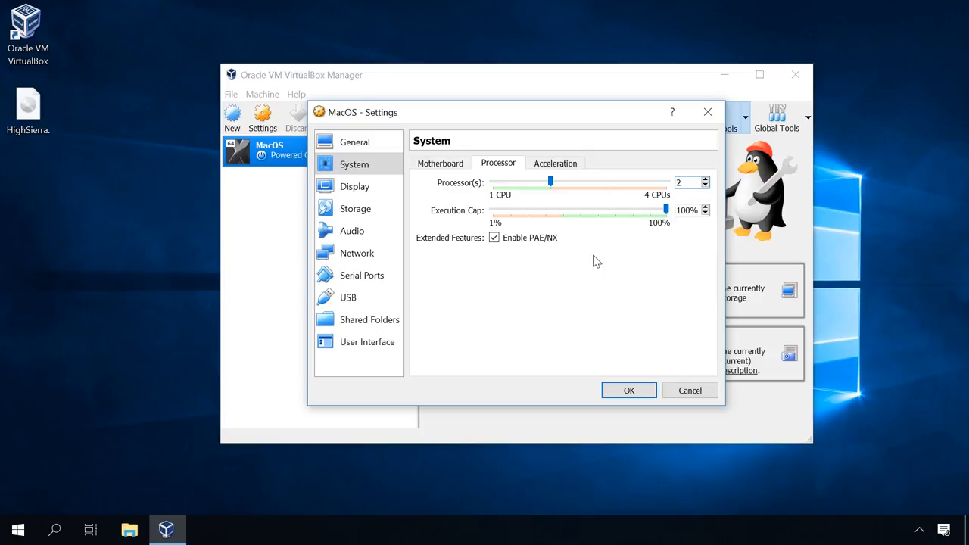
{"action": "left_click", "coordinate": [554, 163]}
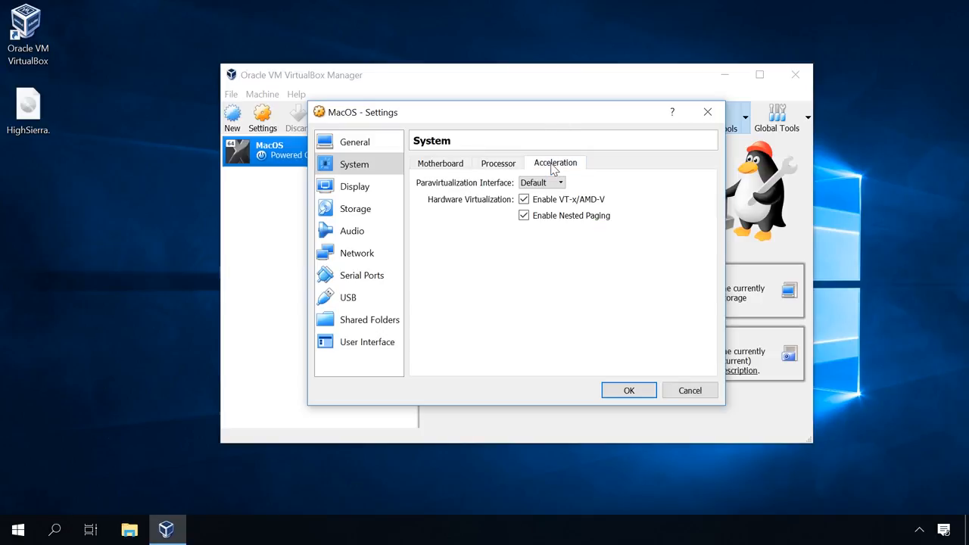
{"action": "left_click", "coordinate": [355, 186]}
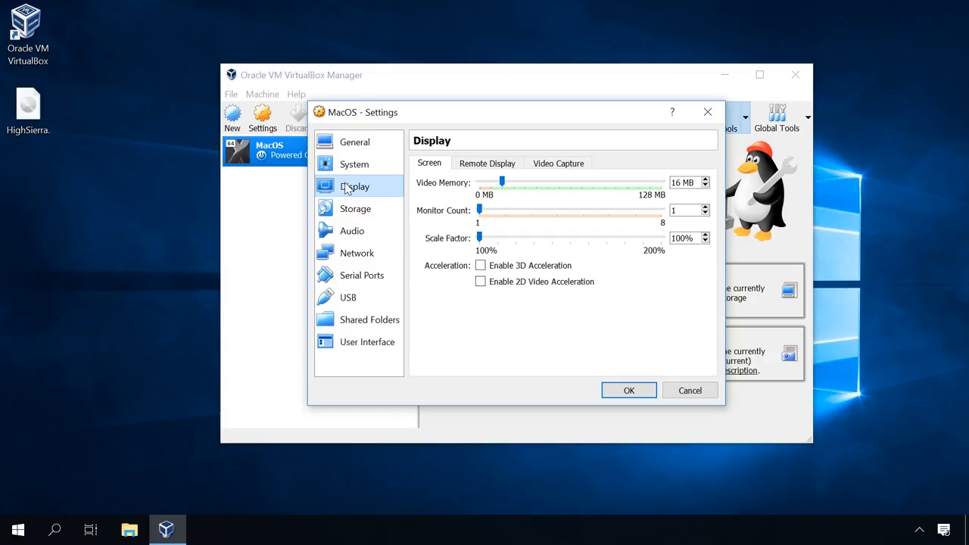
Step: Raise the Video Memory slider to the 128 MB maximum and view the Video Capture options
{"action": "left_click_drag", "start_coordinate": [501, 181], "coordinate": [563, 181]}
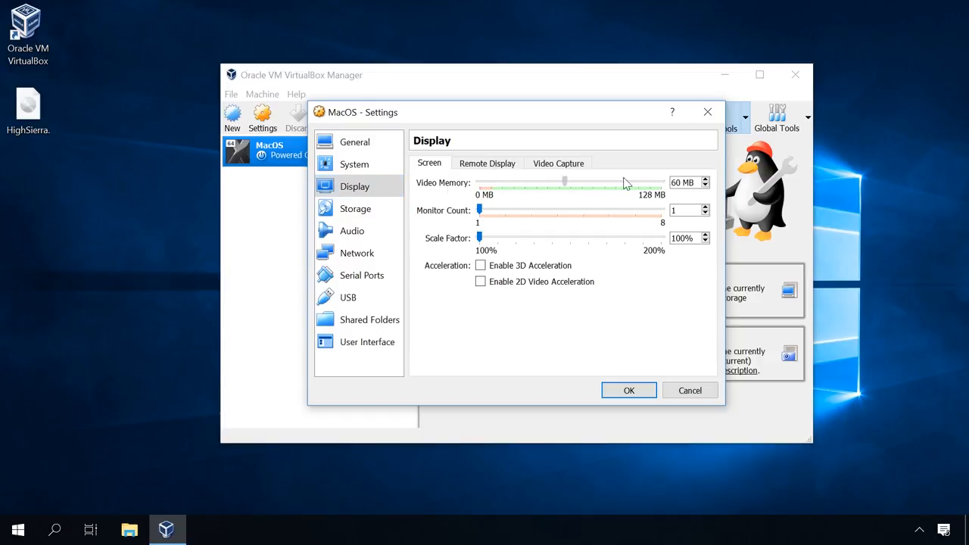
{"action": "left_click_drag", "start_coordinate": [563, 182], "coordinate": [663, 182]}
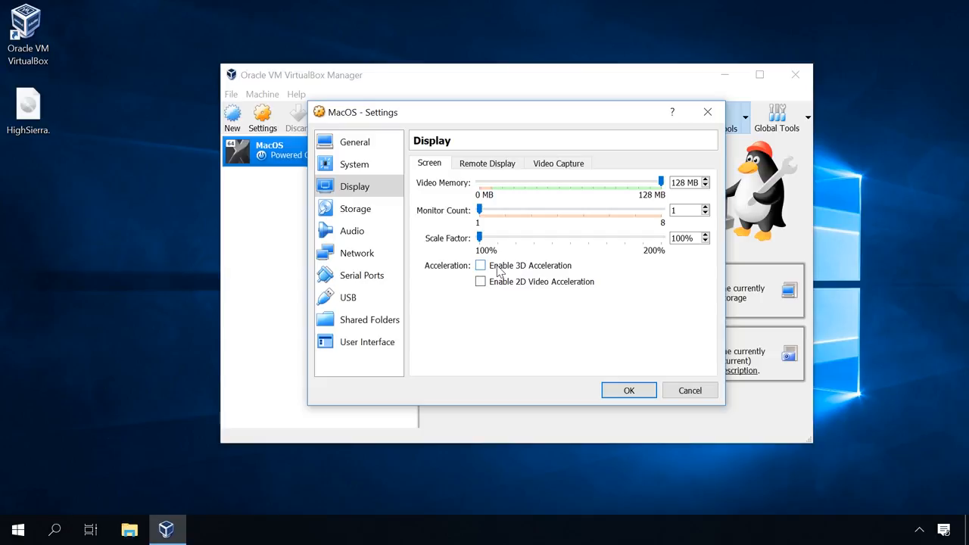
{"action": "left_click", "coordinate": [557, 163]}
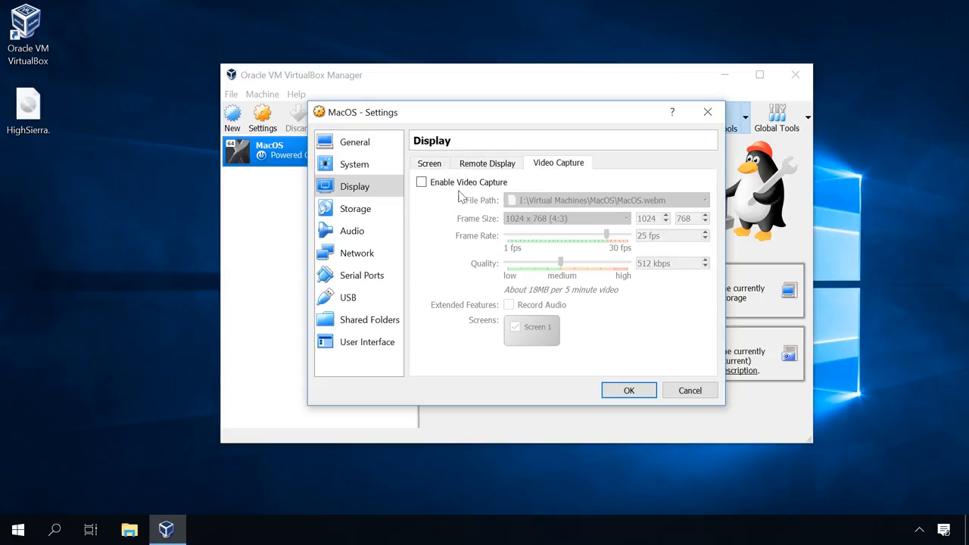
Step: In Storage settings, select the empty optical drive and choose to load a disc image file
{"action": "left_click", "coordinate": [354, 209]}
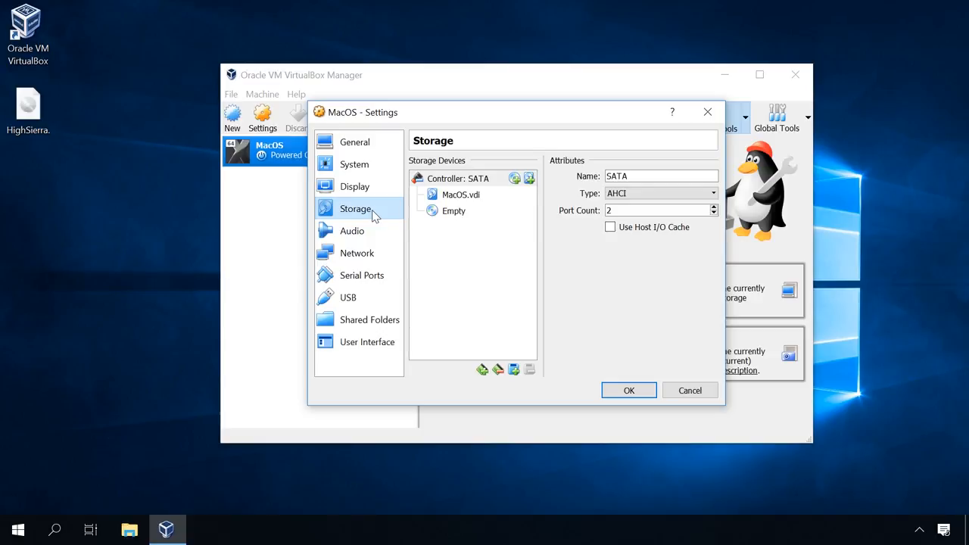
{"action": "left_click", "coordinate": [461, 194]}
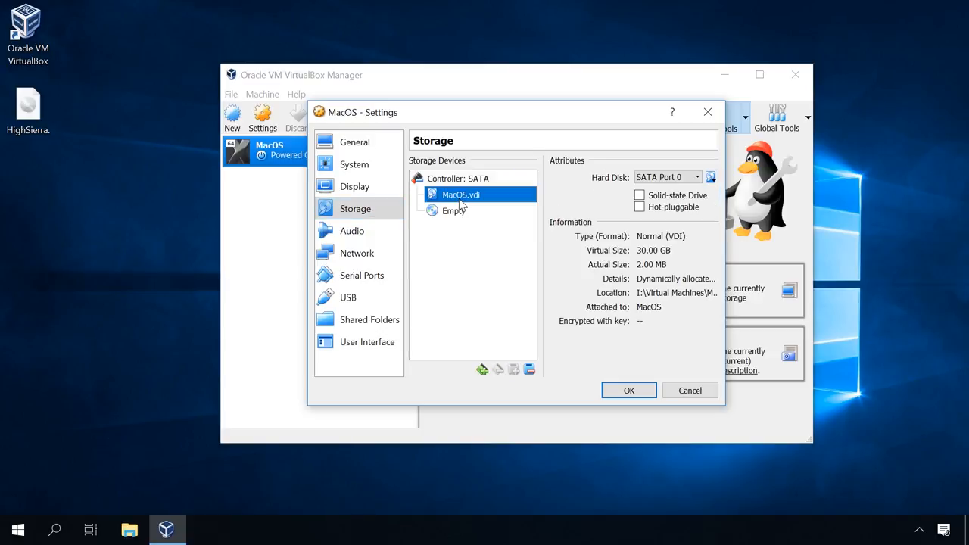
{"action": "left_click", "coordinate": [454, 210]}
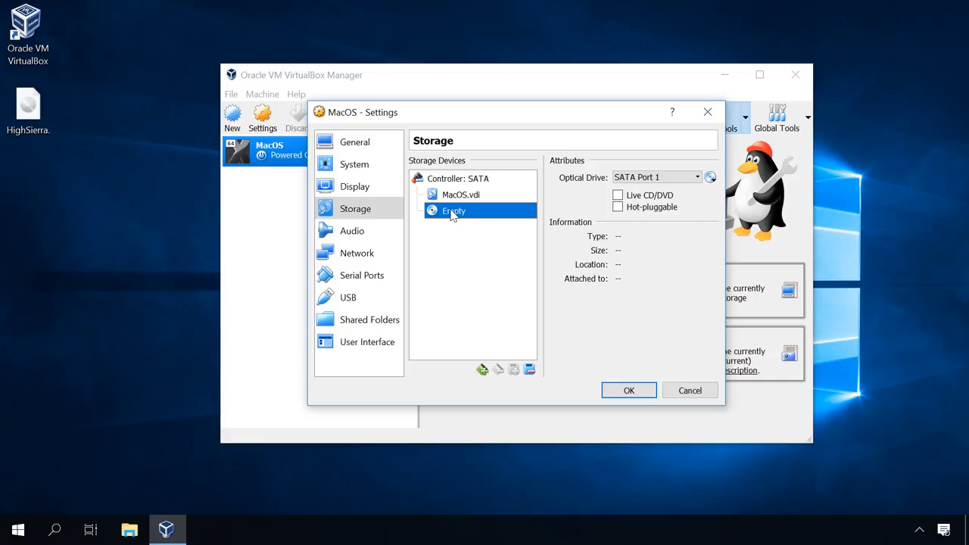
{"action": "mouse_move", "coordinate": [710, 176]}
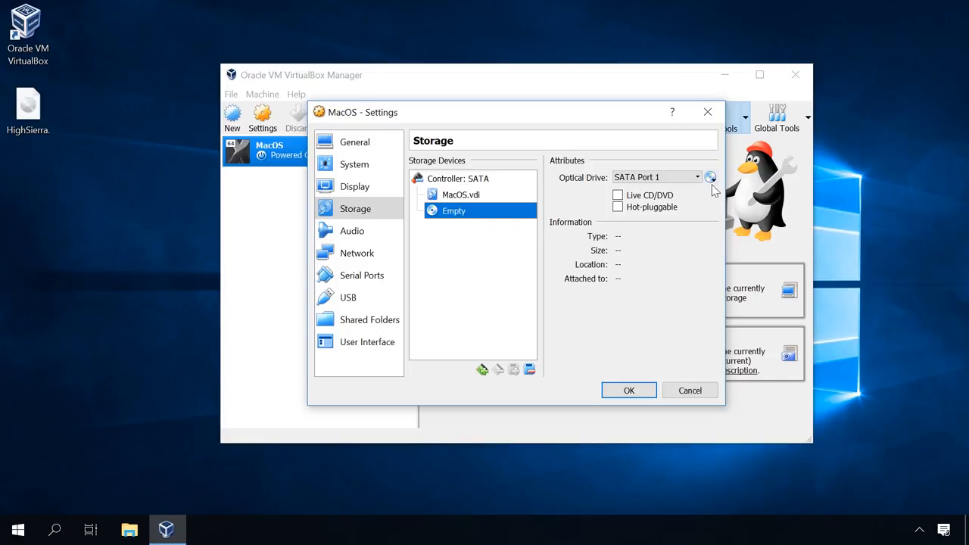
{"action": "left_click", "coordinate": [708, 177]}
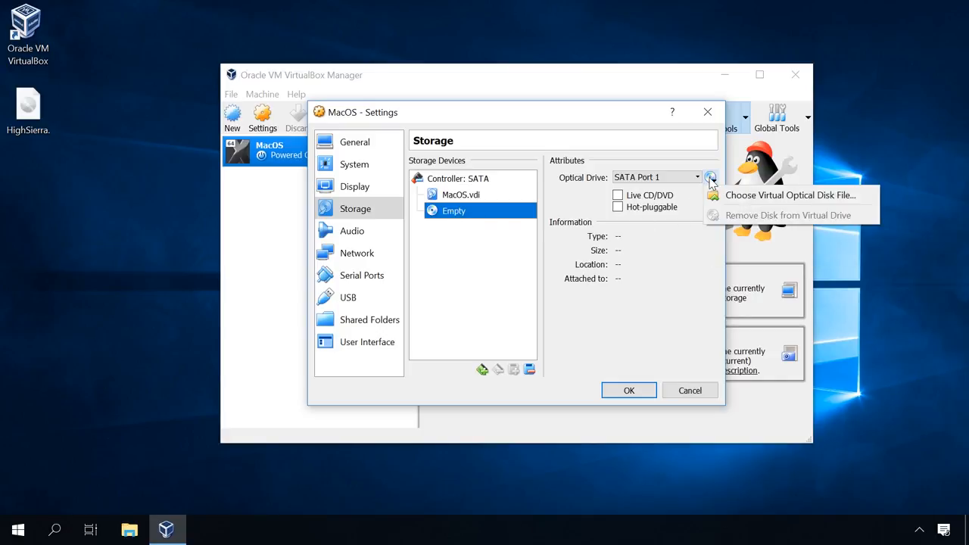
{"action": "mouse_move", "coordinate": [790, 196]}
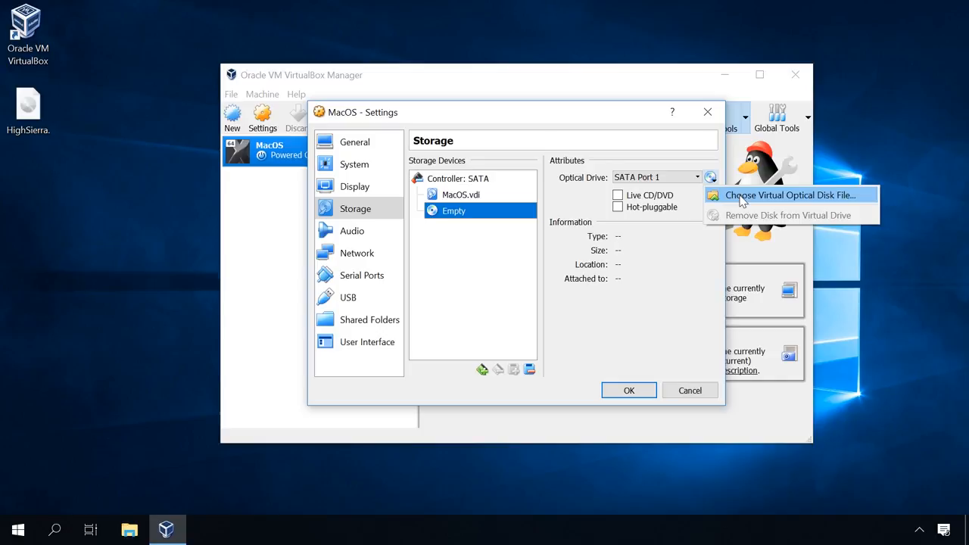
{"action": "left_click", "coordinate": [791, 195]}
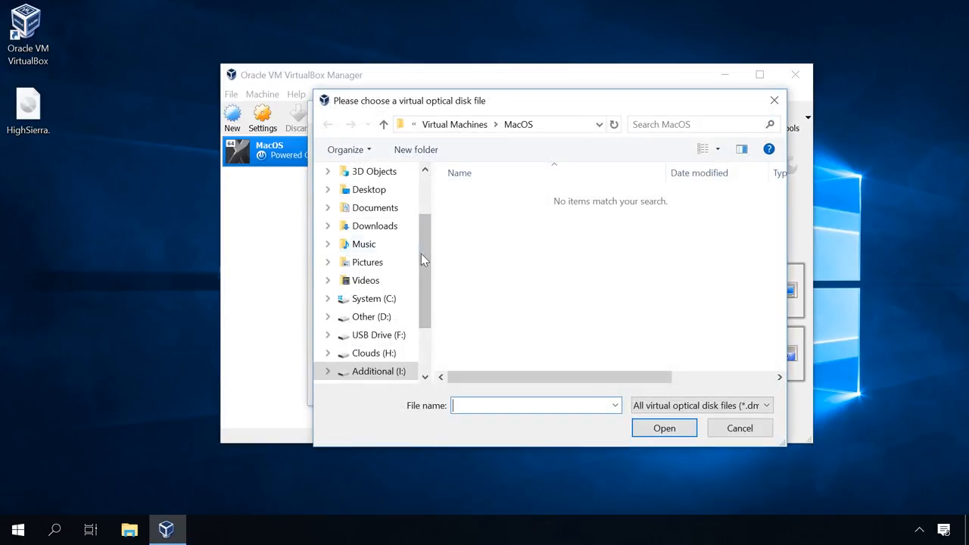
Step: Attach HighSierra.iso from the Desktop to the optical drive and save the settings
{"action": "left_click", "coordinate": [371, 183]}
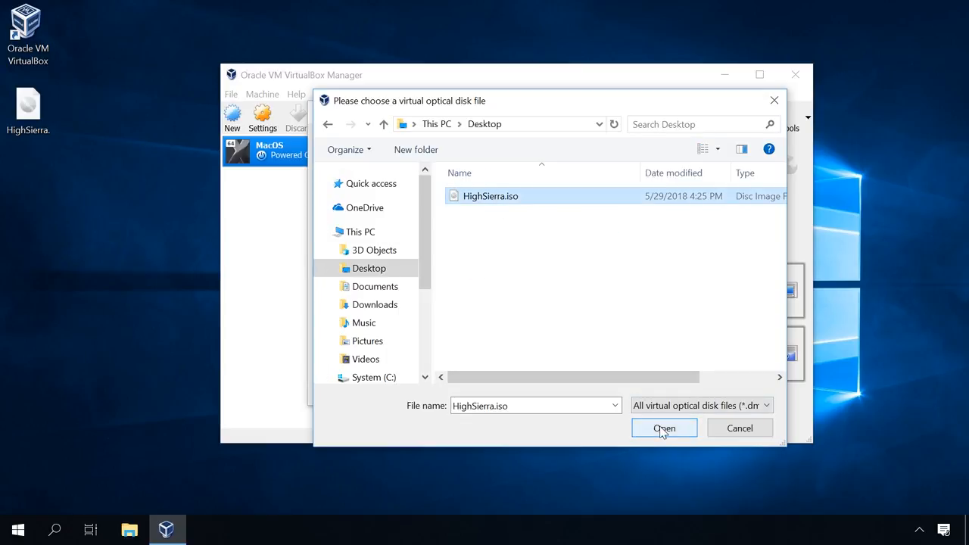
{"action": "left_click", "coordinate": [663, 427]}
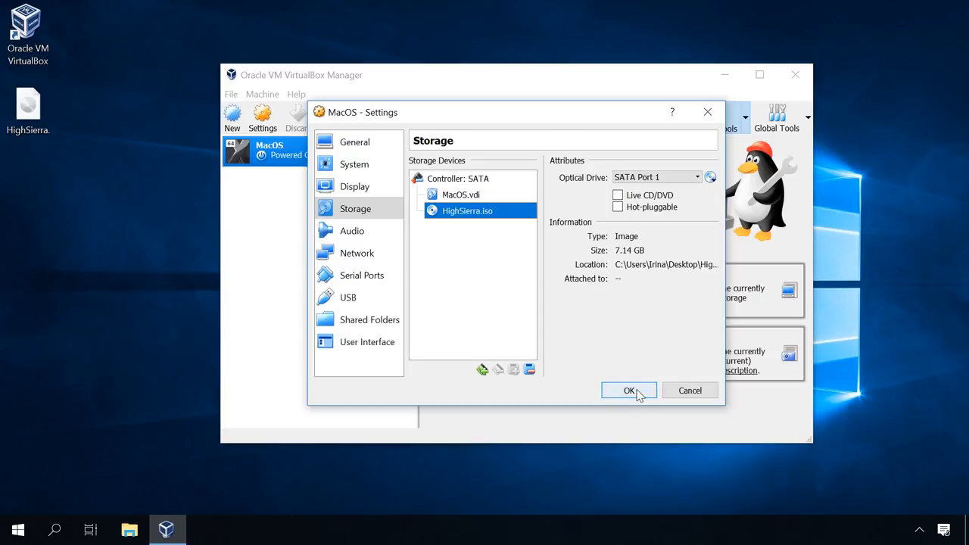
{"action": "left_click", "coordinate": [630, 390]}
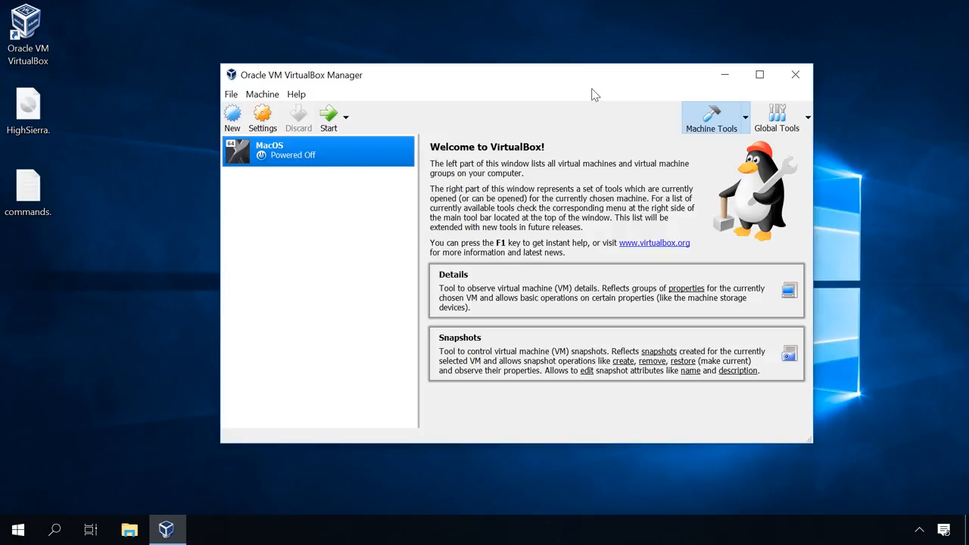
Step: Close VirtualBox Manager and launch Command Prompt as administrator from the Start search, confirming UAC
{"action": "left_click", "coordinate": [796, 75]}
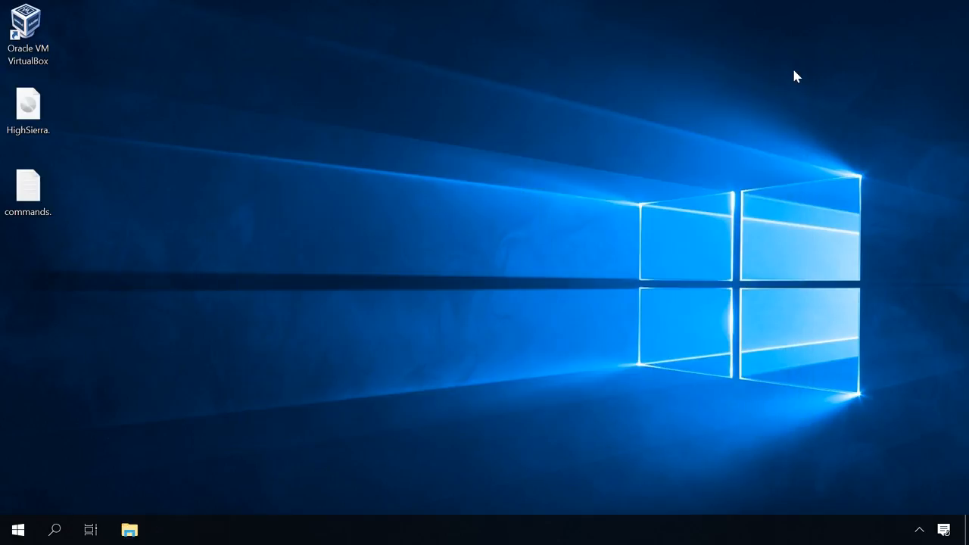
{"action": "type", "text": "cm"}
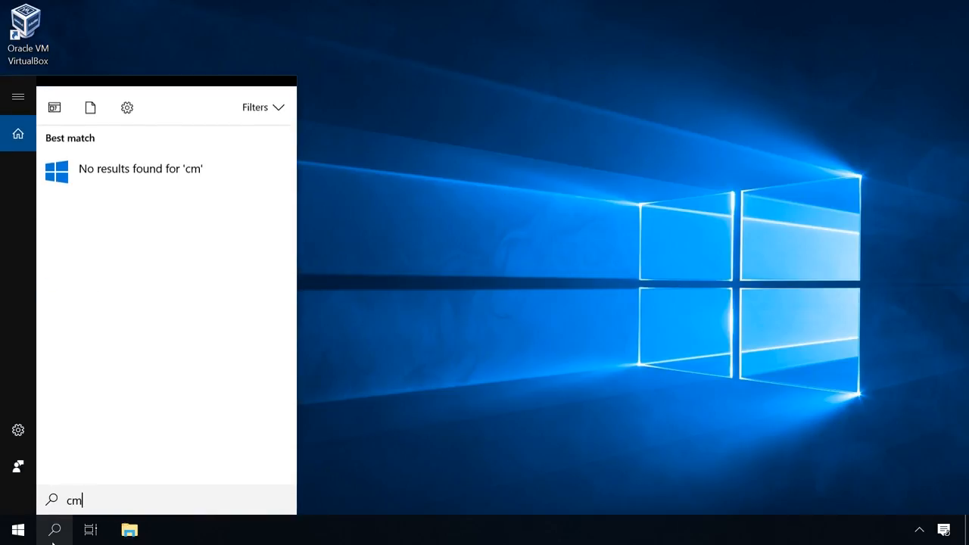
{"action": "right_click", "coordinate": [125, 156]}
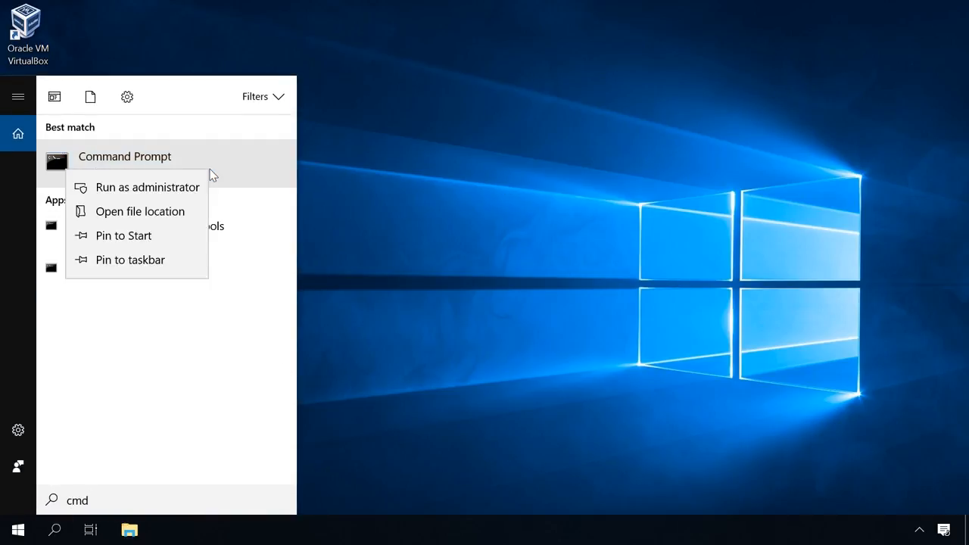
{"action": "left_click", "coordinate": [147, 188]}
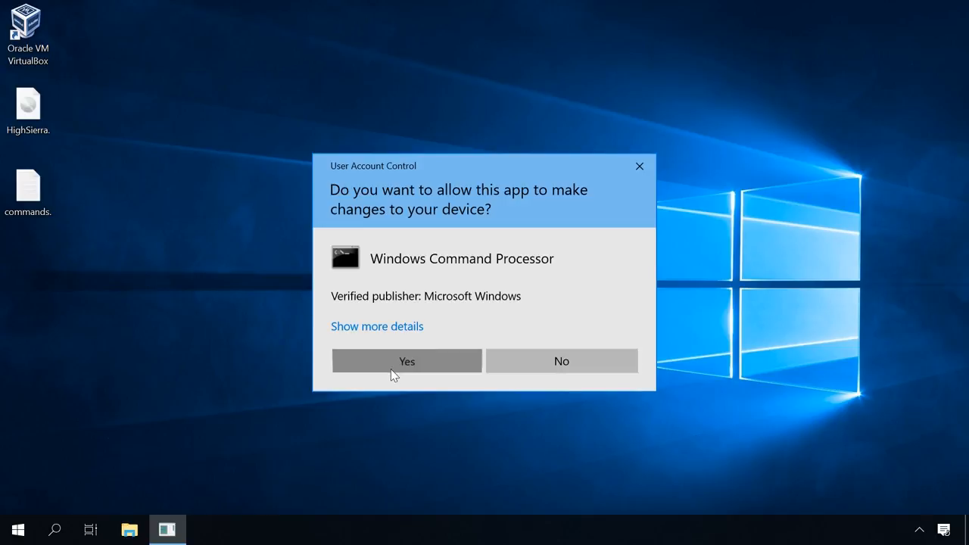
{"action": "left_click", "coordinate": [406, 360]}
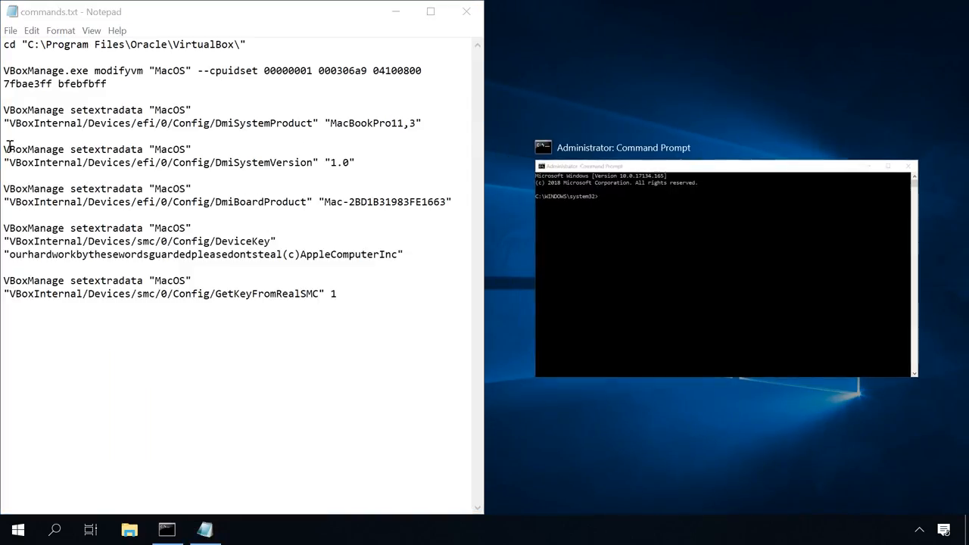
Step: Change to C:\Program Files\Oracle\VirtualBox and run the VBoxManage DeviceKey and GetKeyFromRealSMC setextradata commands
{"action": "left_click", "coordinate": [623, 147]}
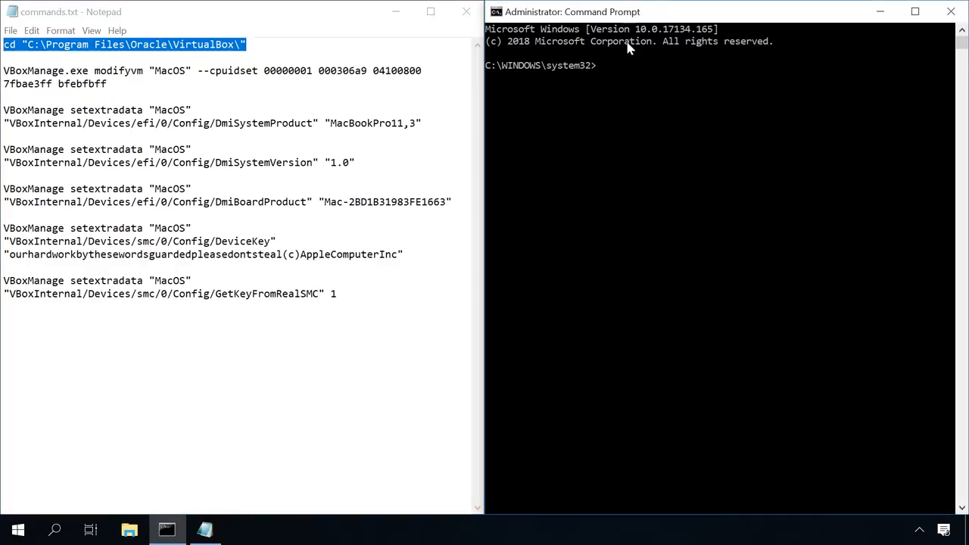
{"action": "type", "text": "cd \"C:\\Program Files\\Oracle\\VirtualBox\\\""}
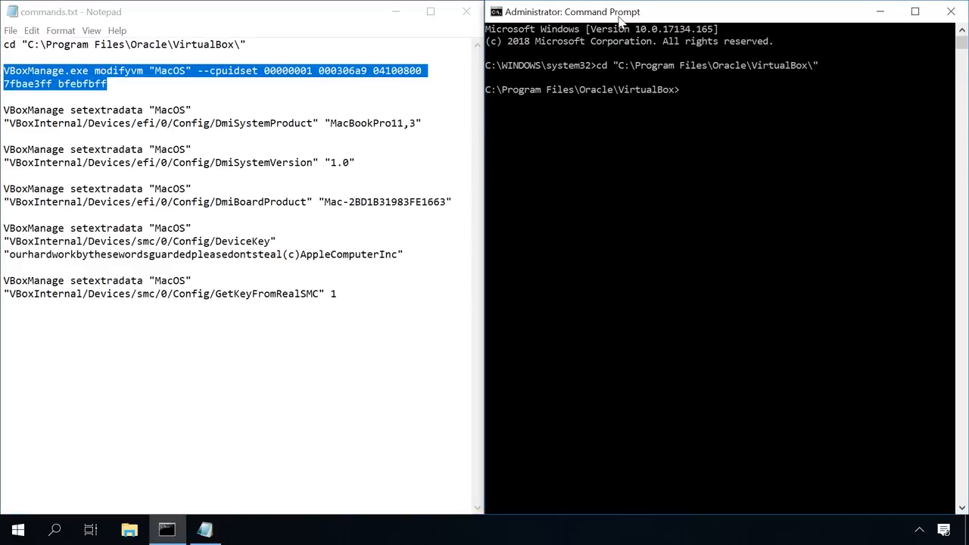
{"action": "key", "text": "Enter"}
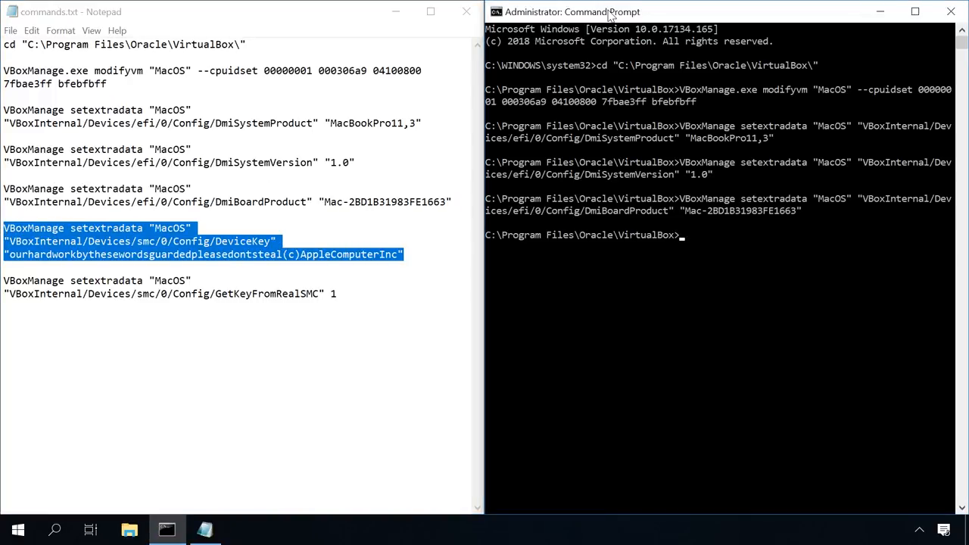
{"action": "key", "text": "Return"}
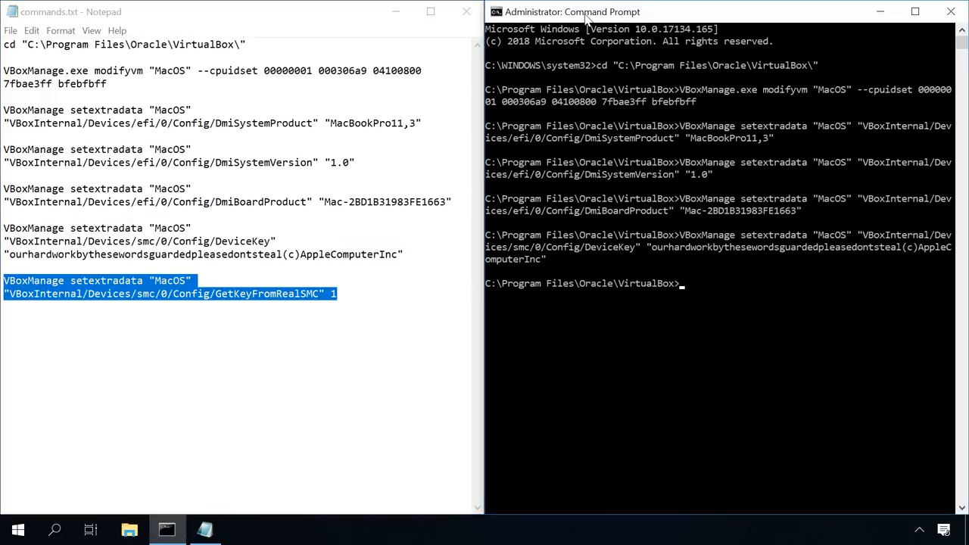
{"action": "key", "text": "Enter"}
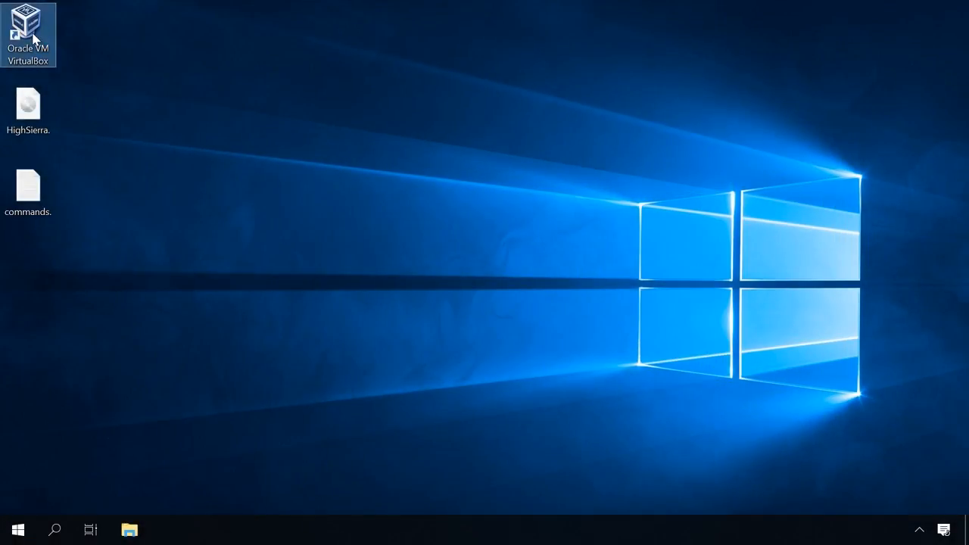
Step: Launch VirtualBox, start the MacOS machine and boot the installer to the macOS Utilities screen
{"action": "double_click", "coordinate": [27, 28]}
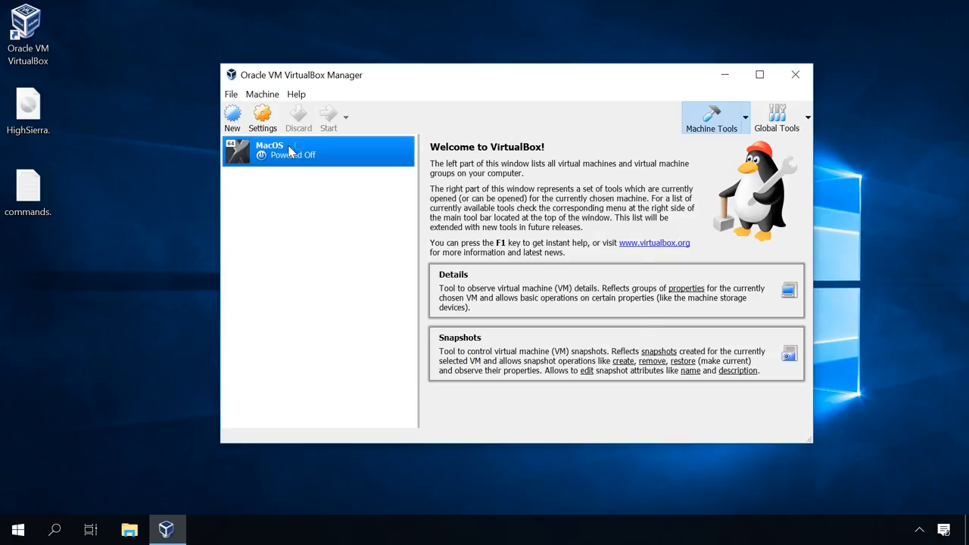
{"action": "left_click", "coordinate": [328, 118]}
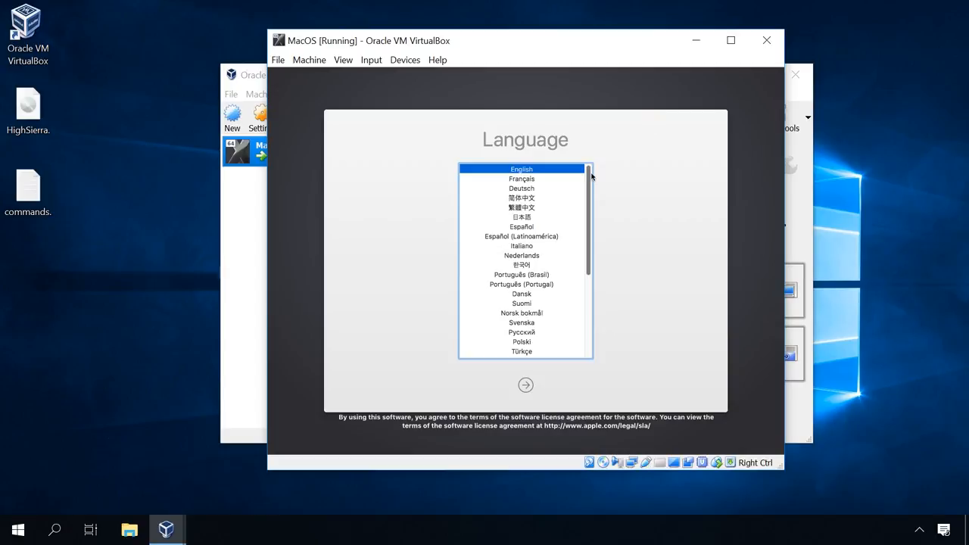
{"action": "scroll", "scroll_direction": "down", "scroll_amount": 3}
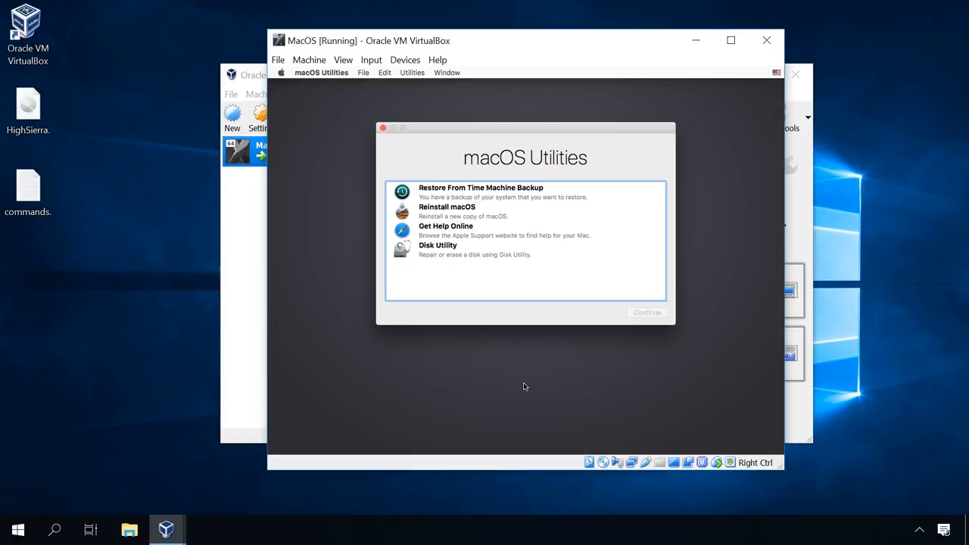
{"action": "mouse_move", "coordinate": [478, 260]}
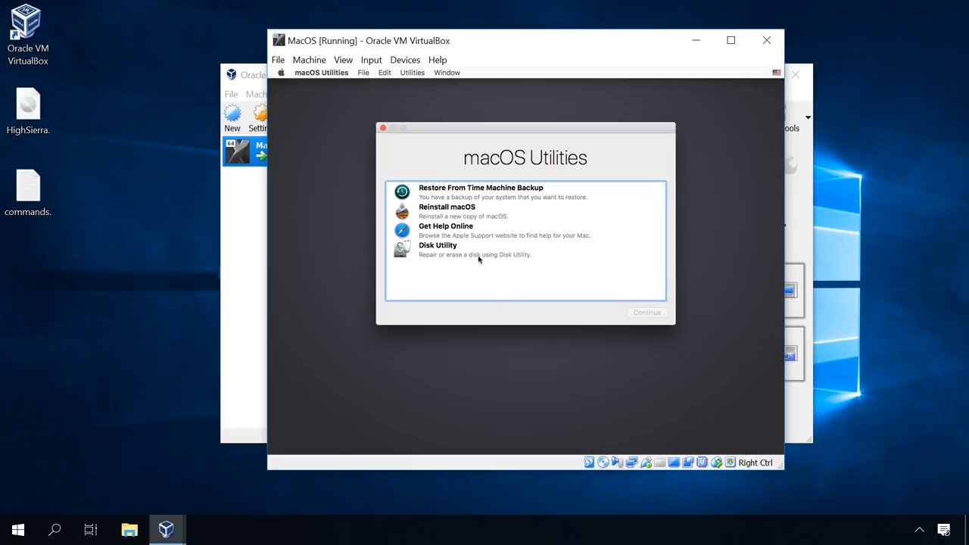
Step: Enter Disk Utility and select the VBOX HARDDISK Media disk for erasing
{"action": "left_click", "coordinate": [438, 250]}
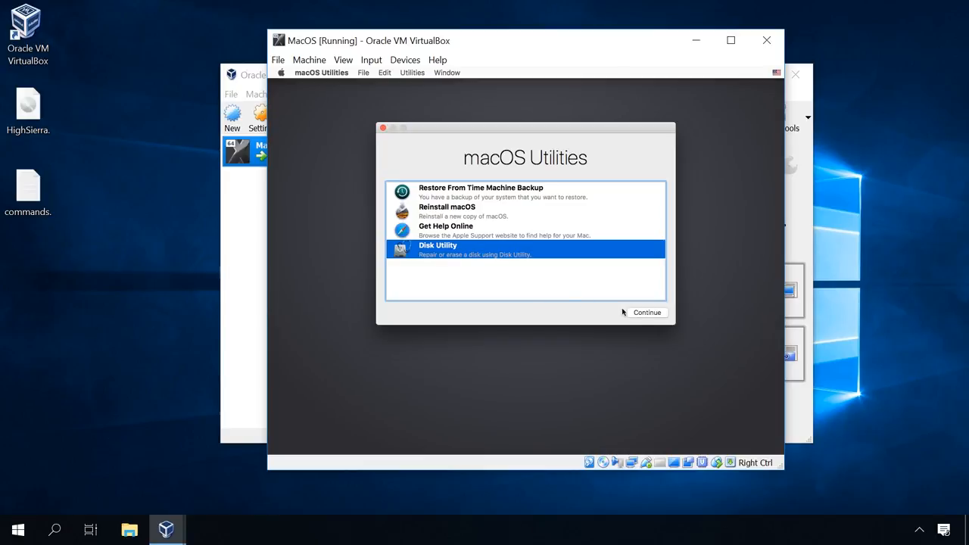
{"action": "left_click", "coordinate": [647, 312]}
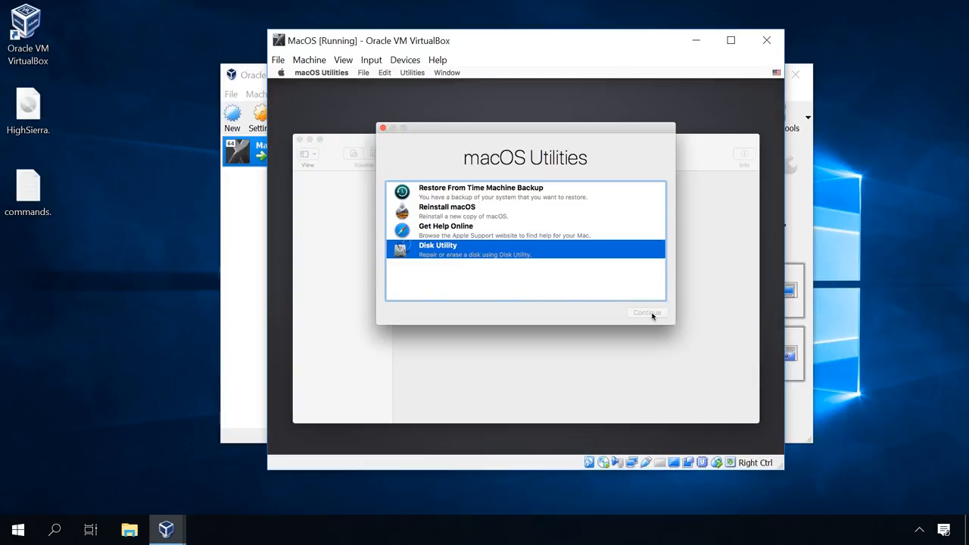
{"action": "left_click", "coordinate": [645, 311]}
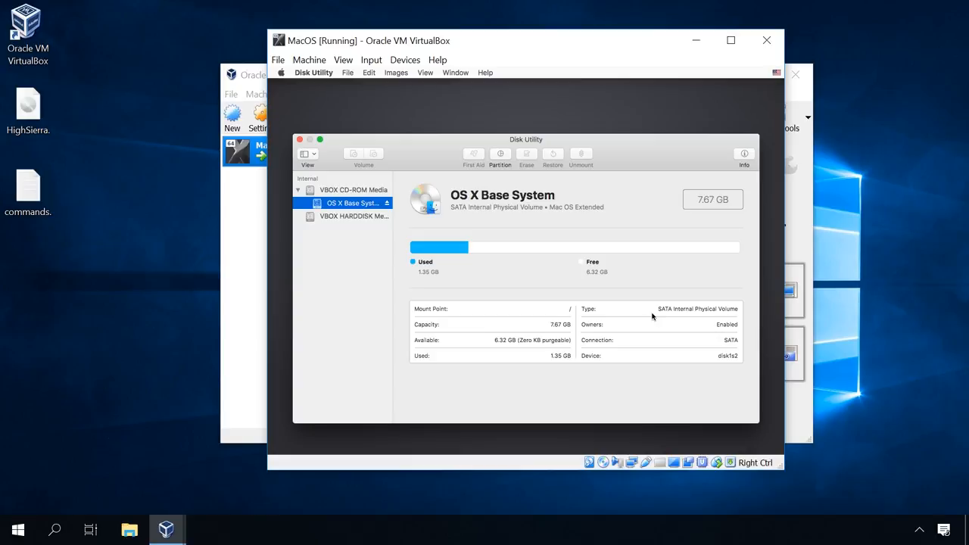
{"action": "left_click", "coordinate": [354, 215]}
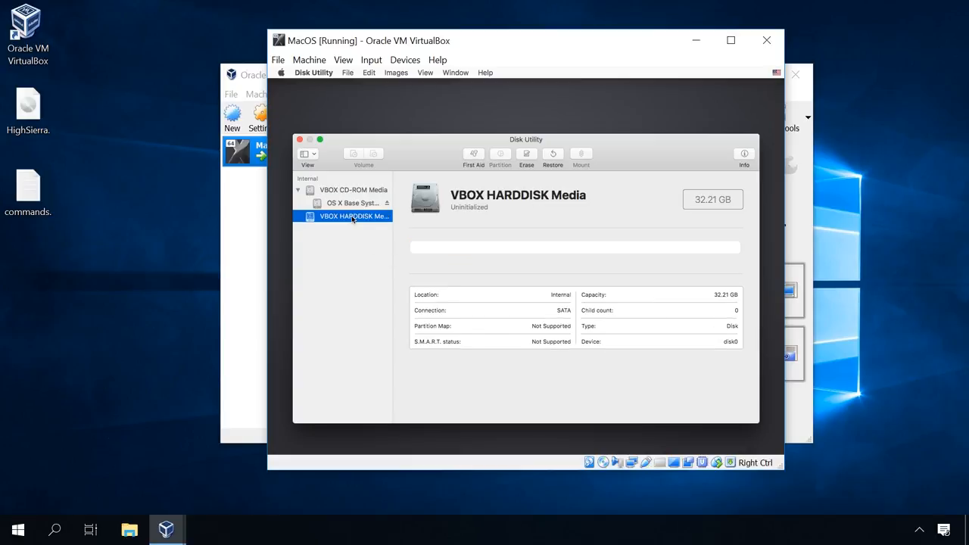
{"action": "double_click", "coordinate": [354, 215]}
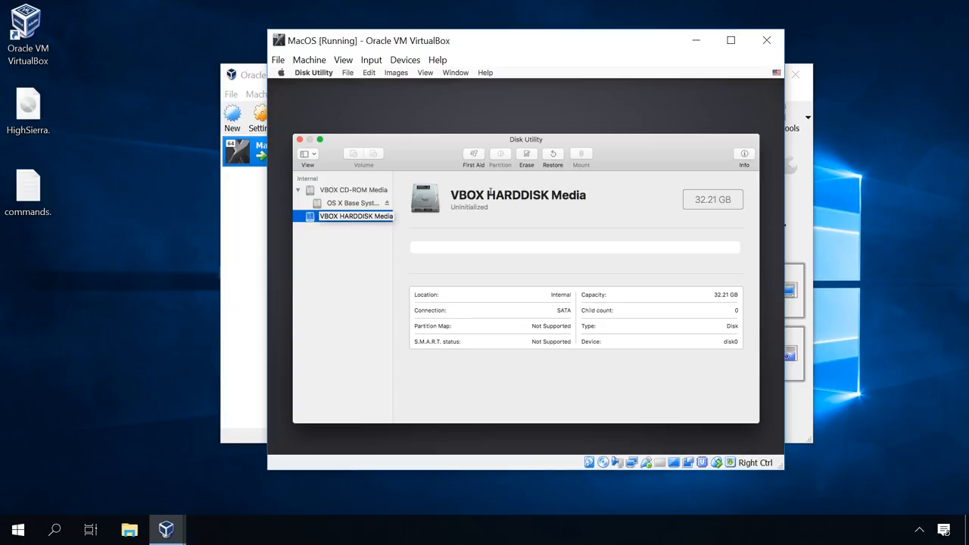
{"action": "left_click", "coordinate": [527, 154]}
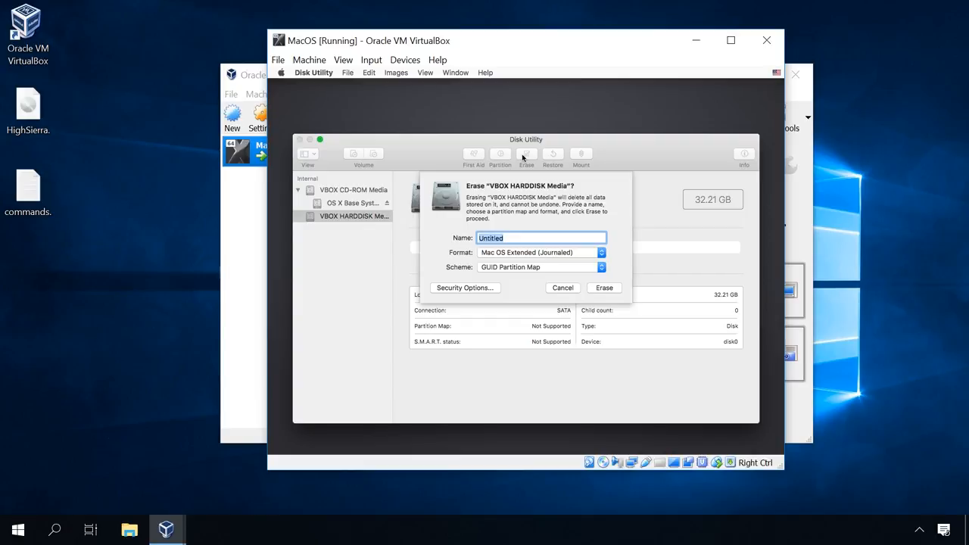
Step: Erase the disk as a Mac OS Extended (Journaled) volume named MacOS and dismiss the completion message
{"action": "type", "text": "M"}
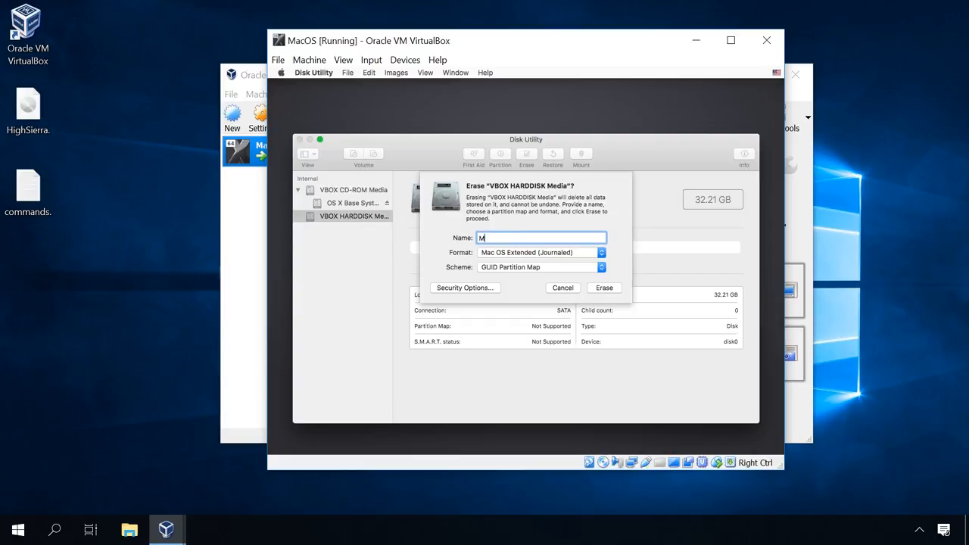
{"action": "type", "text": "acOS"}
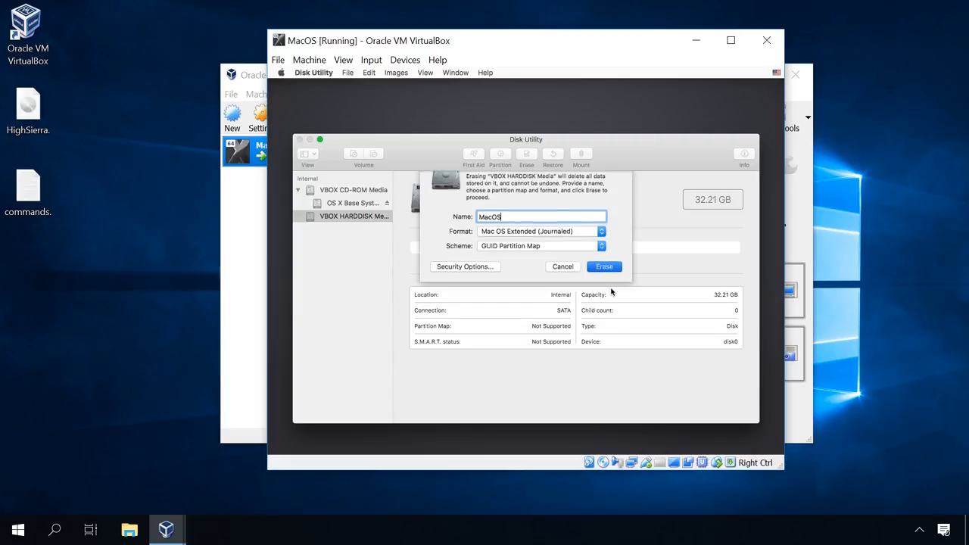
{"action": "left_click", "coordinate": [604, 266]}
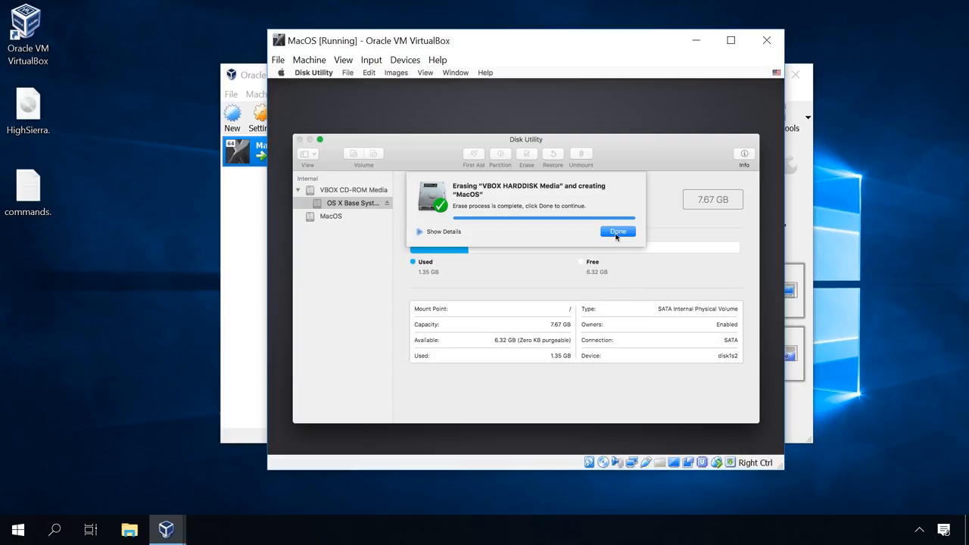
{"action": "left_click", "coordinate": [617, 230]}
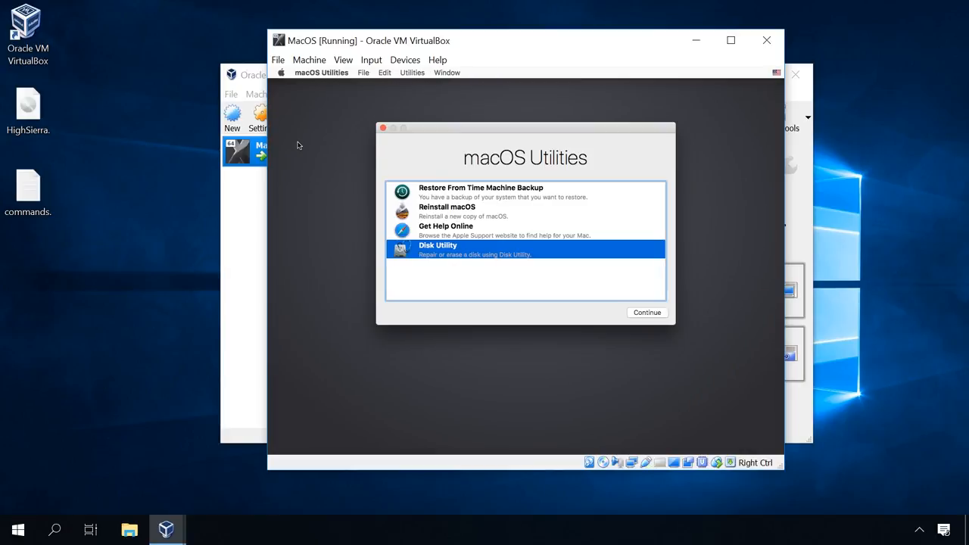
{"action": "mouse_move", "coordinate": [430, 215]}
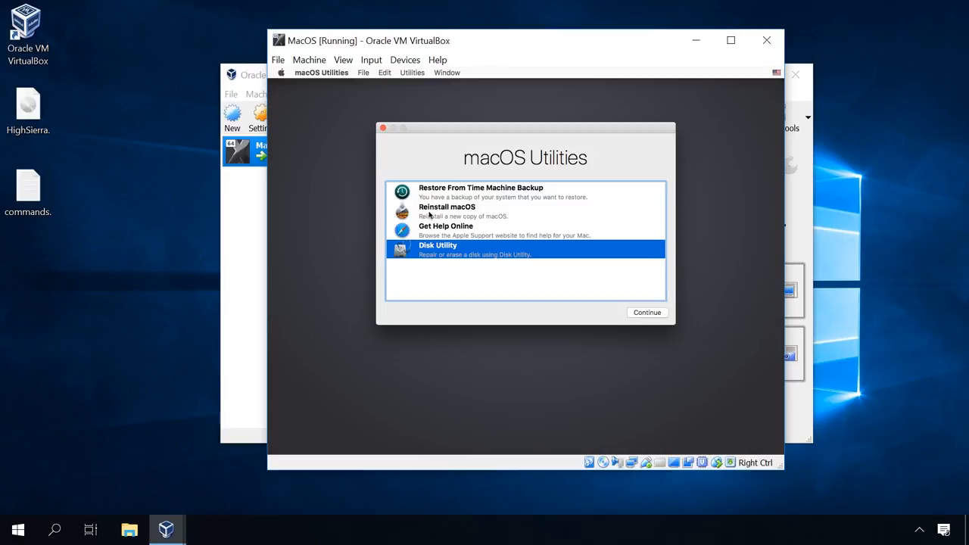
Step: Choose Reinstall macOS and accept the High Sierra software license
{"action": "left_click", "coordinate": [446, 212]}
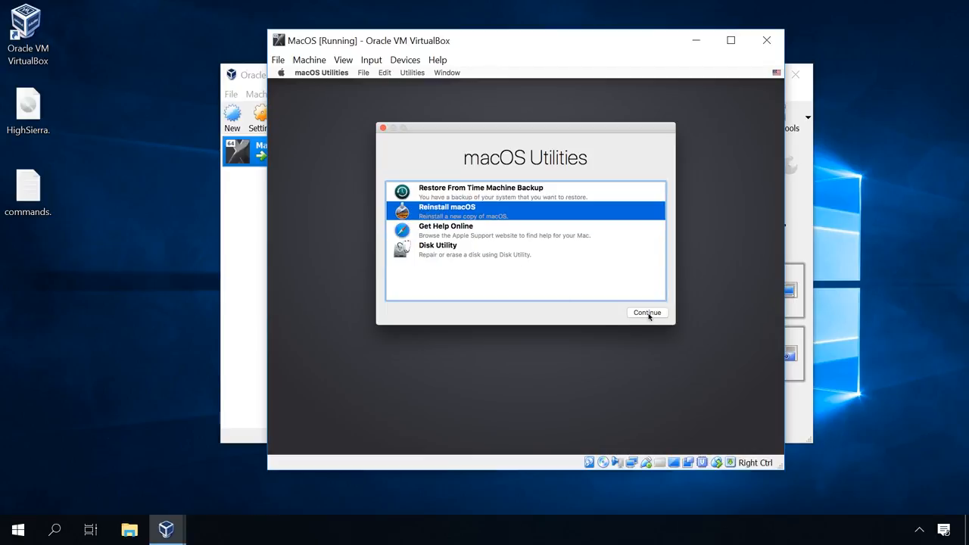
{"action": "left_click", "coordinate": [646, 312]}
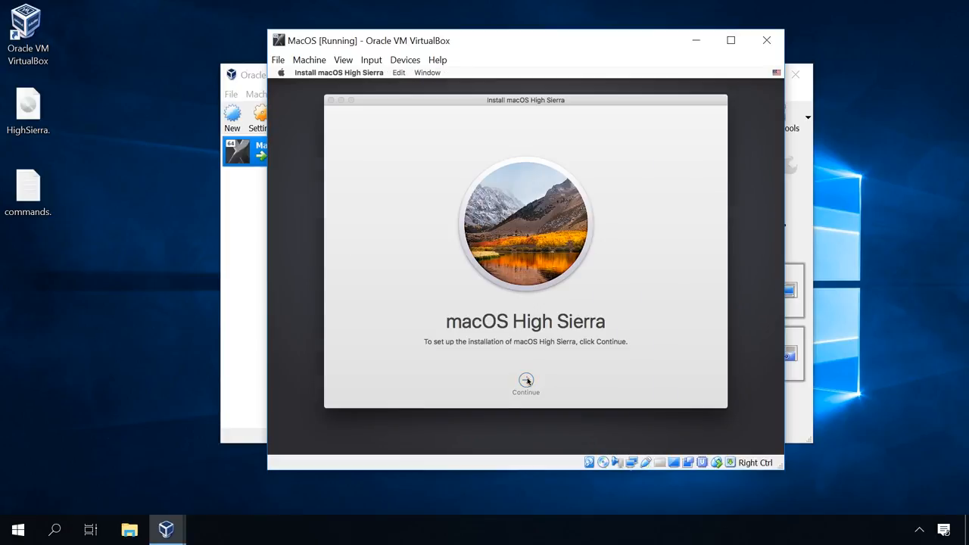
{"action": "left_click", "coordinate": [525, 384]}
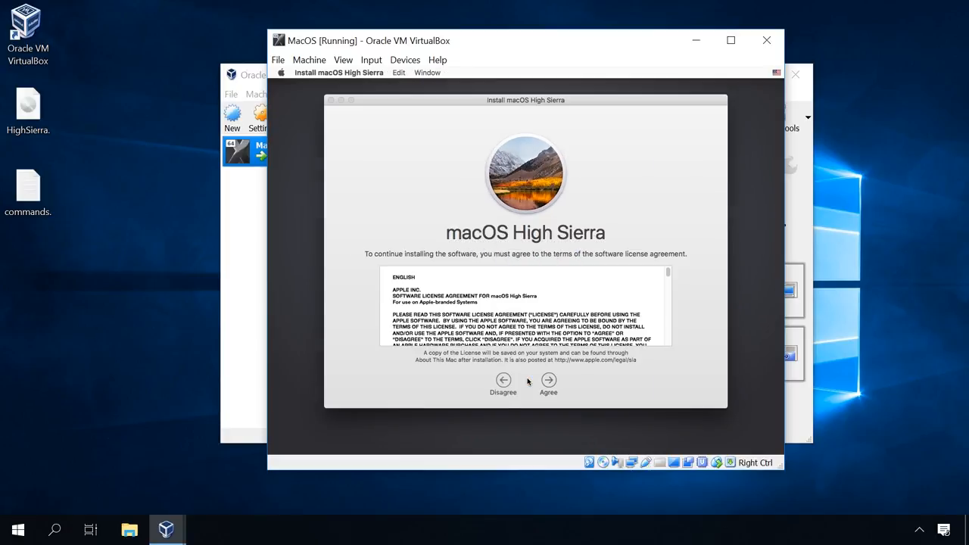
{"action": "left_click", "coordinate": [548, 381]}
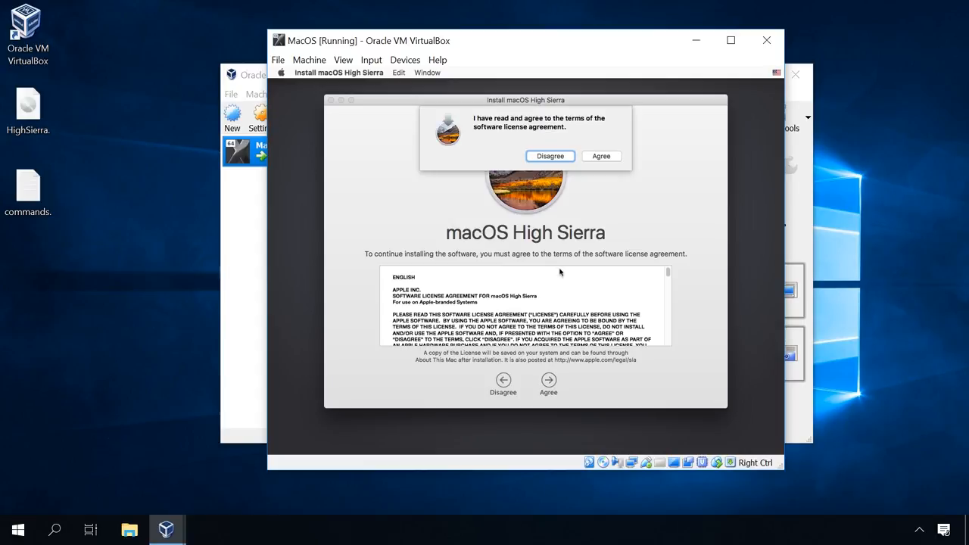
{"action": "left_click", "coordinate": [601, 156]}
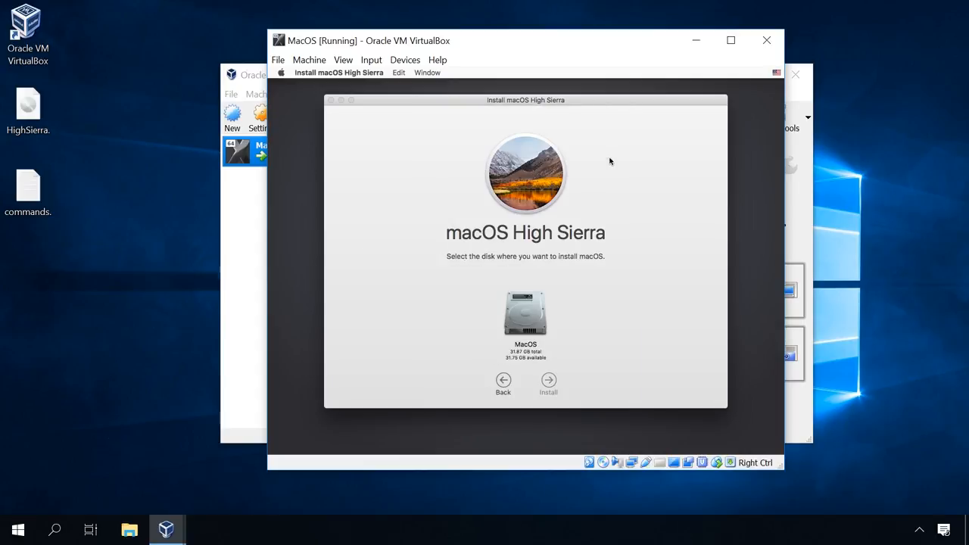
{"action": "mouse_move", "coordinate": [527, 321]}
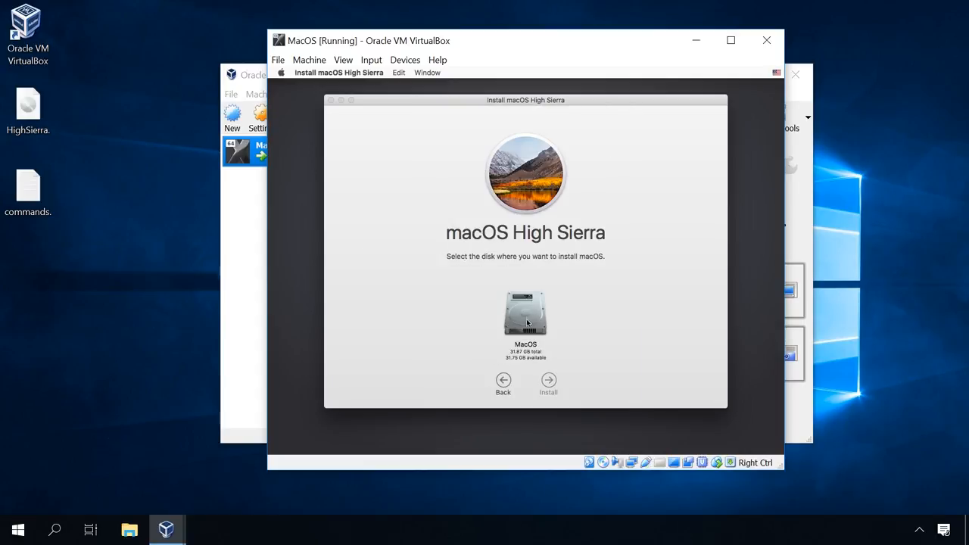
Step: Select the MacOS disk as the destination and begin installing
{"action": "left_click", "coordinate": [525, 314]}
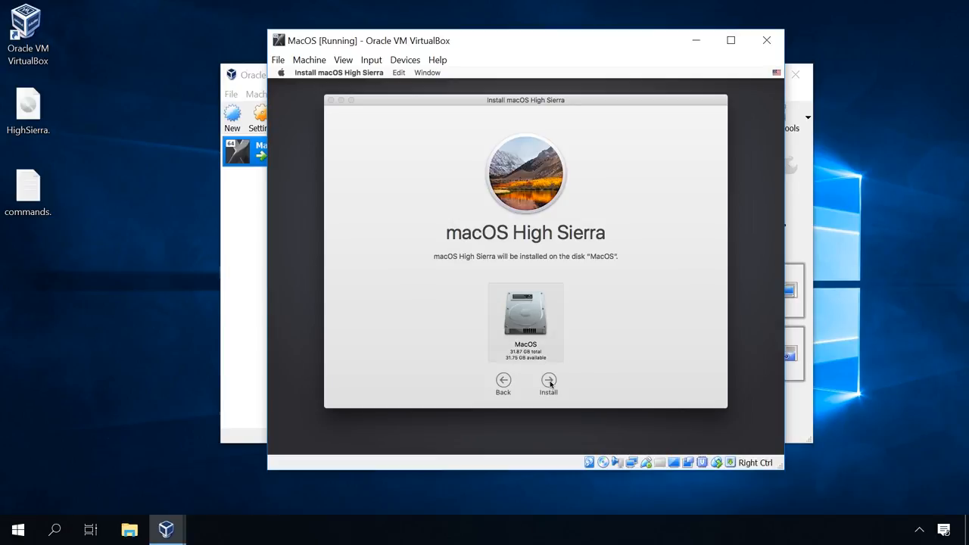
{"action": "left_click", "coordinate": [548, 384]}
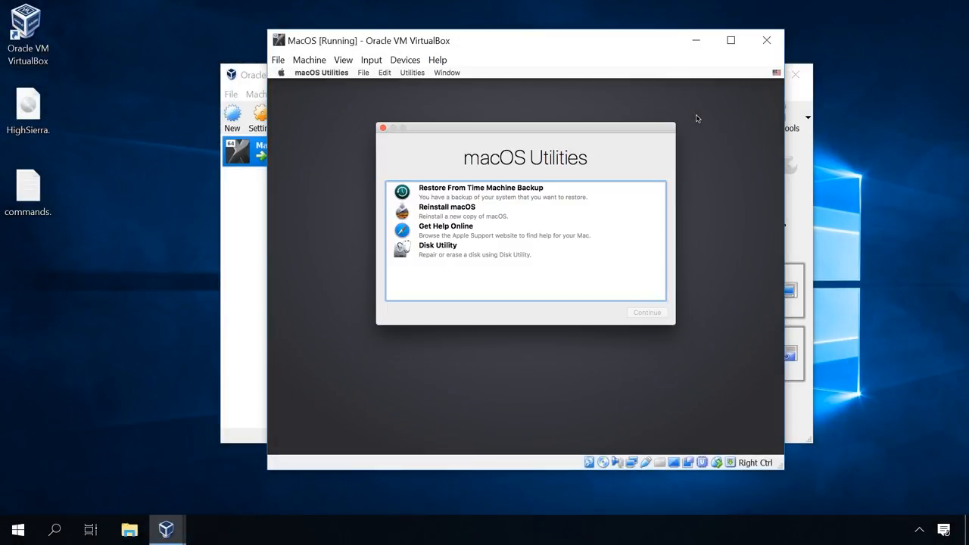
Step: Power off the running MacOS machine and go to its Storage settings
{"action": "left_click", "coordinate": [281, 72]}
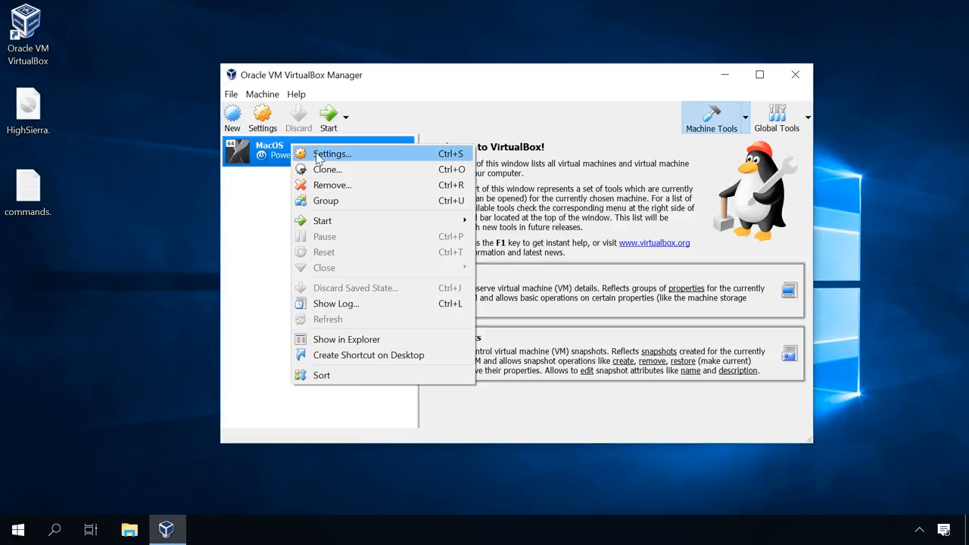
{"action": "left_click", "coordinate": [330, 154]}
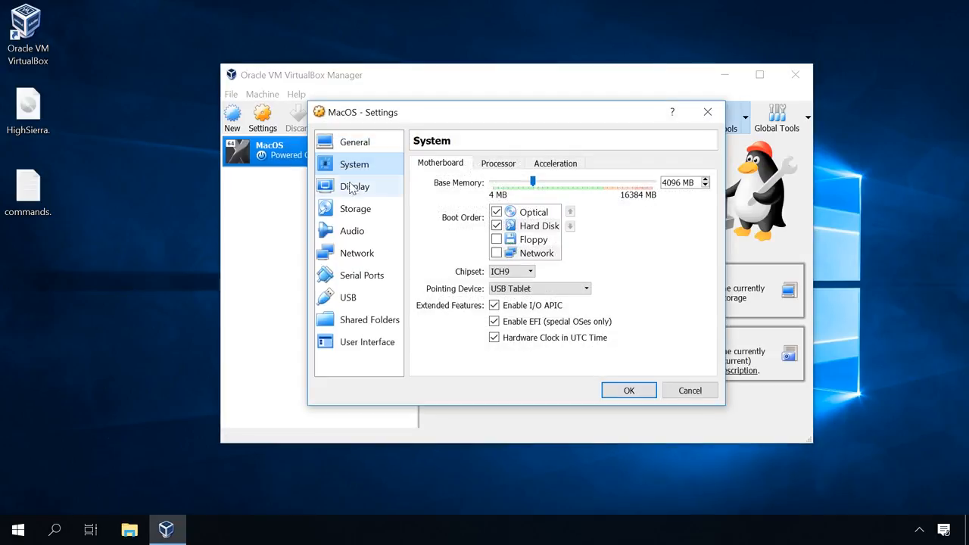
{"action": "left_click", "coordinate": [354, 208]}
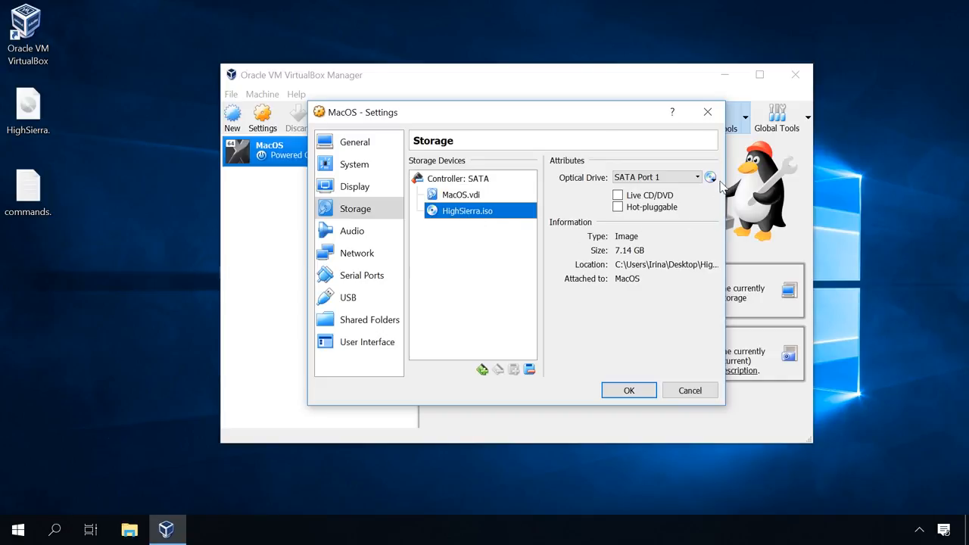
Step: Remove HighSierra.iso from the optical drive and save the settings
{"action": "left_click", "coordinate": [708, 175]}
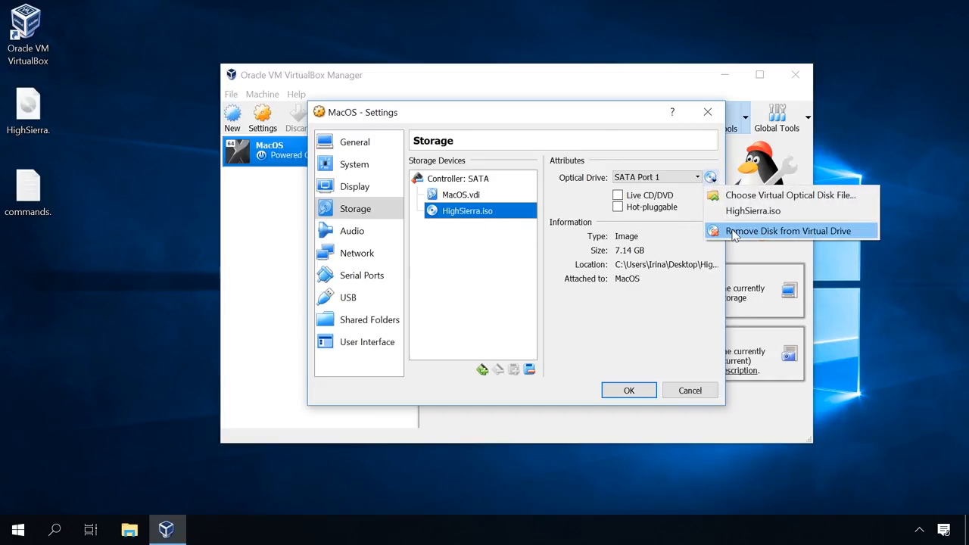
{"action": "left_click", "coordinate": [787, 230]}
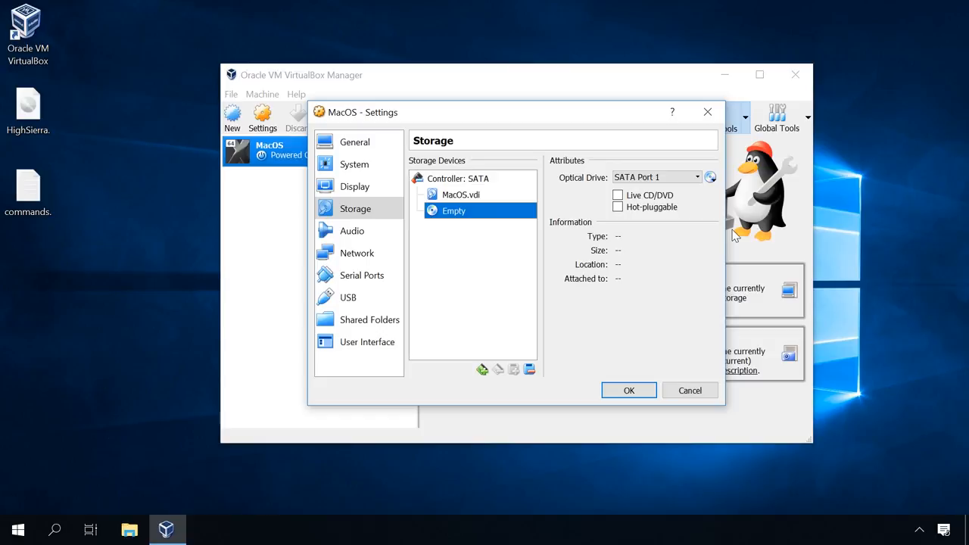
{"action": "left_click", "coordinate": [629, 391]}
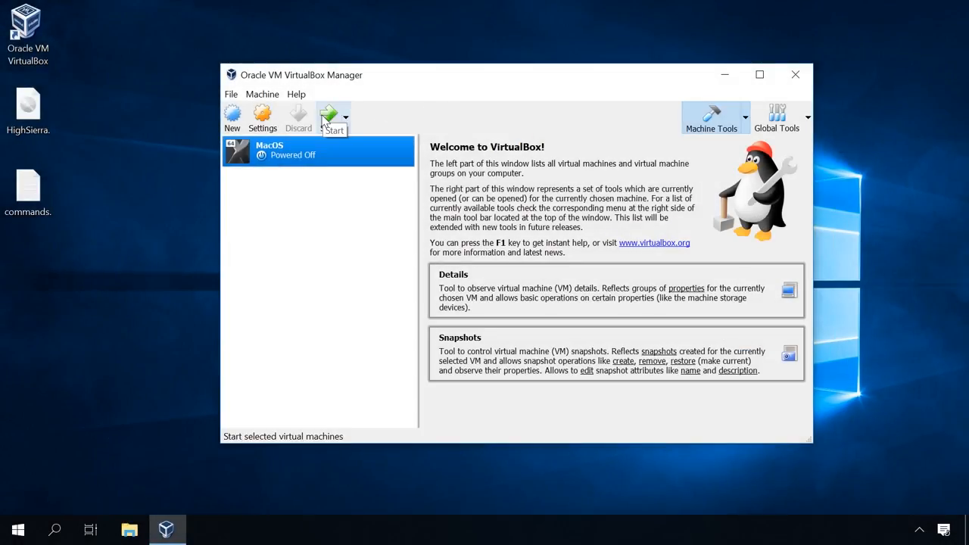
Step: Start the MacOS VM and, in the UEFI shell, switch to fs1: and enter "macOS Install Data"
{"action": "left_click", "coordinate": [329, 115]}
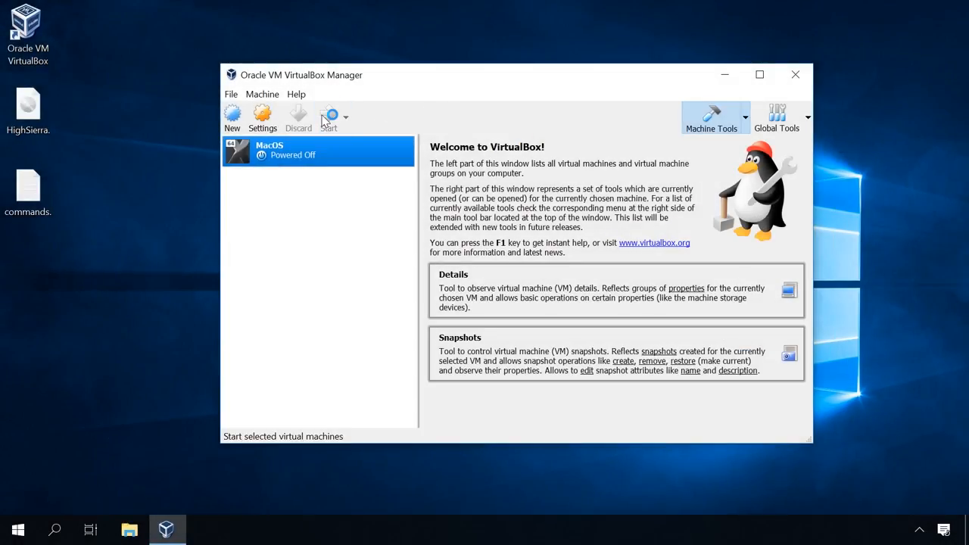
{"action": "left_click", "coordinate": [329, 118]}
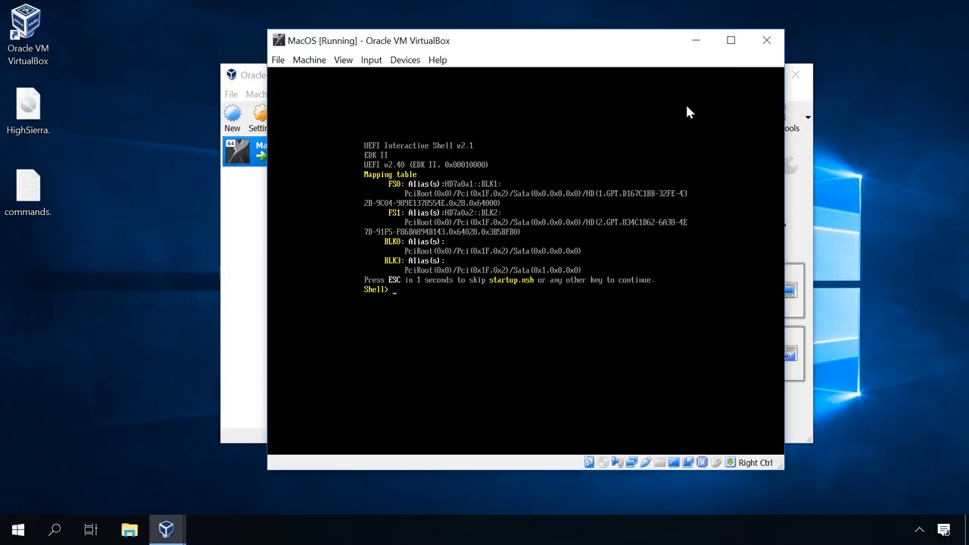
{"action": "type", "text": "fs1:"}
{"action": "type", "text": "cd"}
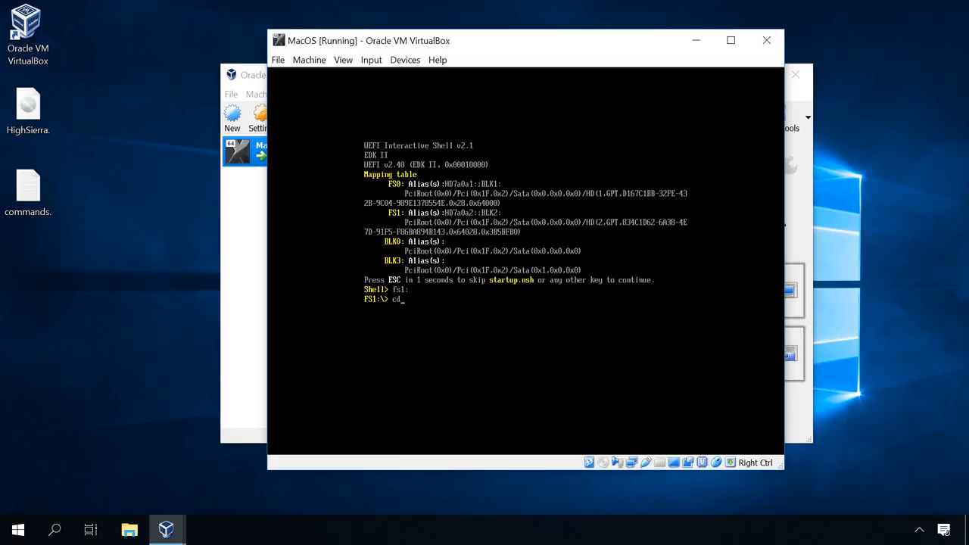
{"action": "type", "text": "\""}
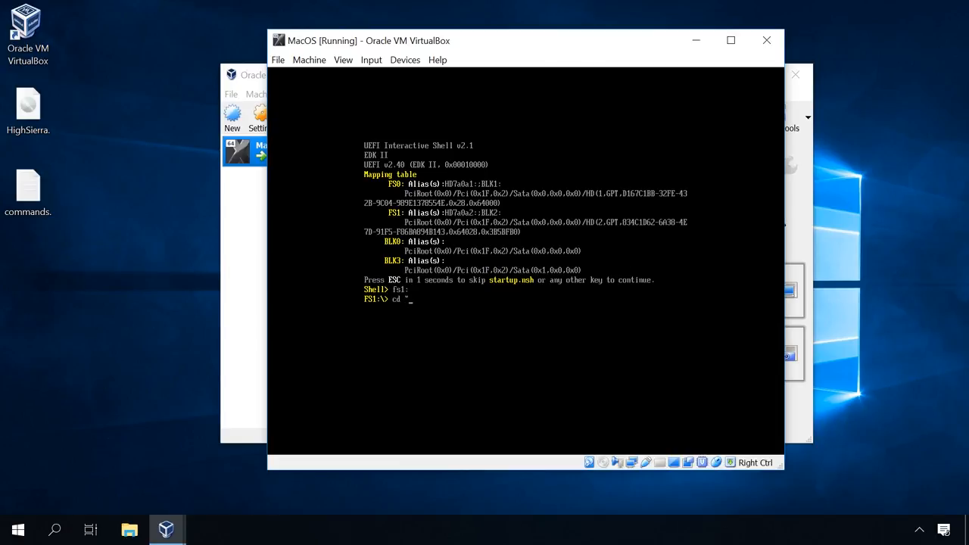
{"action": "type", "text": "macOS"}
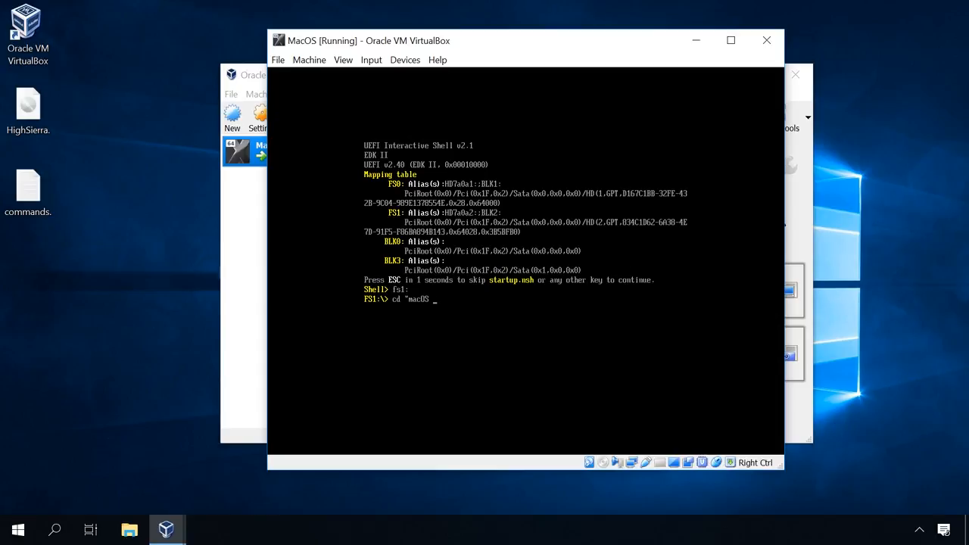
{"action": "type", "text": "Install Data"}
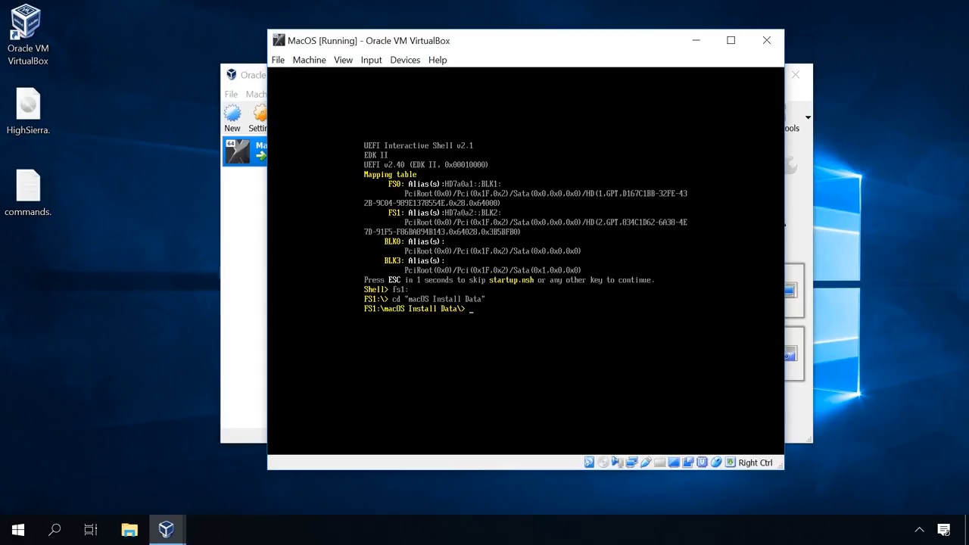
Step: Change into "Locked Files\Boot Files" and run boot.efi to continue the installation
{"action": "type", "text": "cd \""}
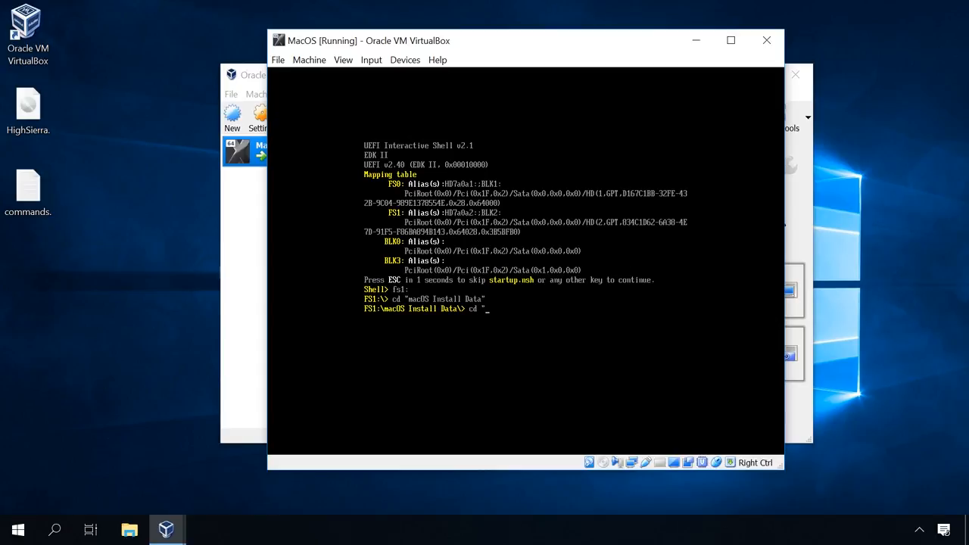
{"action": "type", "text": "Locked Files\""}
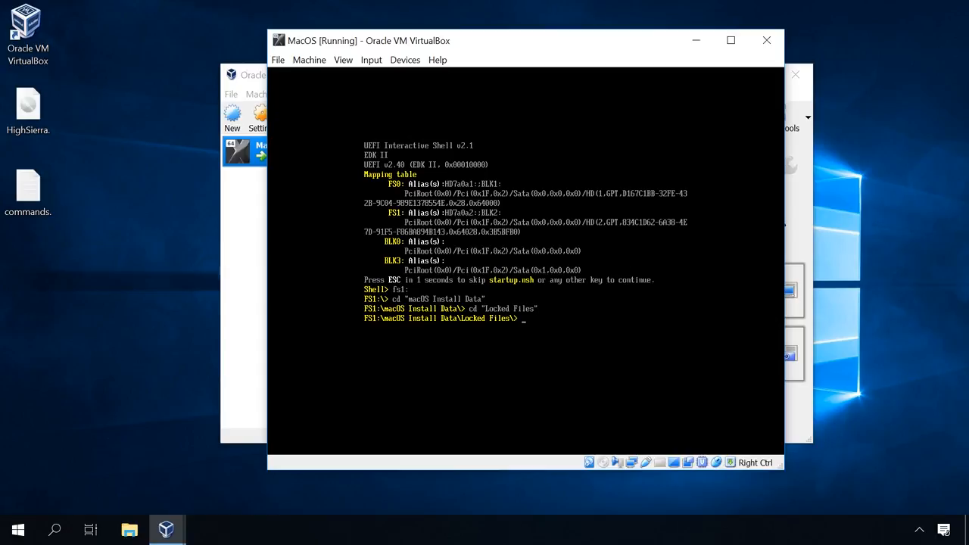
{"action": "type", "text": "cd"}
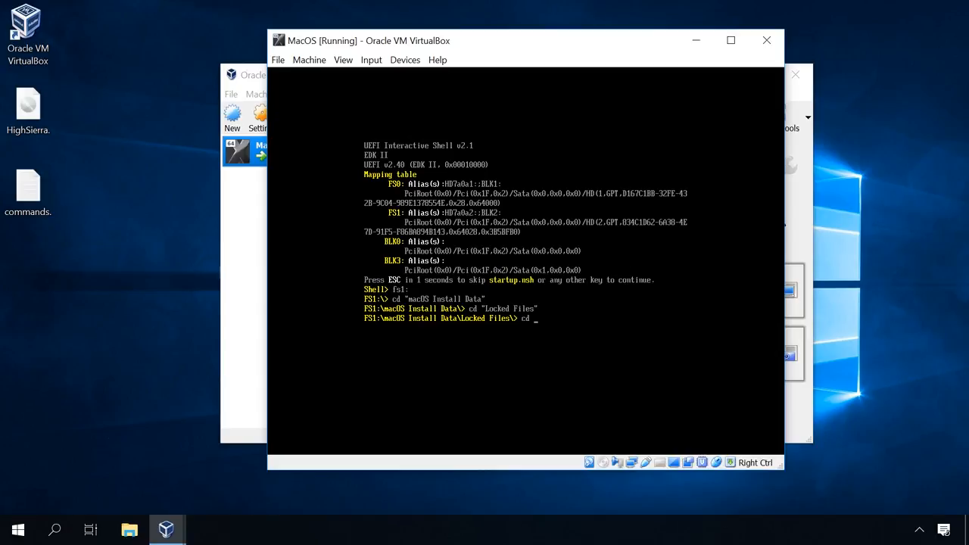
{"action": "type", "text": "\"Boot Files"}
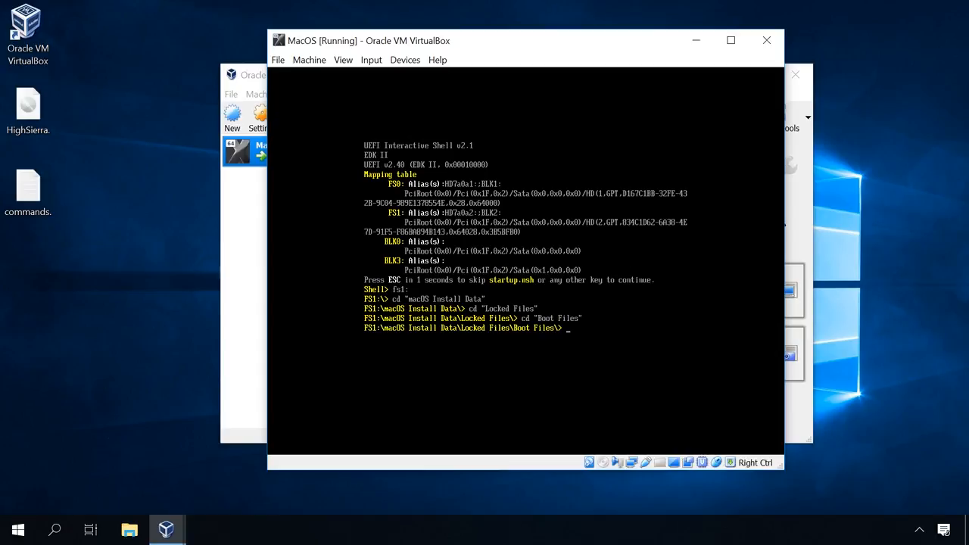
{"action": "type", "text": "boot.ef"}
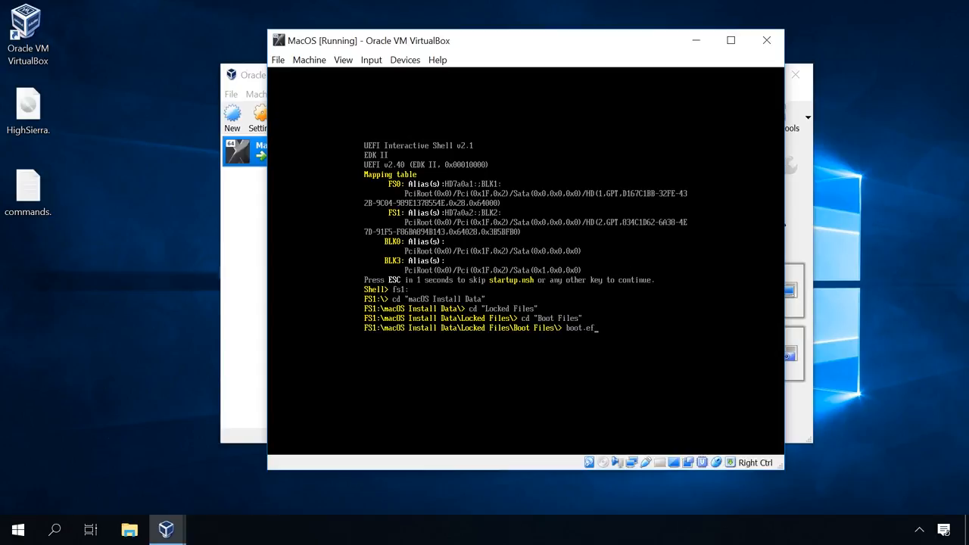
{"action": "key", "text": "enter"}
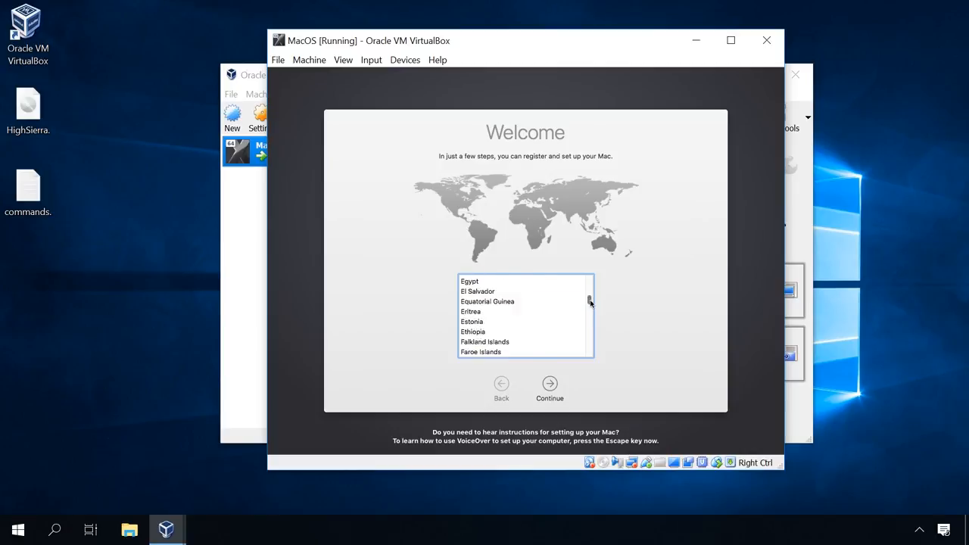
Step: Choose United States with the U.S. keyboard layout and continue without transferring information
{"action": "scroll", "scroll_direction": "down", "scroll_amount": 3}
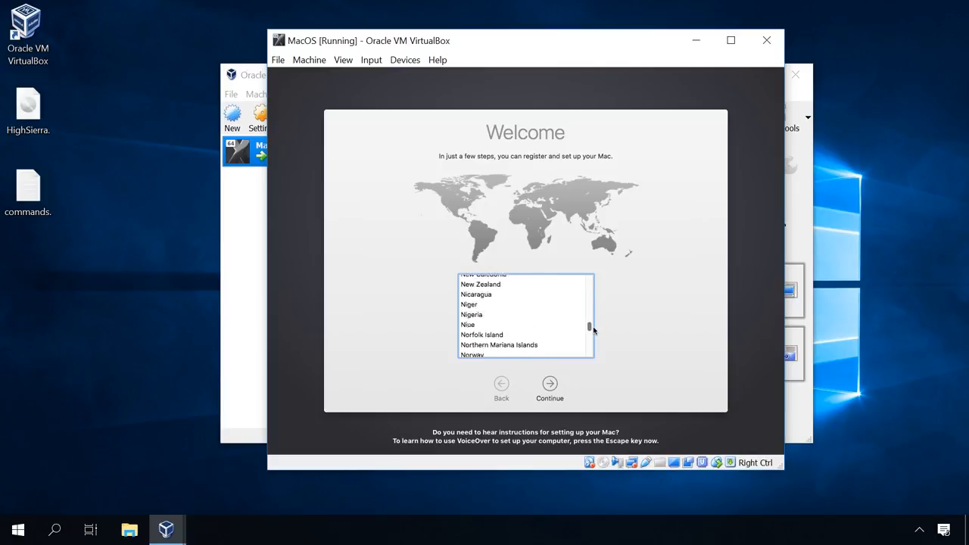
{"action": "scroll", "scroll_direction": "down", "scroll_amount": 3}
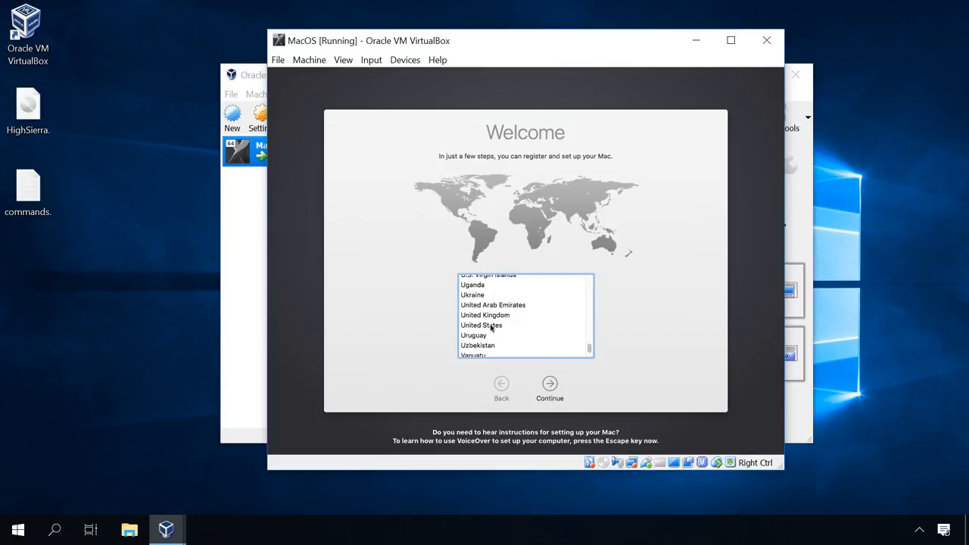
{"action": "left_click", "coordinate": [481, 324]}
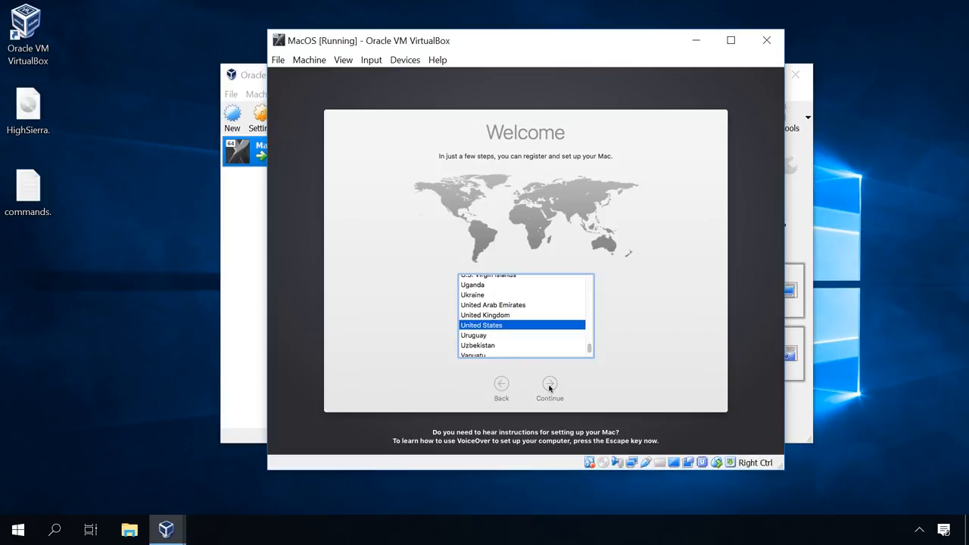
{"action": "left_click", "coordinate": [550, 387]}
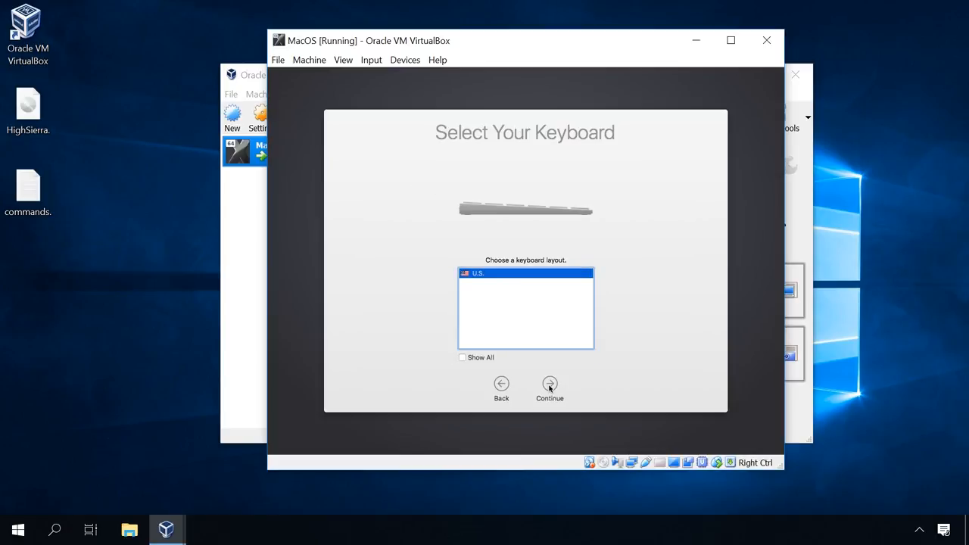
{"action": "left_click", "coordinate": [549, 388]}
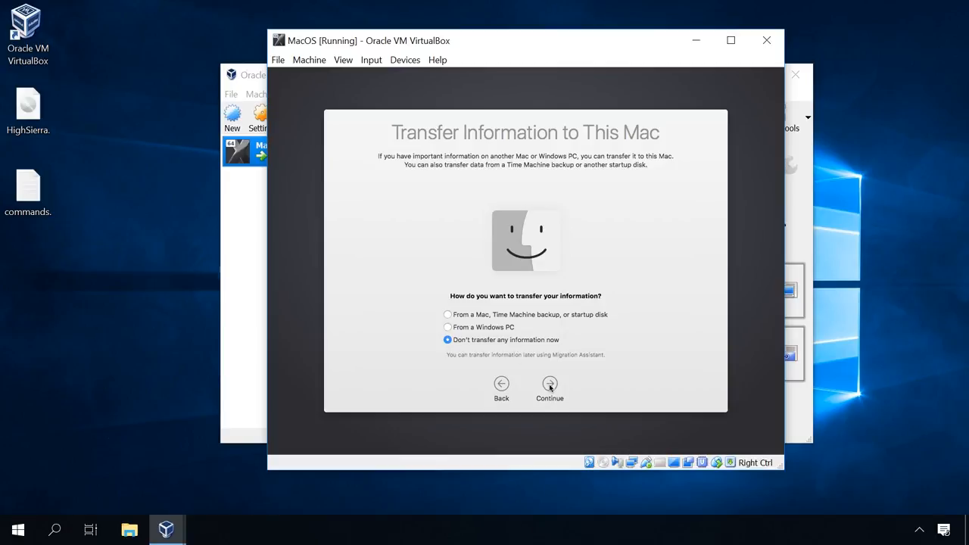
{"action": "left_click", "coordinate": [549, 384]}
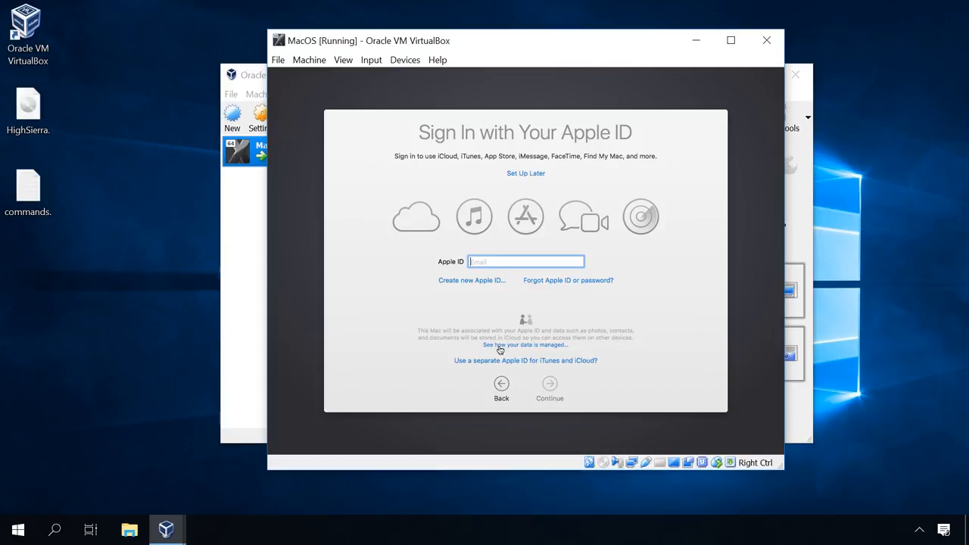
{"action": "mouse_move", "coordinate": [548, 390]}
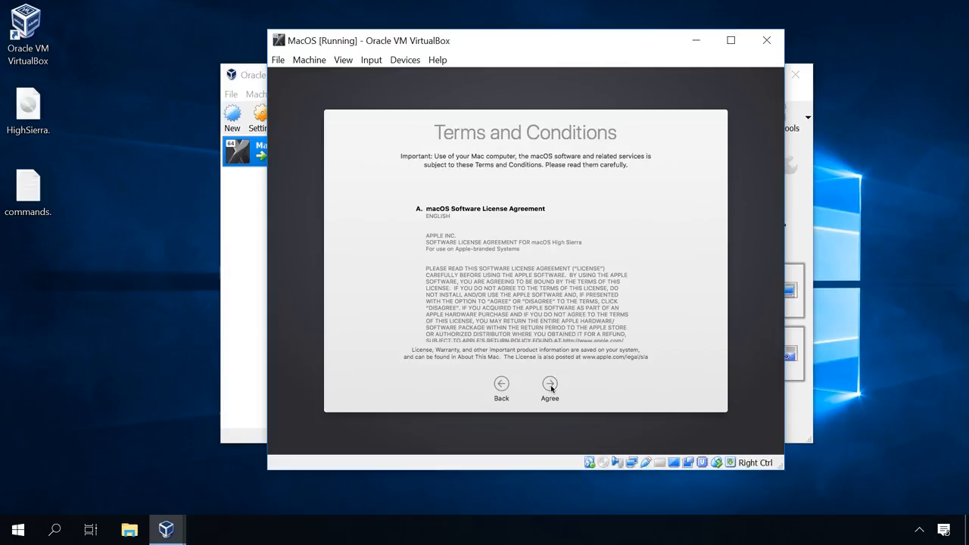
Step: Agree to the license, enter the account password and hint 'us', and continue
{"action": "left_click", "coordinate": [550, 386]}
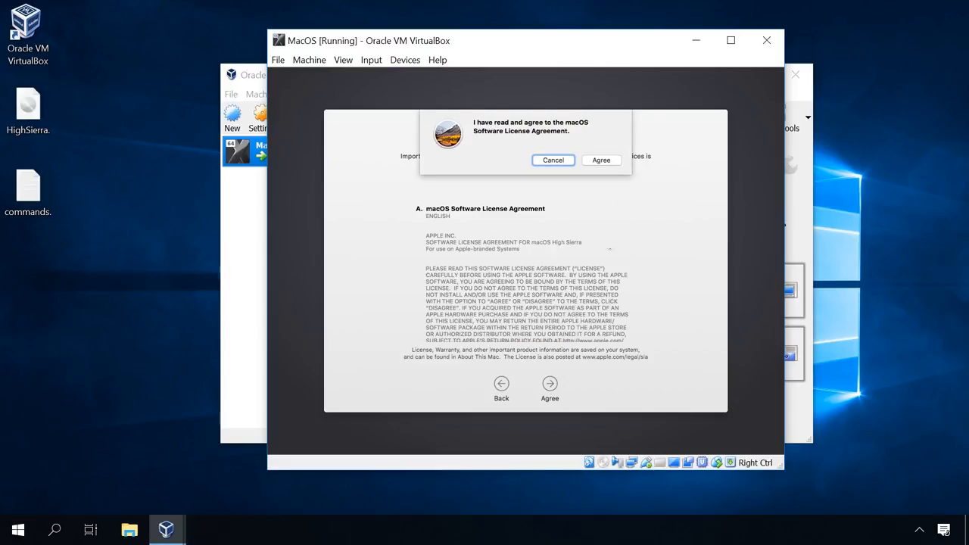
{"action": "left_click", "coordinate": [599, 161]}
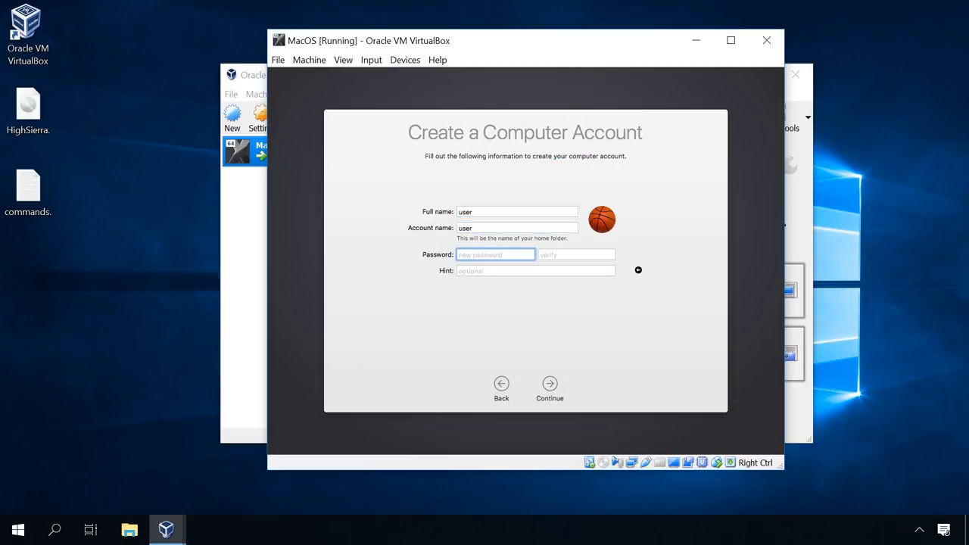
{"action": "type", "text": "•••"}
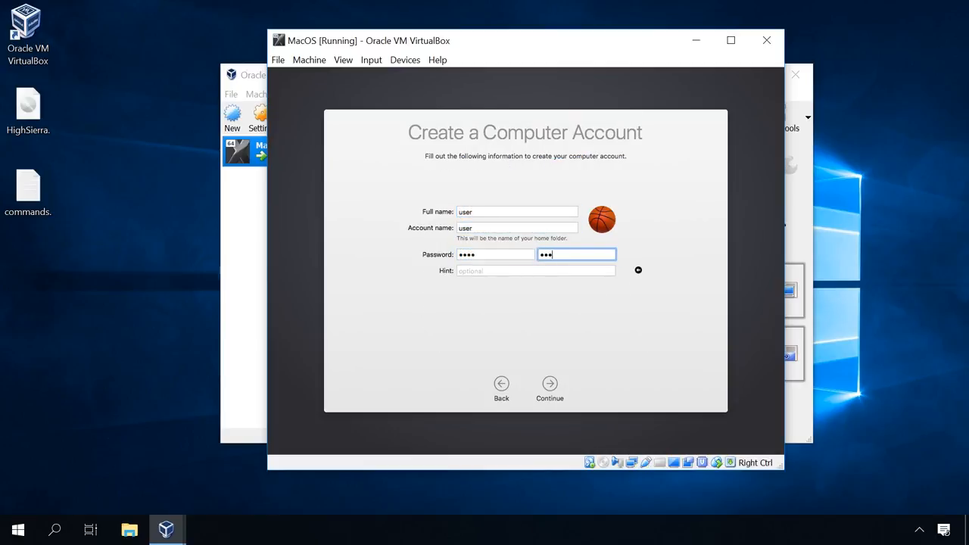
{"action": "type", "text": "us"}
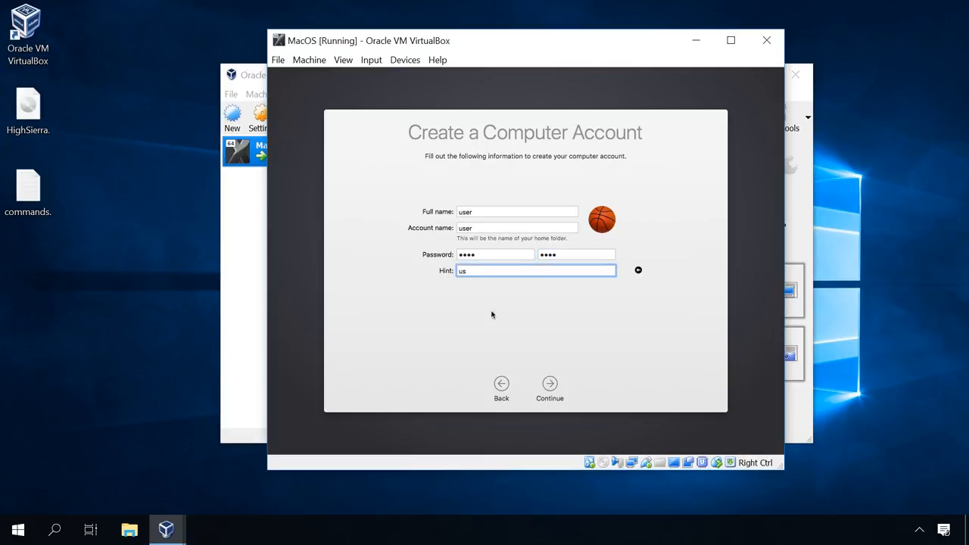
{"action": "left_click", "coordinate": [549, 384]}
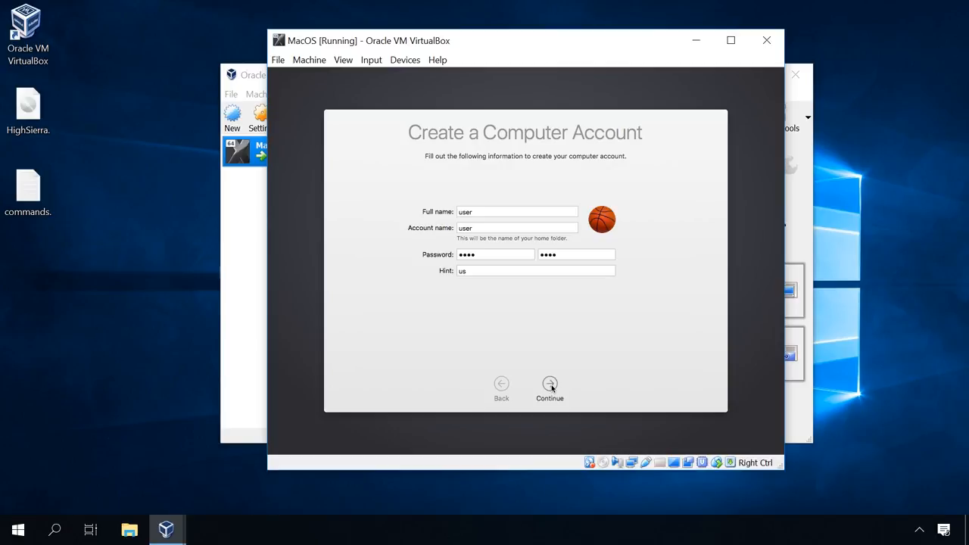
Step: Submit the new computer account and accept the Express Set Up defaults
{"action": "left_click", "coordinate": [549, 387]}
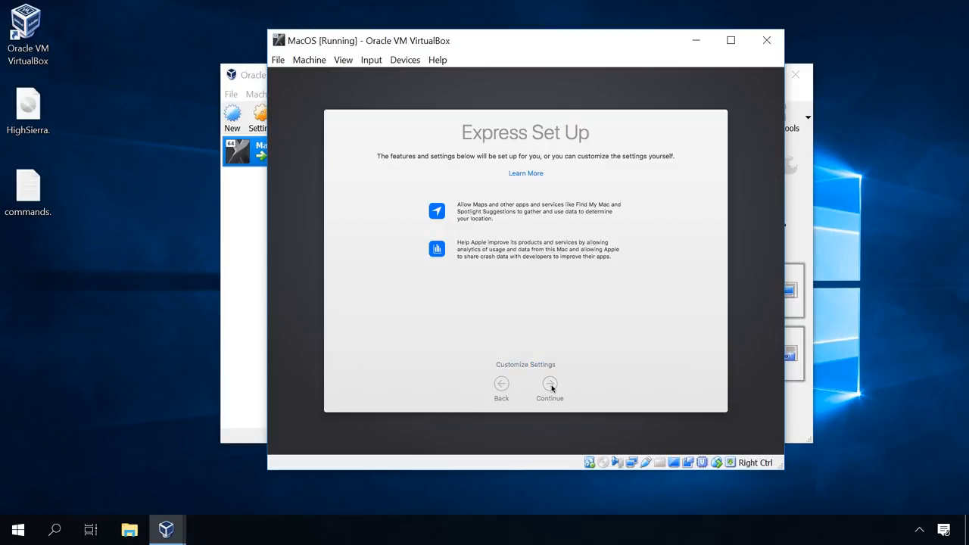
{"action": "left_click", "coordinate": [549, 384]}
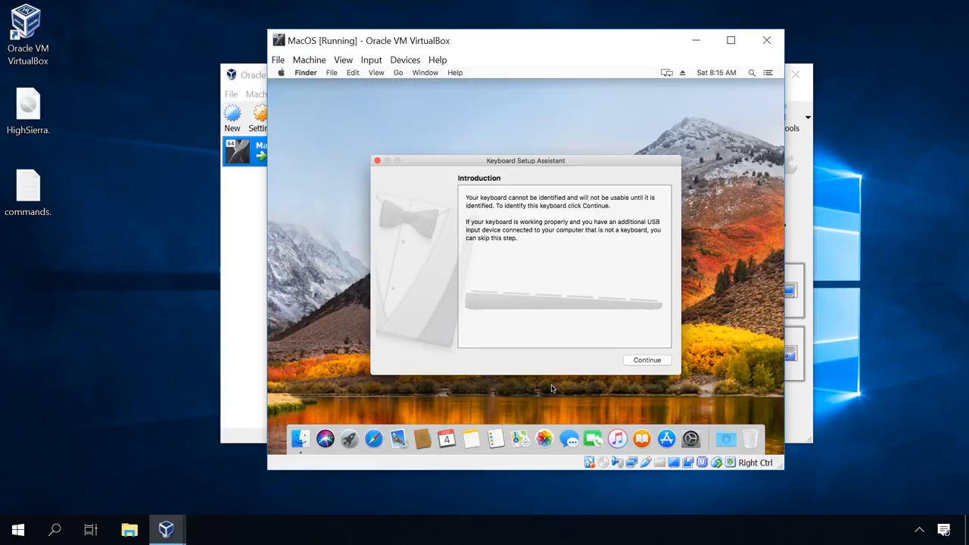
Step: Identify the keyboard via the keys beside each Shift and confirm the ANSI type
{"action": "left_click", "coordinate": [647, 360]}
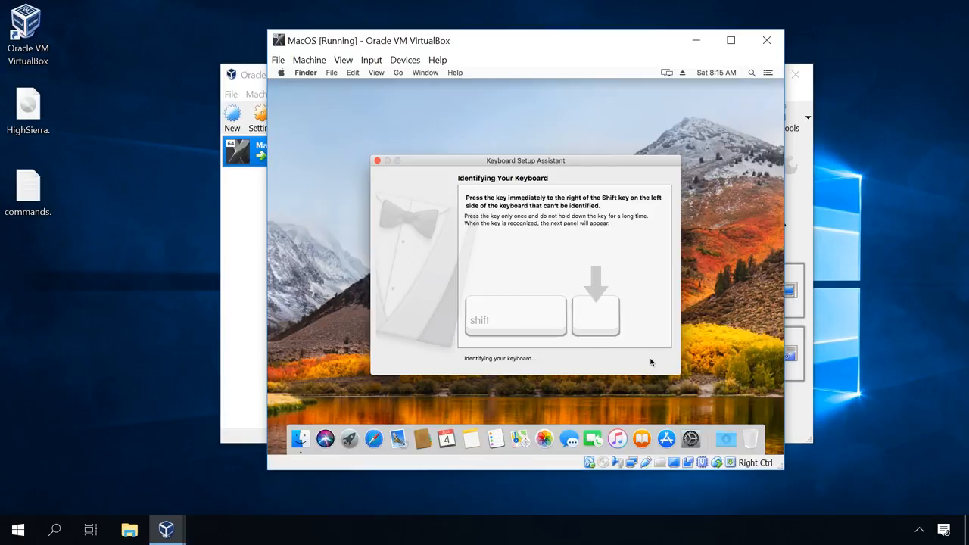
{"action": "mouse_move", "coordinate": [660, 365]}
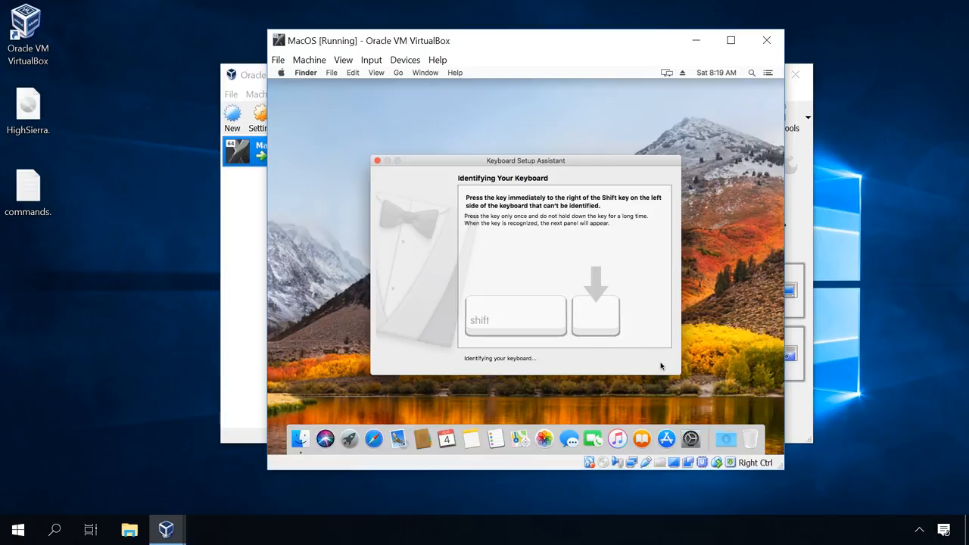
{"action": "key", "text": "shift"}
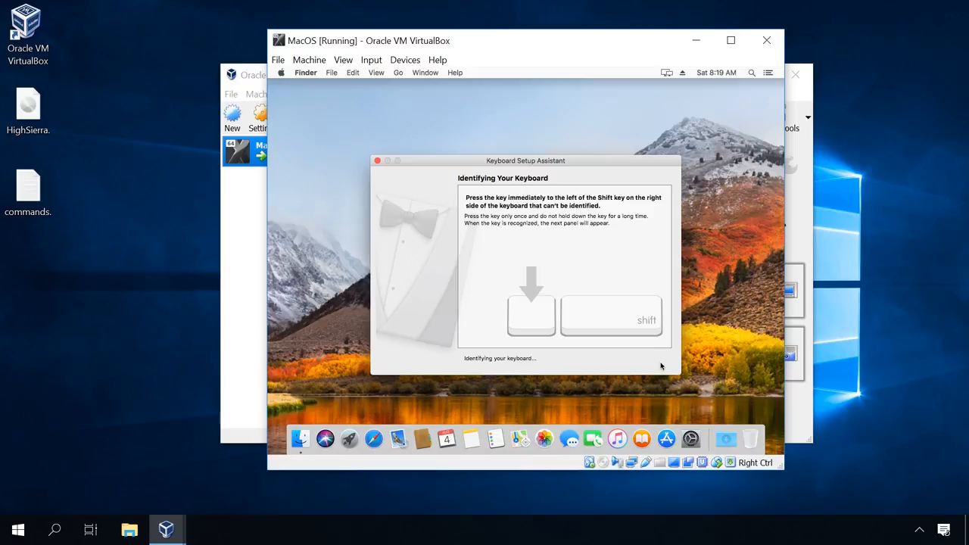
{"action": "key", "text": "shift"}
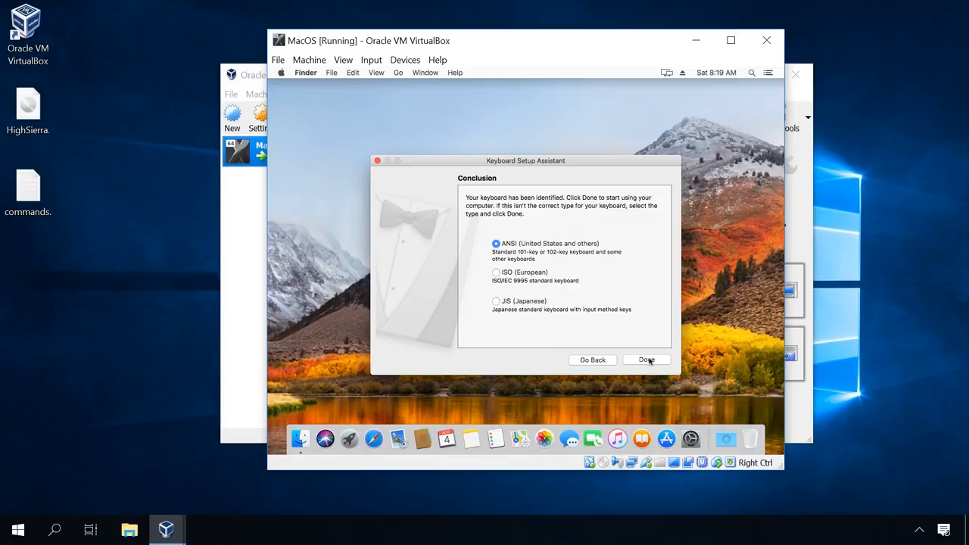
{"action": "left_click", "coordinate": [647, 360]}
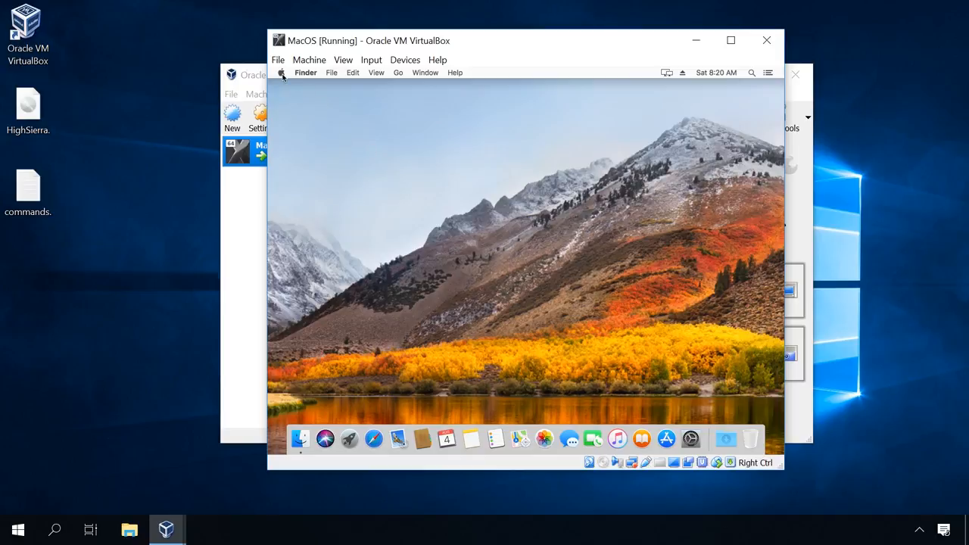
{"action": "left_click", "coordinate": [282, 73]}
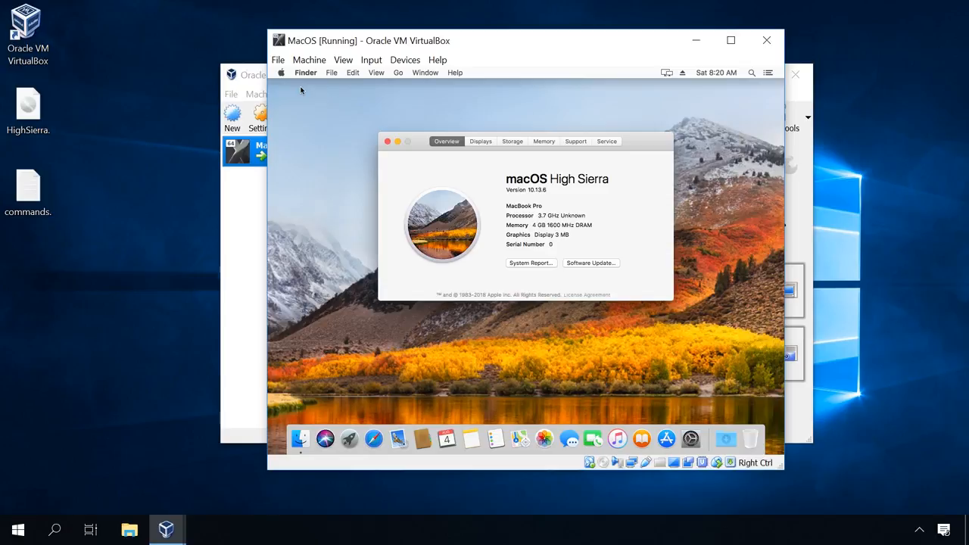
{"action": "left_click", "coordinate": [480, 140]}
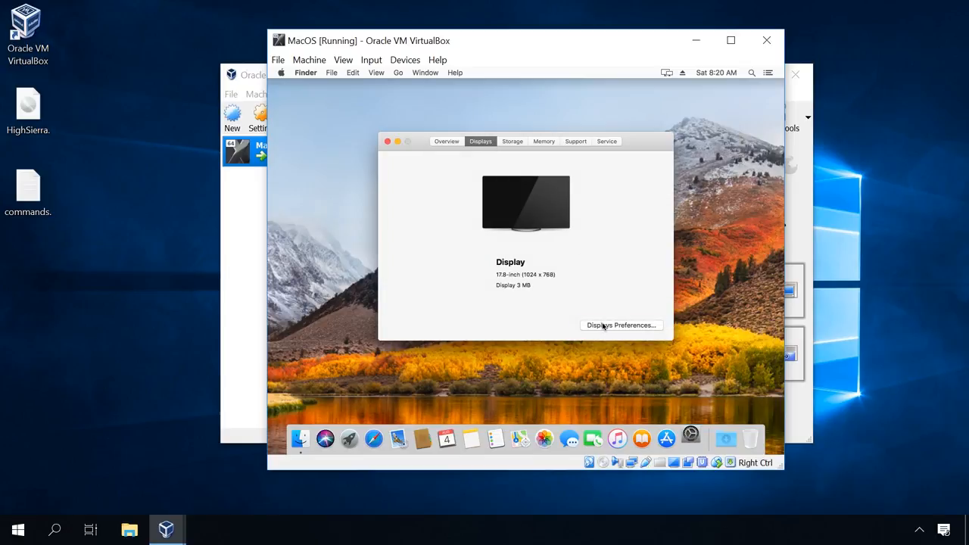
{"action": "left_click", "coordinate": [621, 324]}
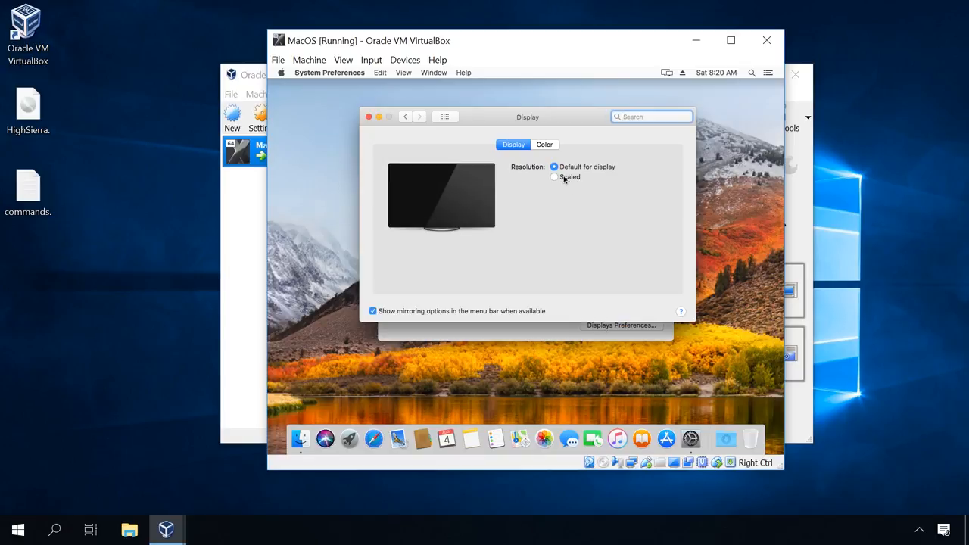
{"action": "left_click", "coordinate": [554, 176]}
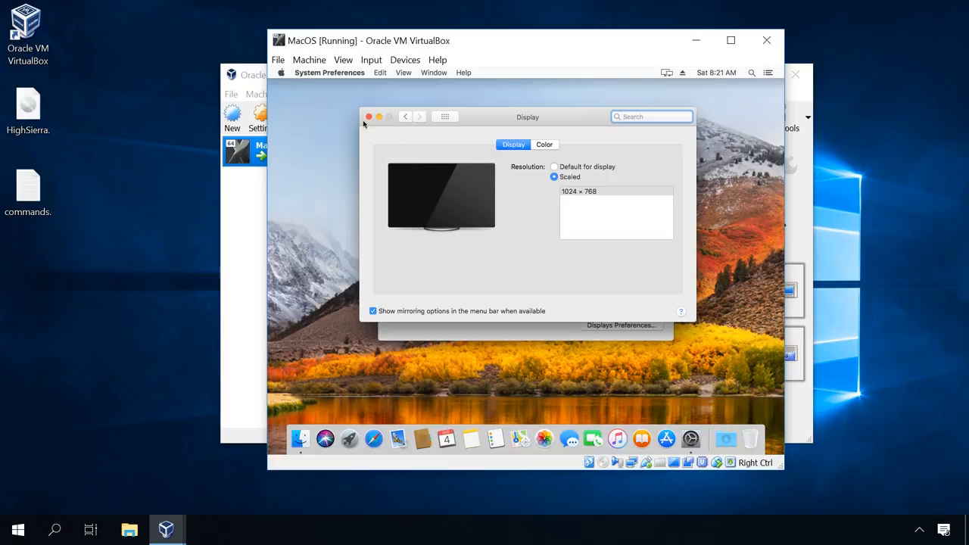
{"action": "left_click", "coordinate": [369, 116]}
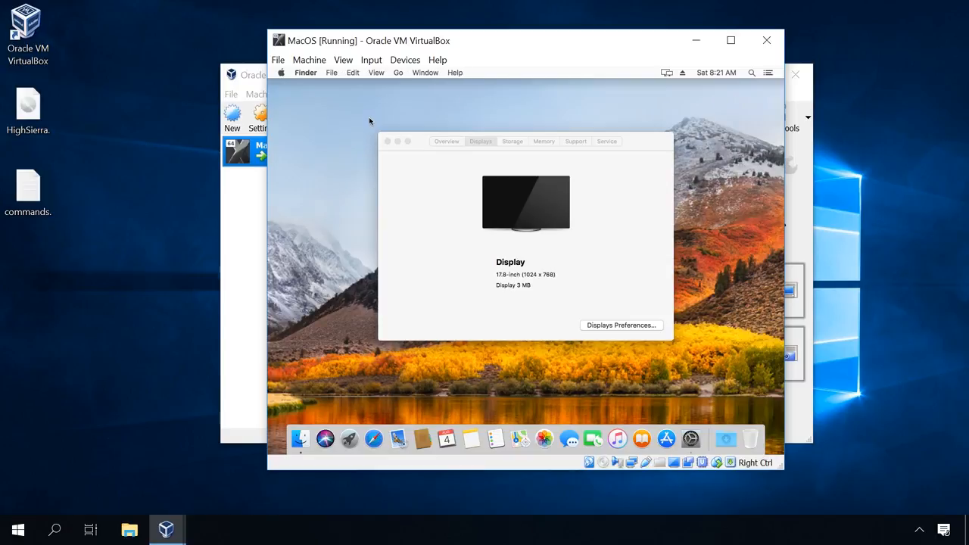
{"action": "left_click", "coordinate": [387, 142]}
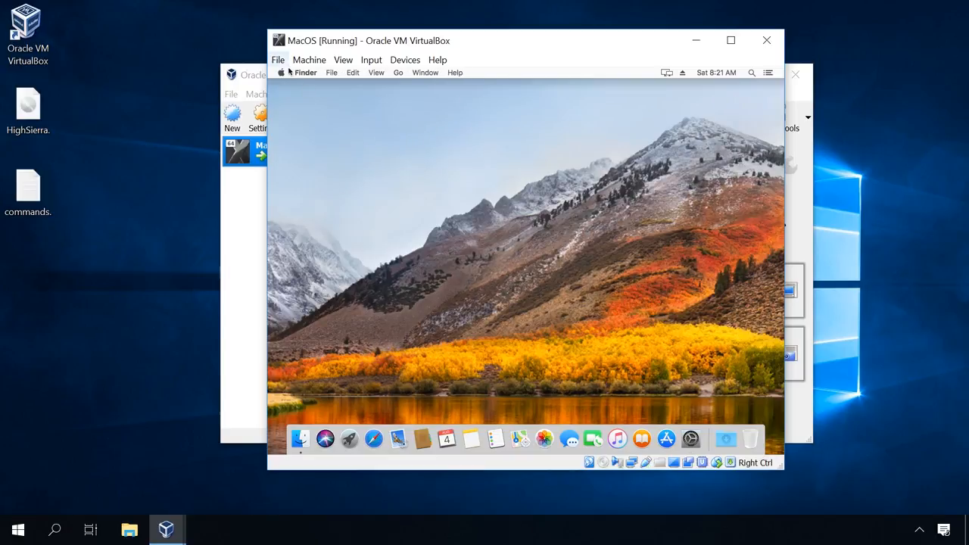
Step: Shut down macOS from the Apple menu, close the VM window and quit VirtualBox Manager
{"action": "left_click", "coordinate": [282, 72]}
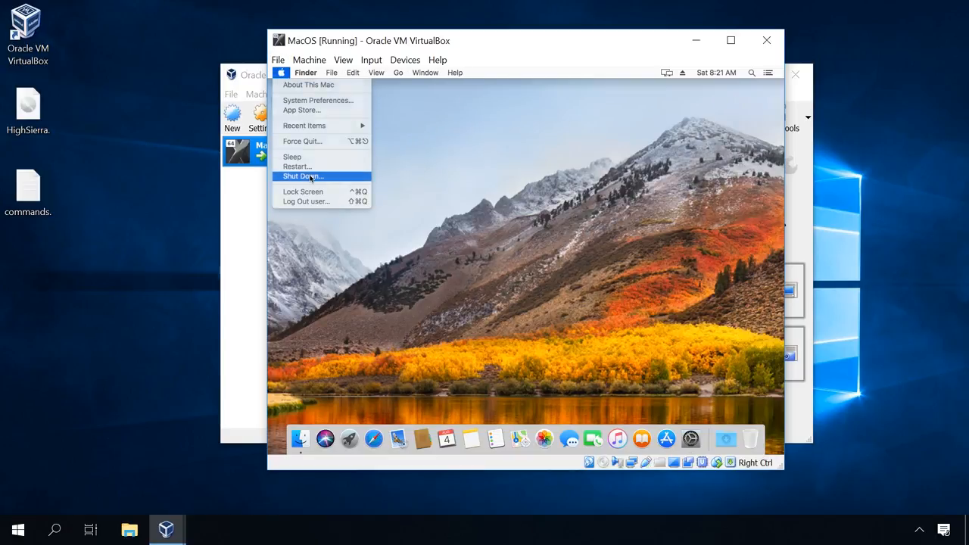
{"action": "left_click", "coordinate": [303, 175]}
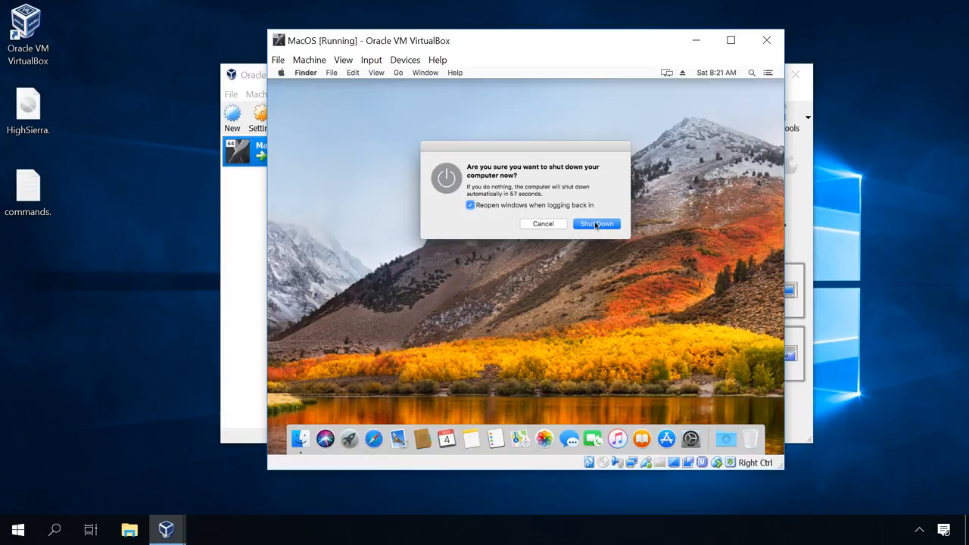
{"action": "left_click", "coordinate": [596, 224]}
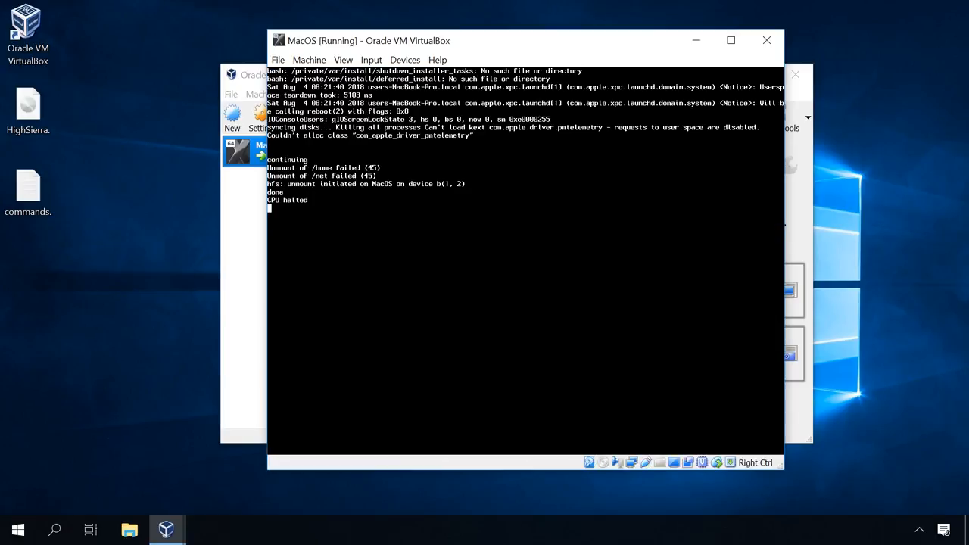
{"action": "left_click", "coordinate": [766, 39]}
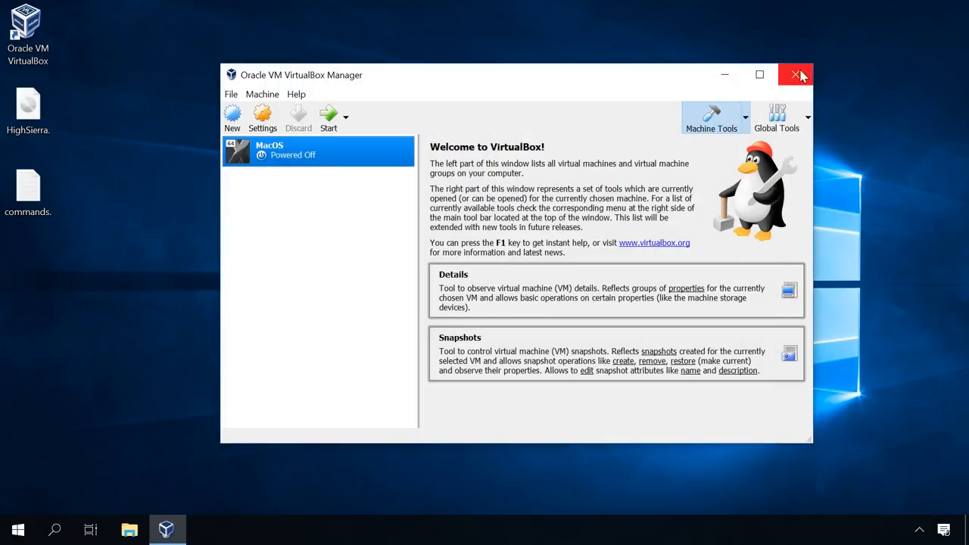
{"action": "left_click", "coordinate": [796, 75]}
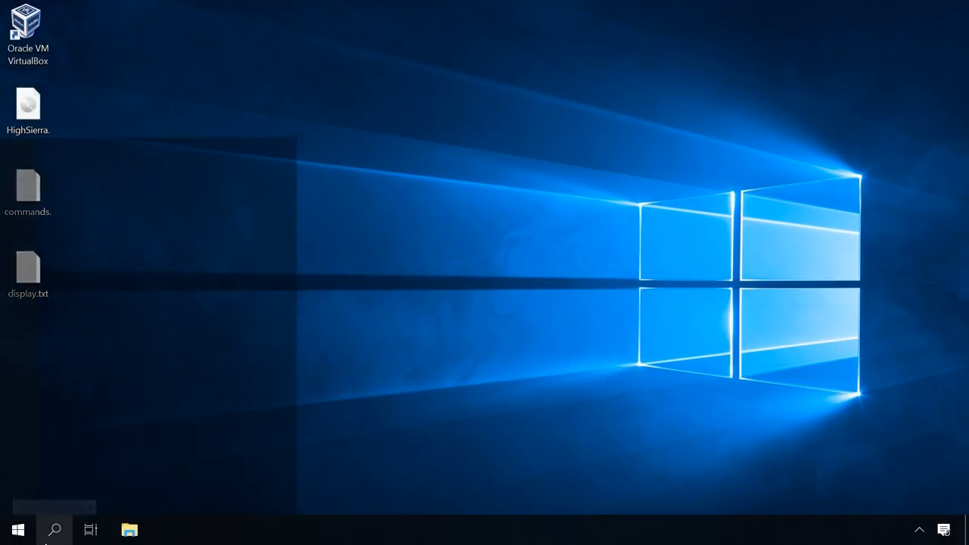
Step: Run the VBoxManage setextradata EFI 1440 × 900 resolution commands from display.txt in an admin Command Prompt, then close it
{"action": "type", "text": "cmd"}
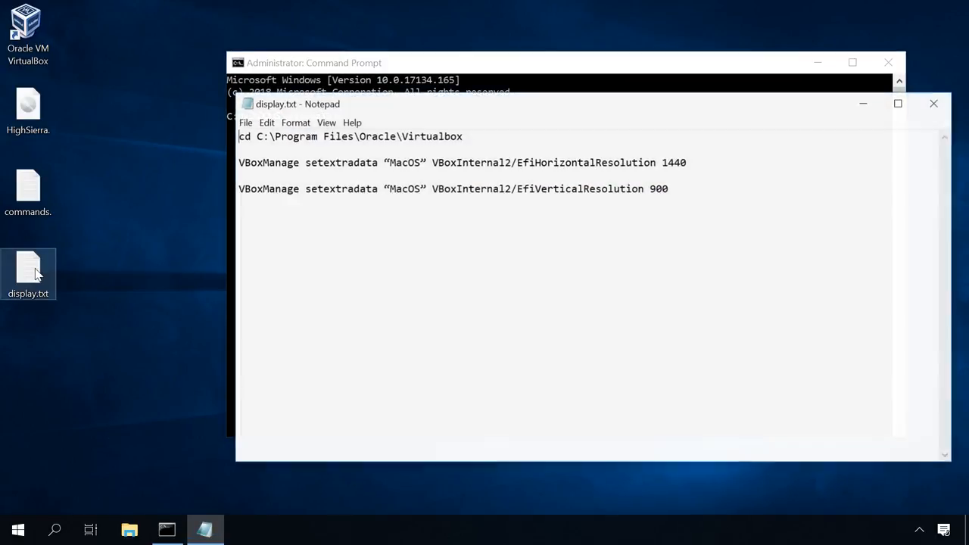
{"action": "left_click_drag", "start_coordinate": [296, 102], "coordinate": [333, 145]}
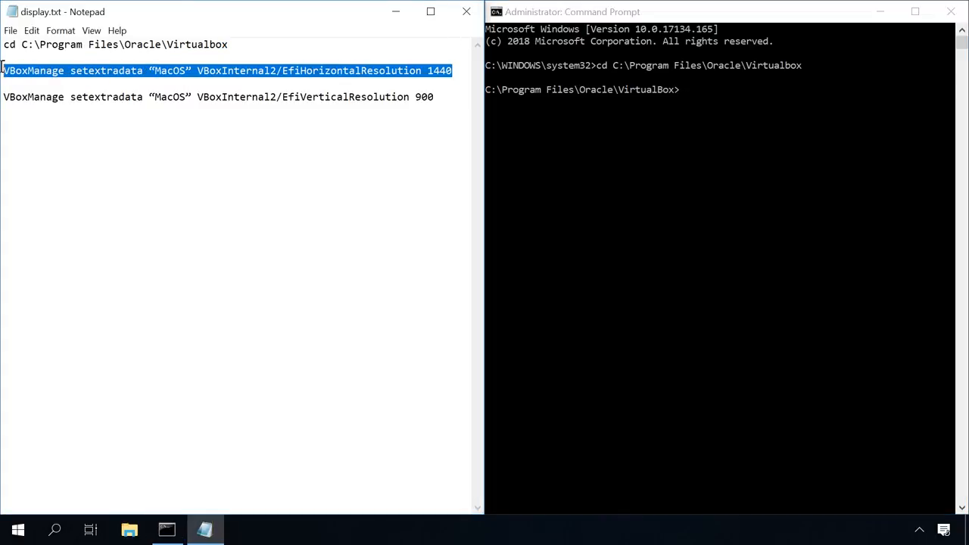
{"action": "left_click", "coordinate": [567, 12]}
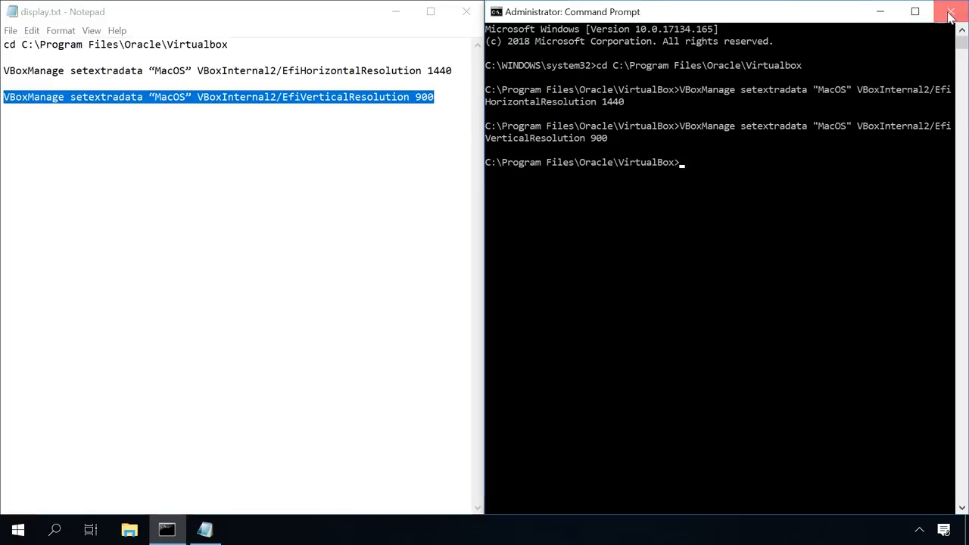
{"action": "left_click", "coordinate": [951, 14]}
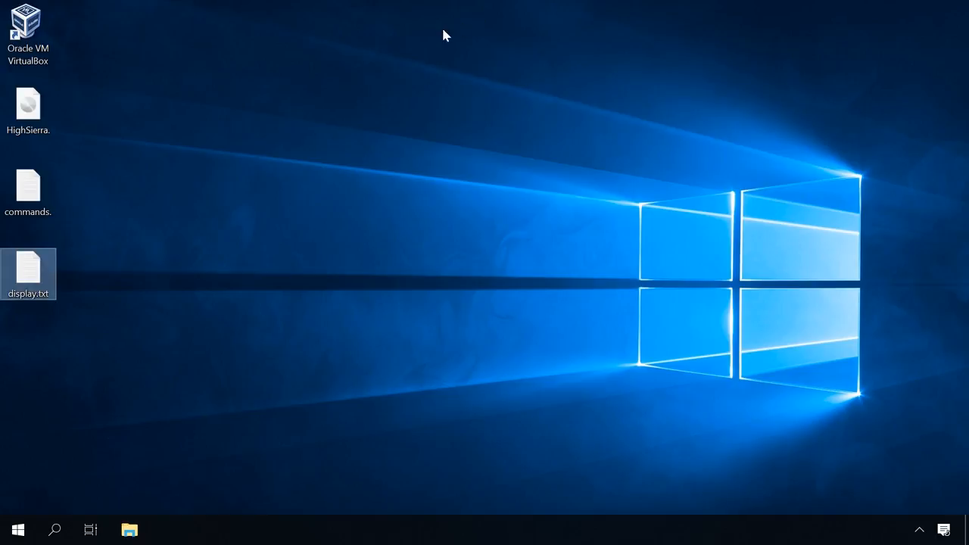
Step: Relaunch VirtualBox, boot MacOS and confirm About This Mac reports a 1440 × 900 display
{"action": "double_click", "coordinate": [28, 27]}
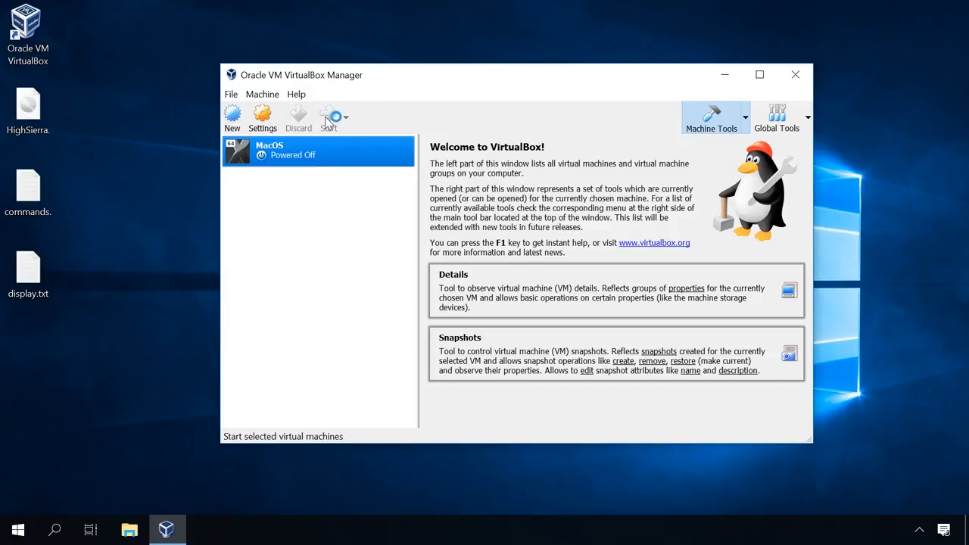
{"action": "left_click", "coordinate": [329, 119]}
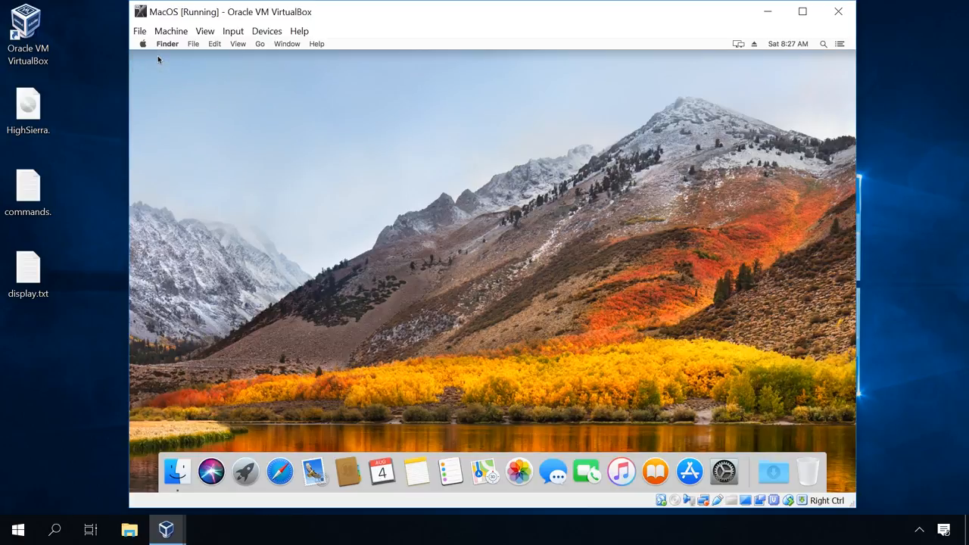
{"action": "left_click", "coordinate": [447, 128]}
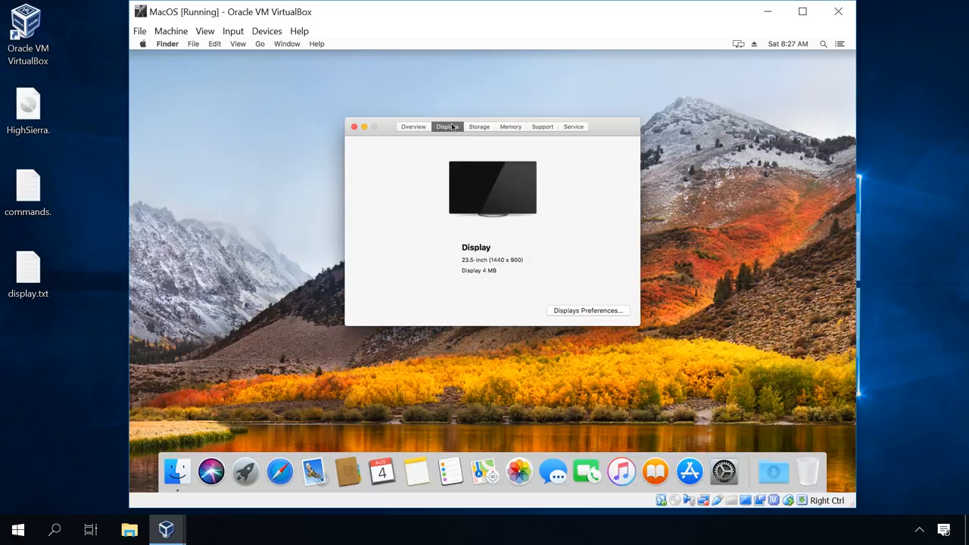